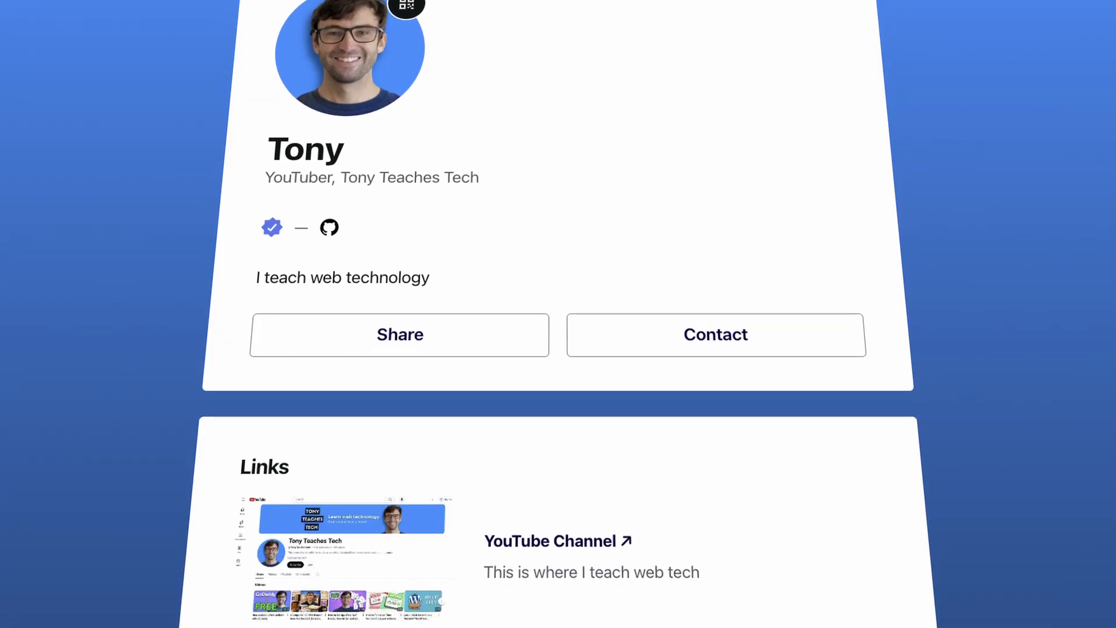
# Scroll past the finished example profile and move on to the Gravatar home page.
pyautogui.scroll(-3)
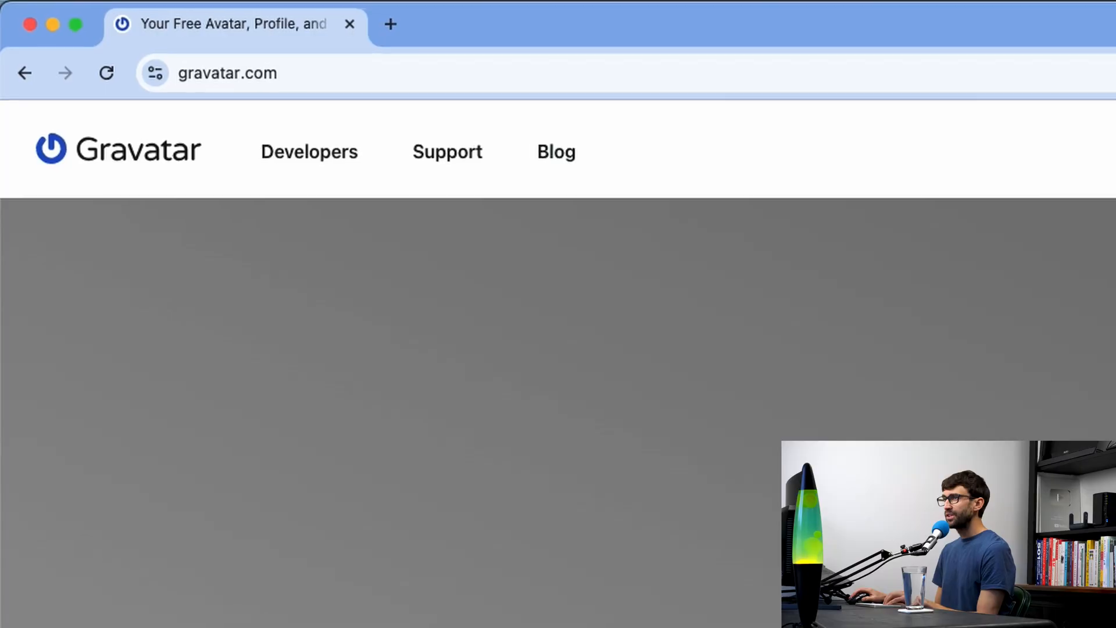
# Sign up with an email address, enter the verification code, and approve the WordPress.com login.
pyautogui.scroll(-3)
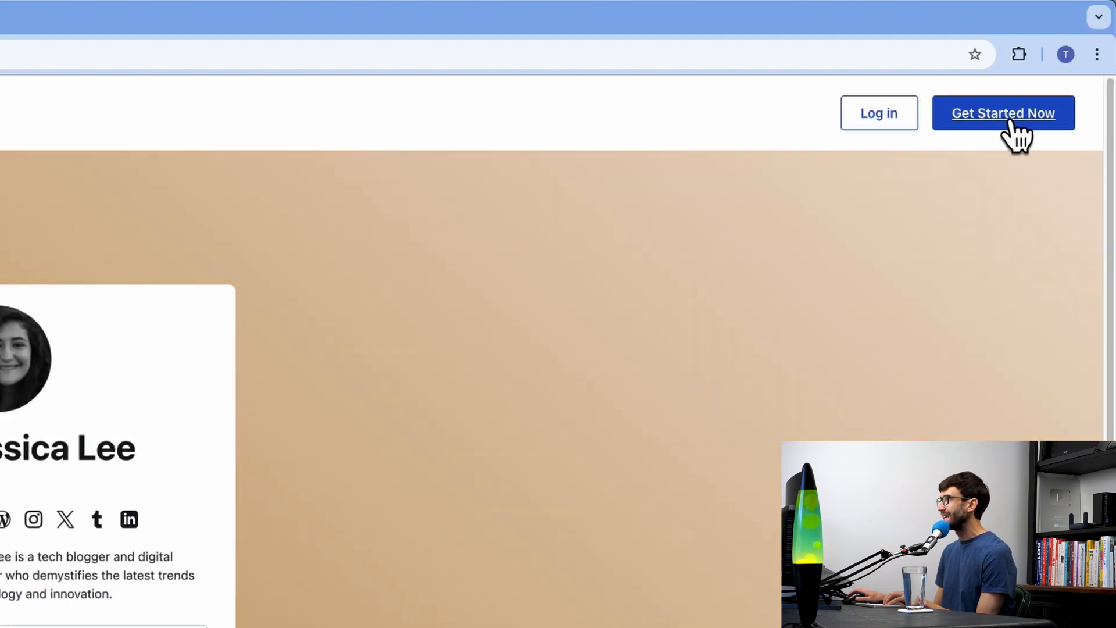
pyautogui.click(1002, 112)
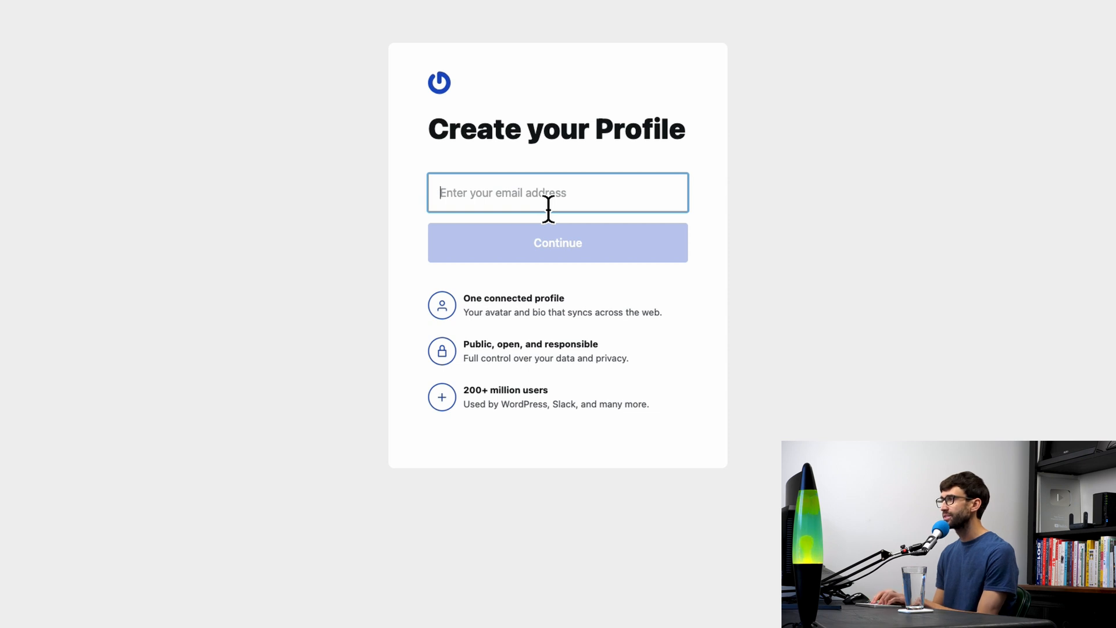
pyautogui.click(557, 242)
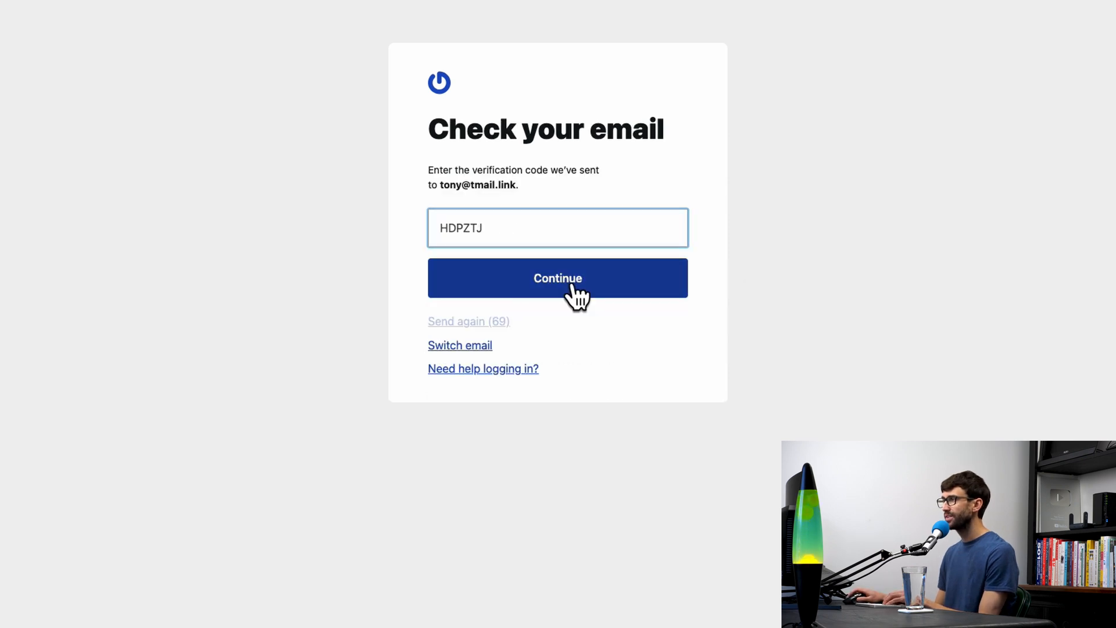
pyautogui.click(557, 277)
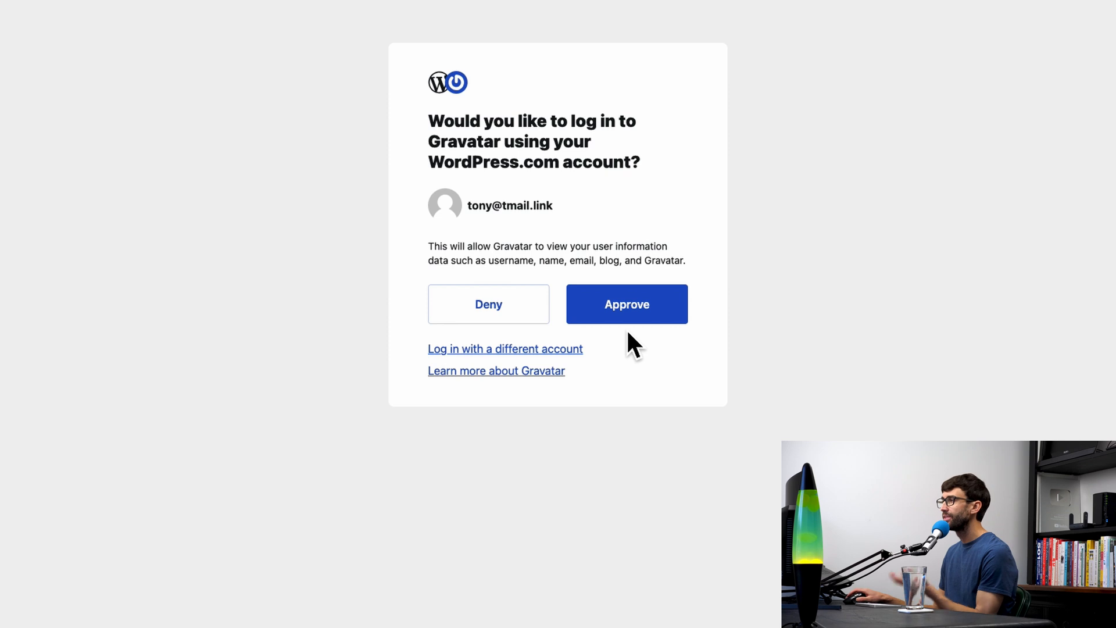
pyautogui.moveTo(712, 348)
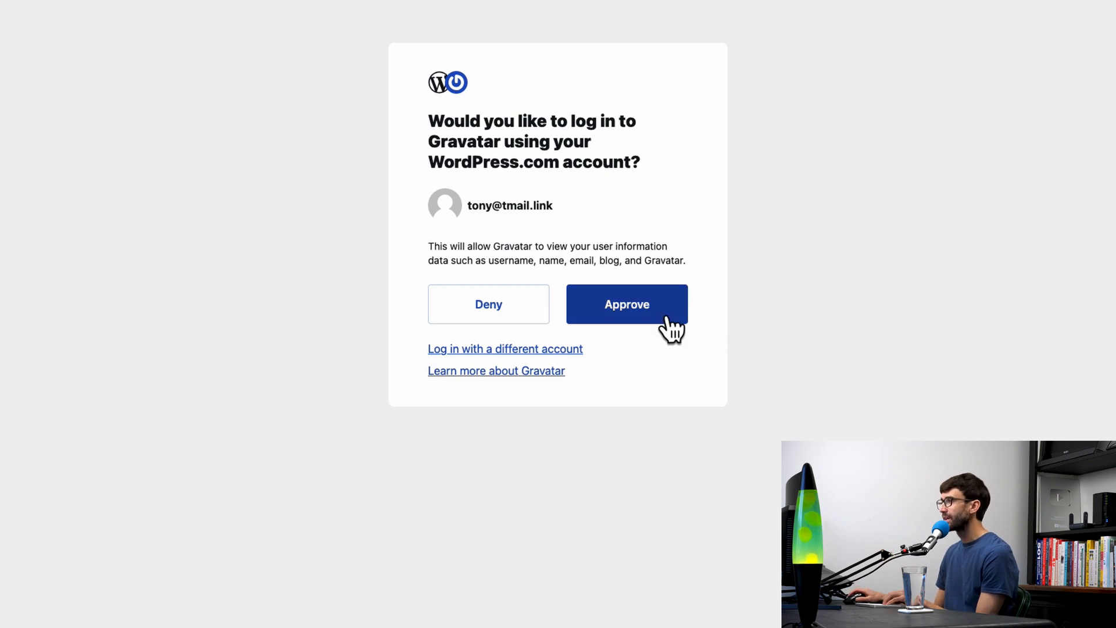
pyautogui.click(626, 304)
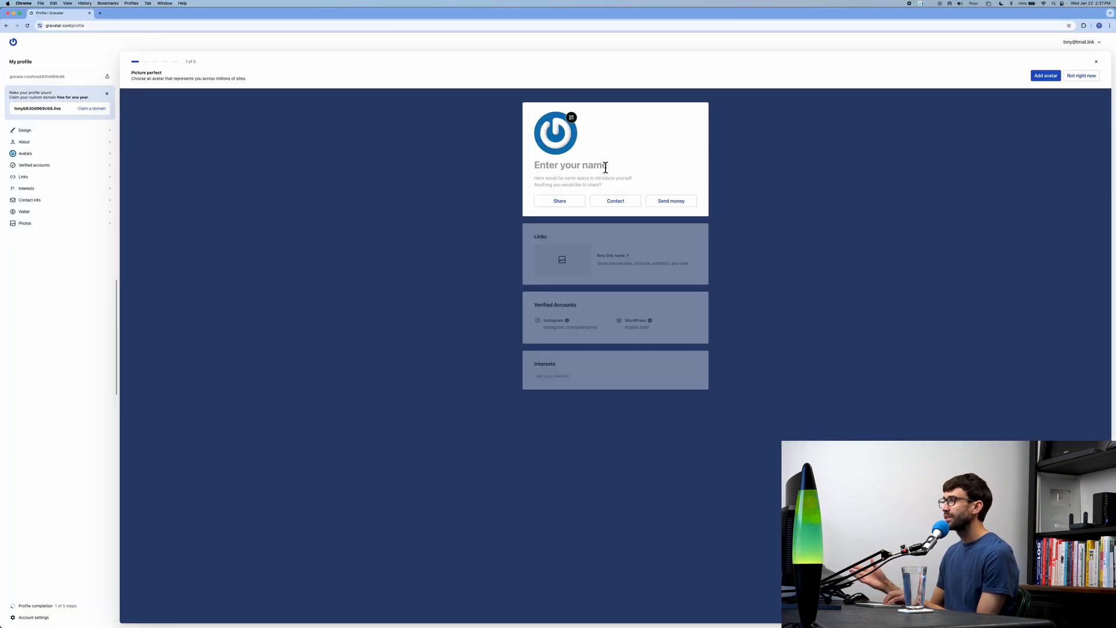
pyautogui.moveTo(502, 178)
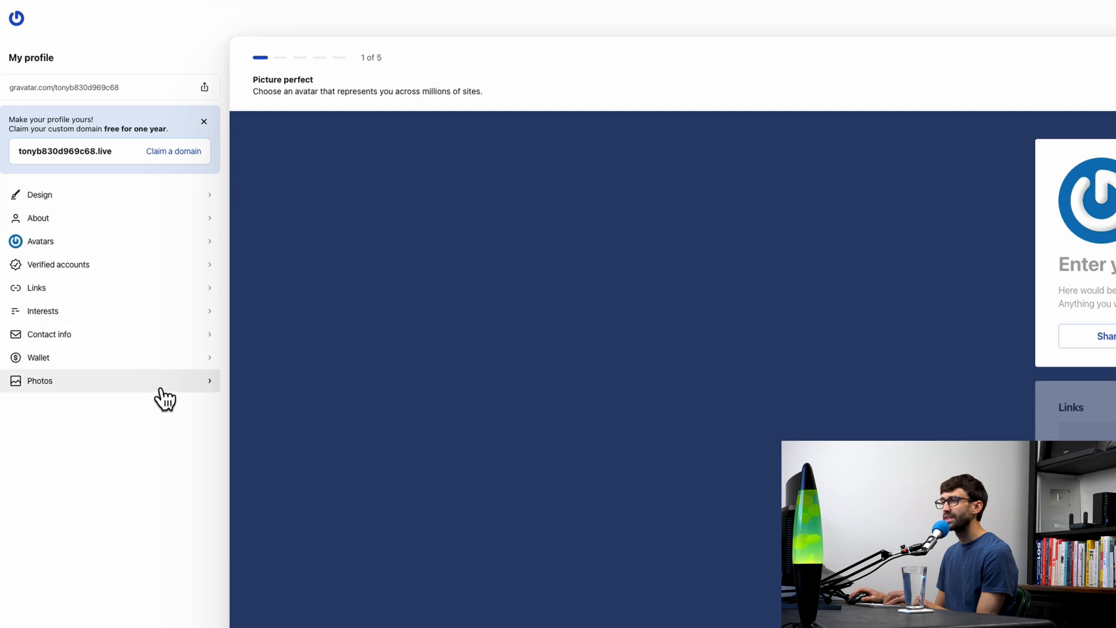
pyautogui.moveTo(186, 235)
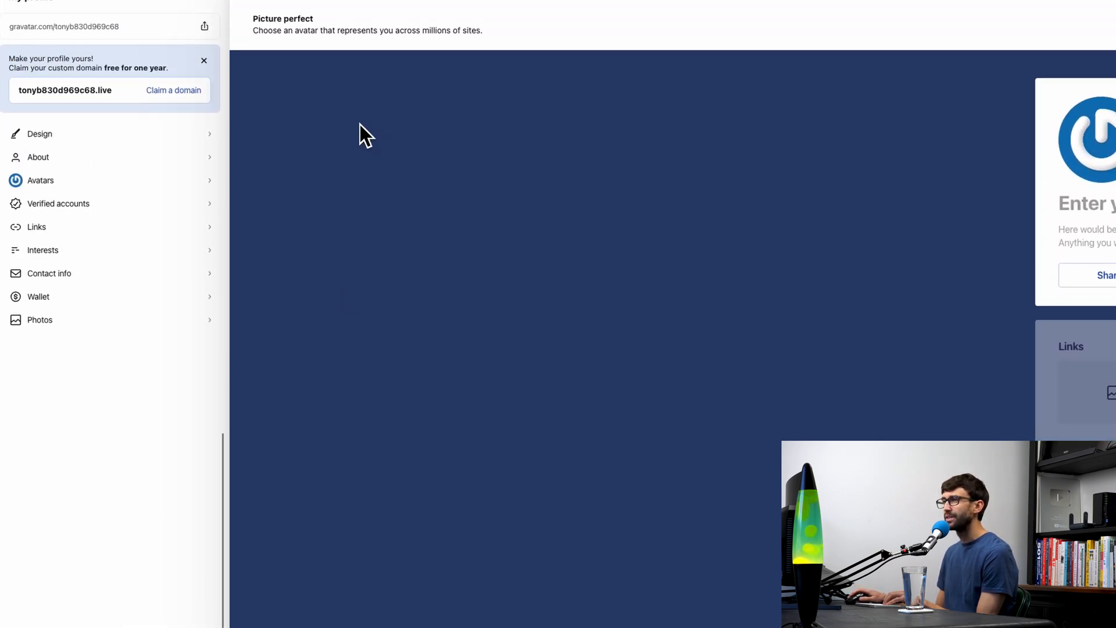
# Switch the background Color Fill to Gradient, adjust both blue stop colours, and save.
pyautogui.click(39, 134)
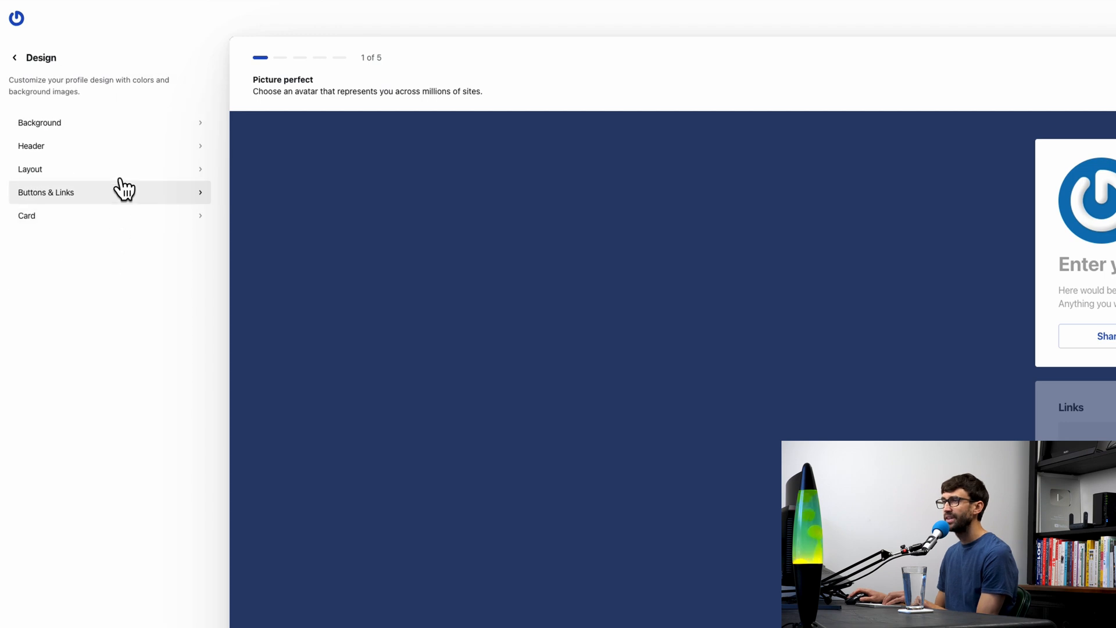
pyautogui.click(39, 123)
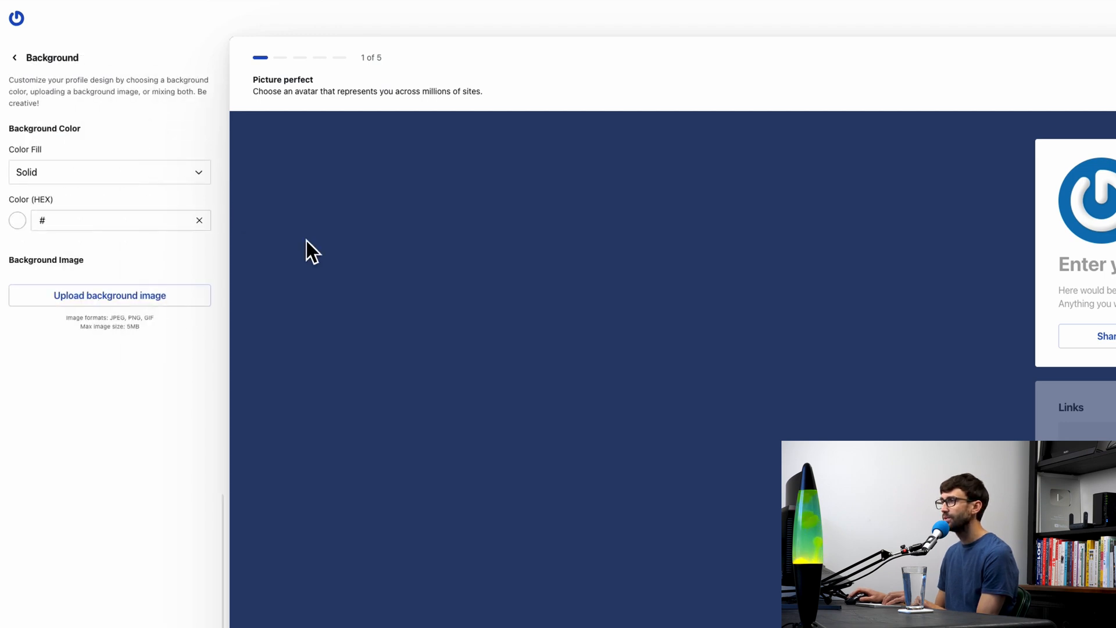
pyautogui.moveTo(634, 323)
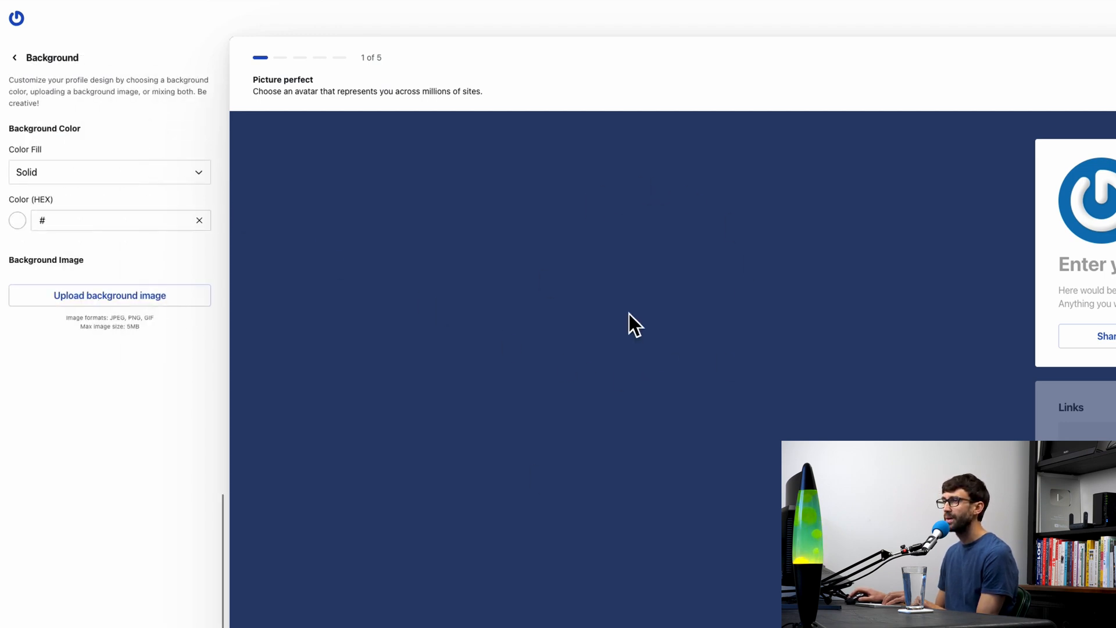
pyautogui.click(110, 172)
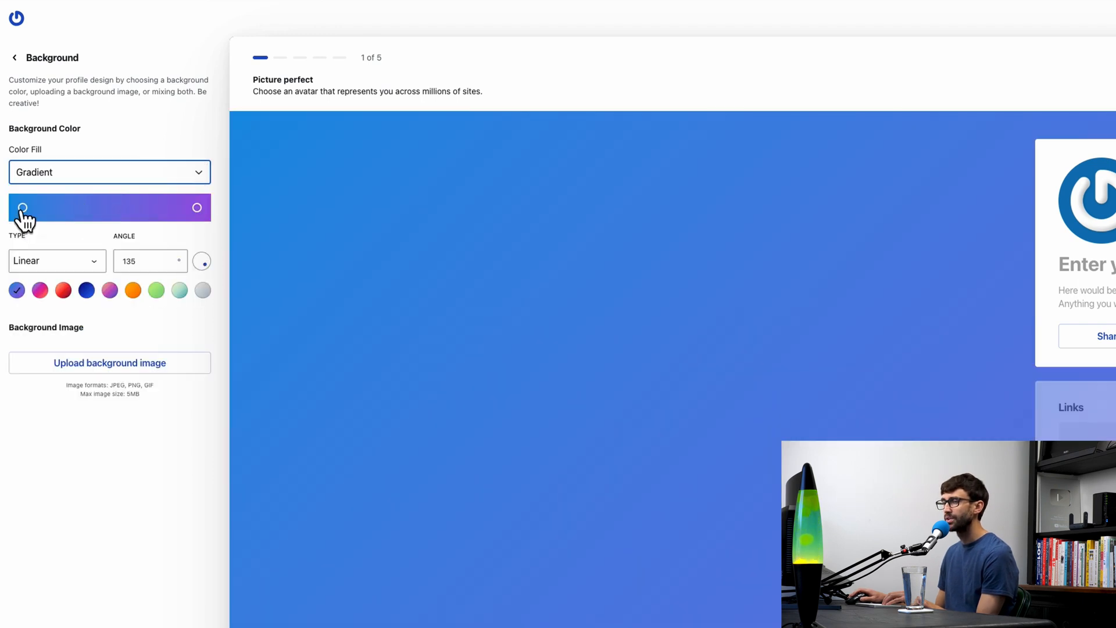
pyautogui.click(21, 207)
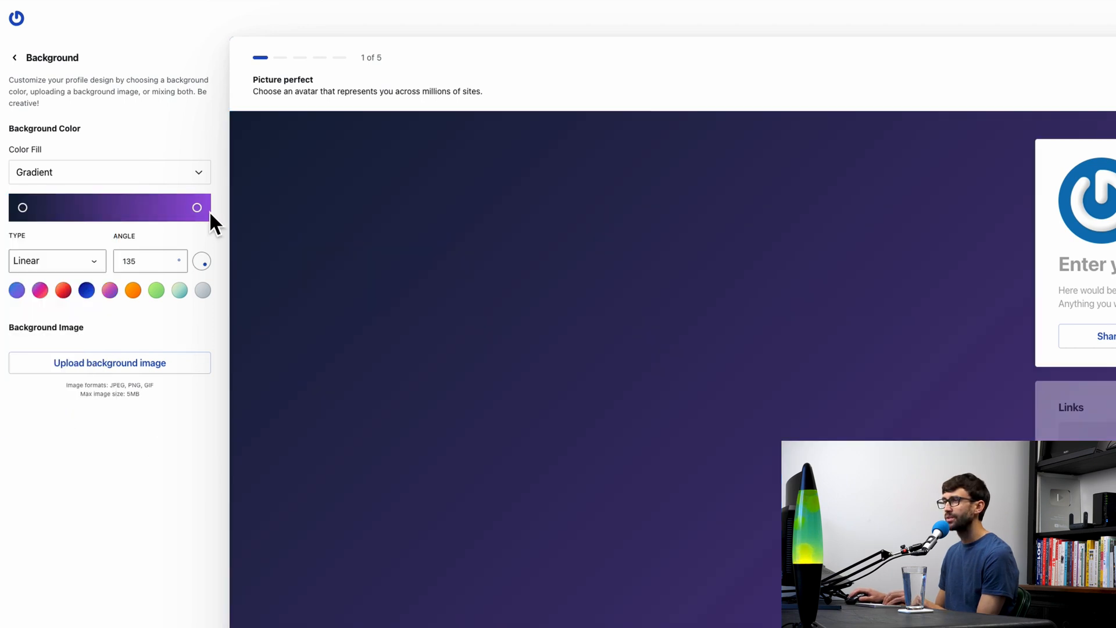
pyautogui.click(197, 207)
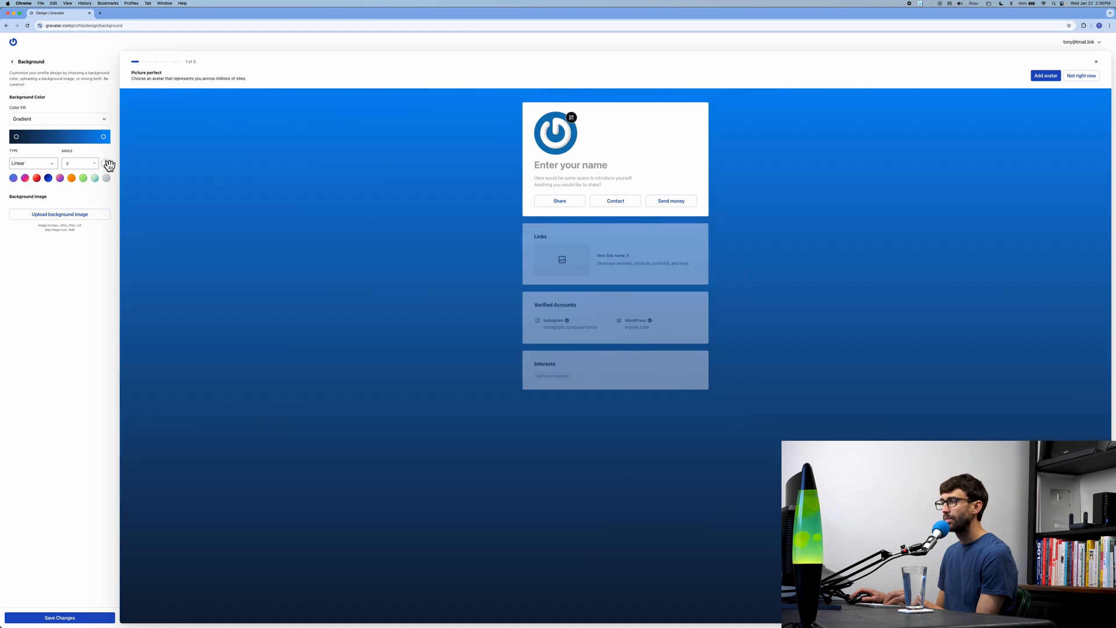
pyautogui.moveTo(35, 210)
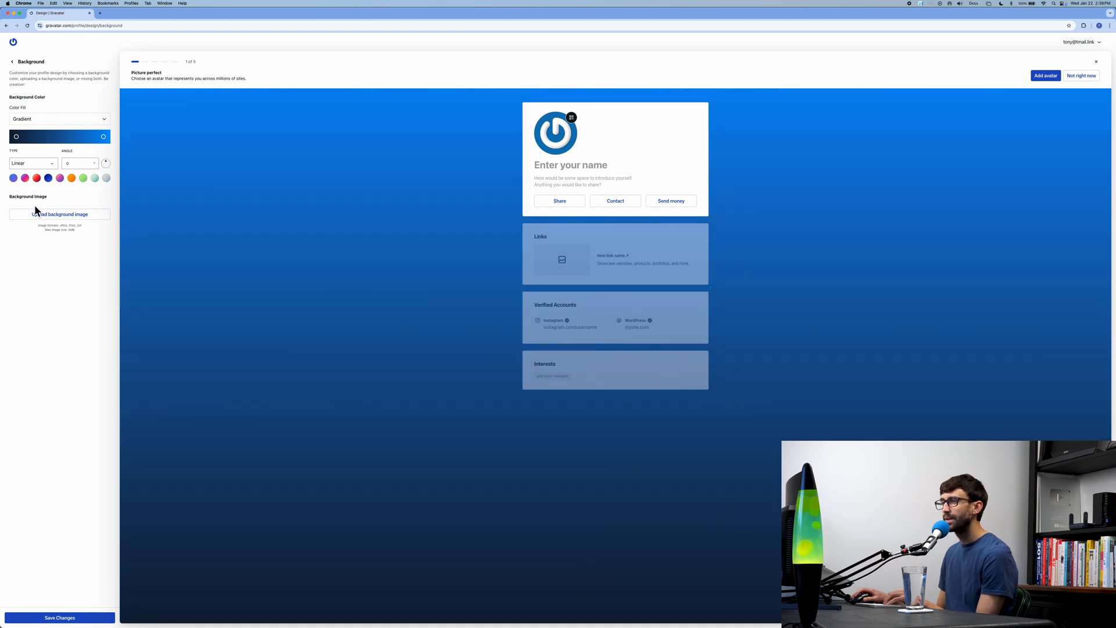
pyautogui.moveTo(60, 214)
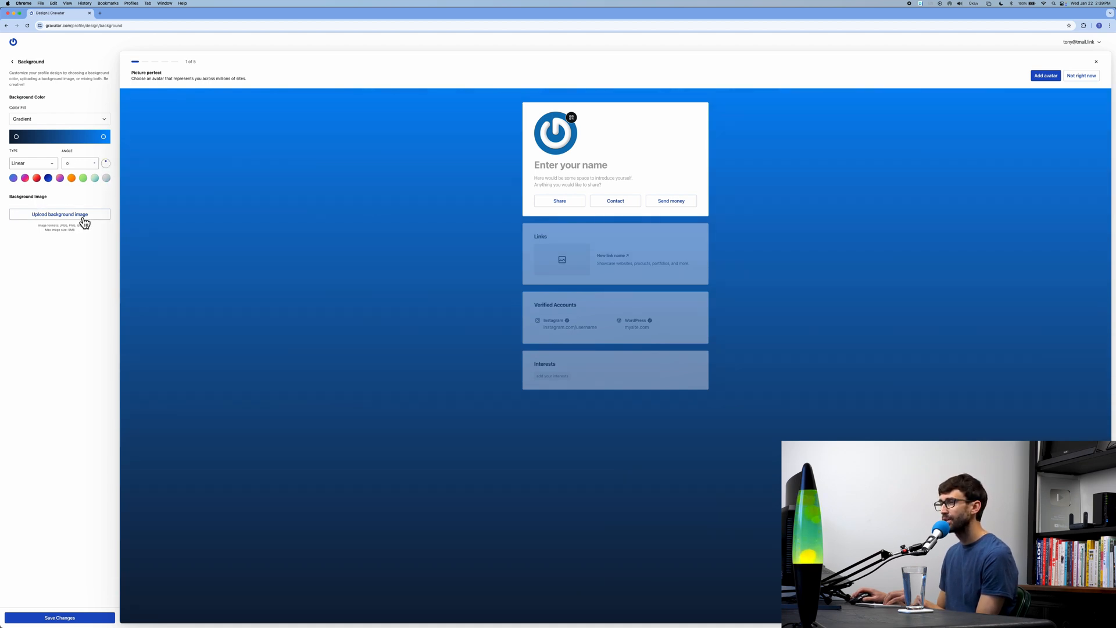
pyautogui.moveTo(90, 234)
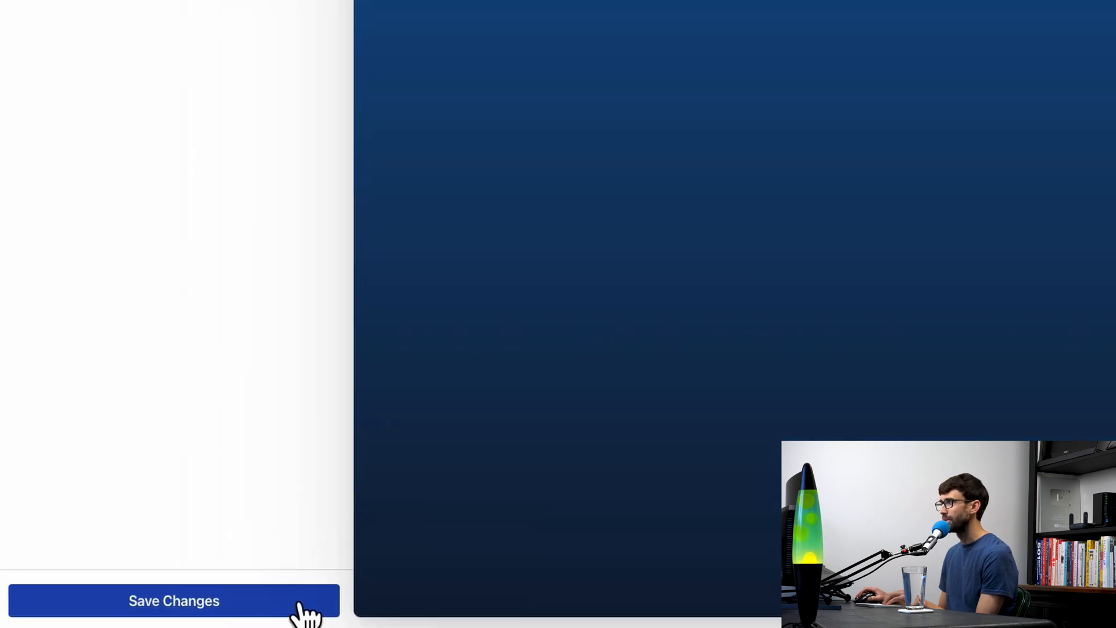
pyautogui.click(173, 599)
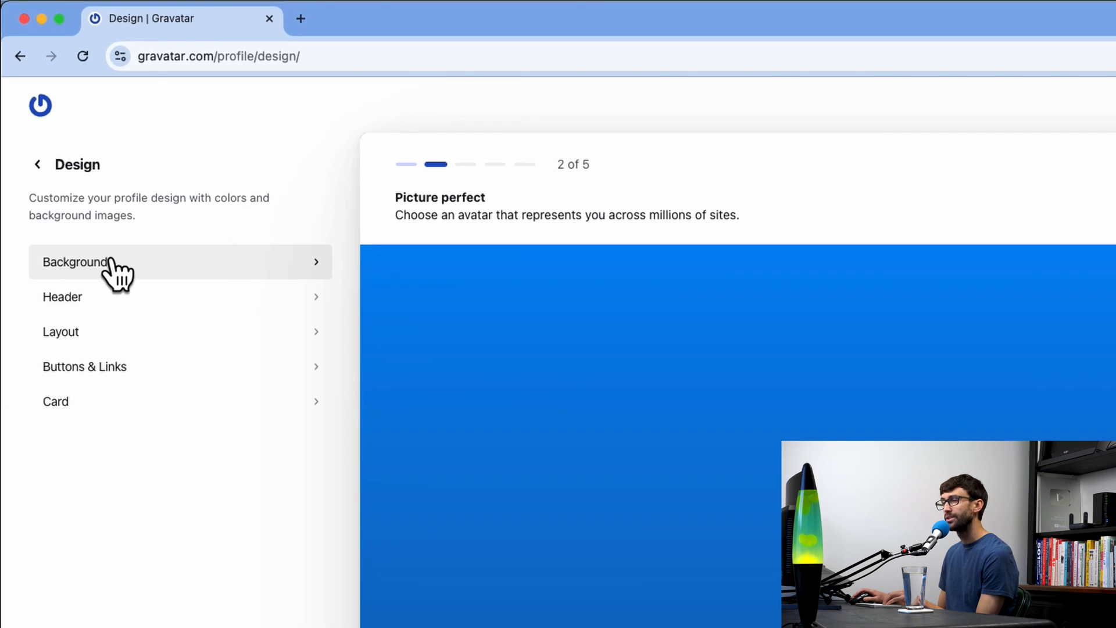
pyautogui.moveTo(142, 313)
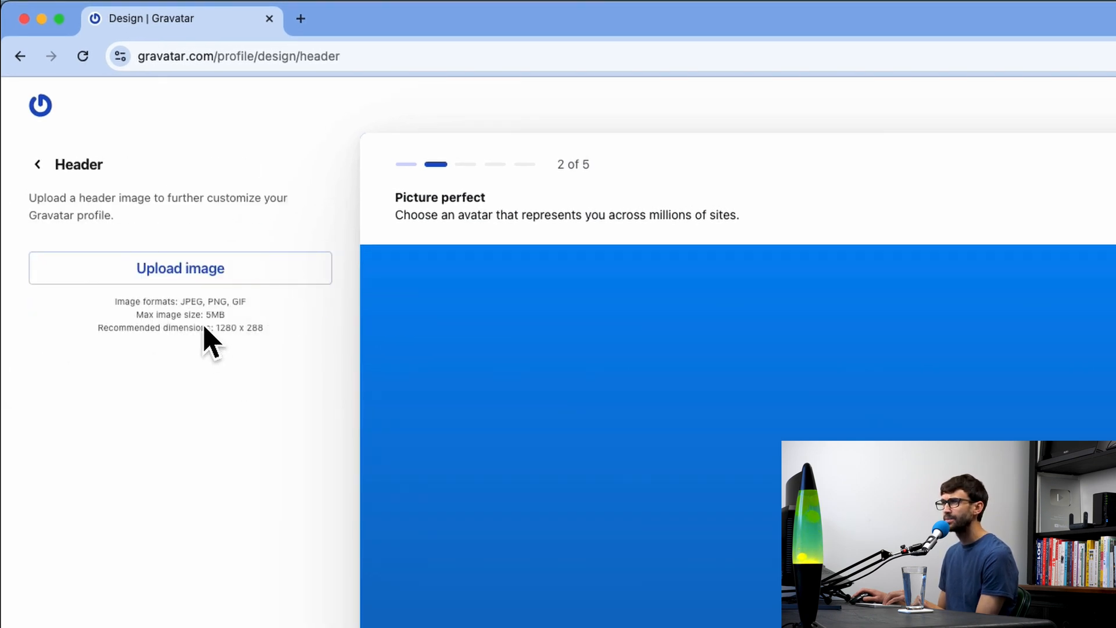
pyautogui.moveTo(267, 356)
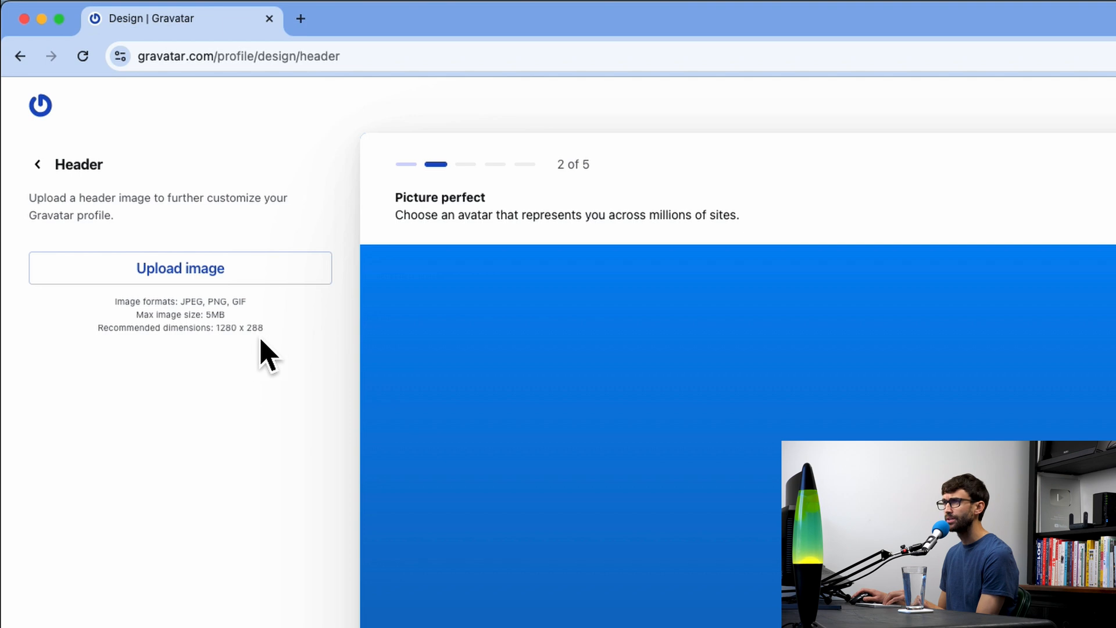
pyautogui.moveTo(71, 175)
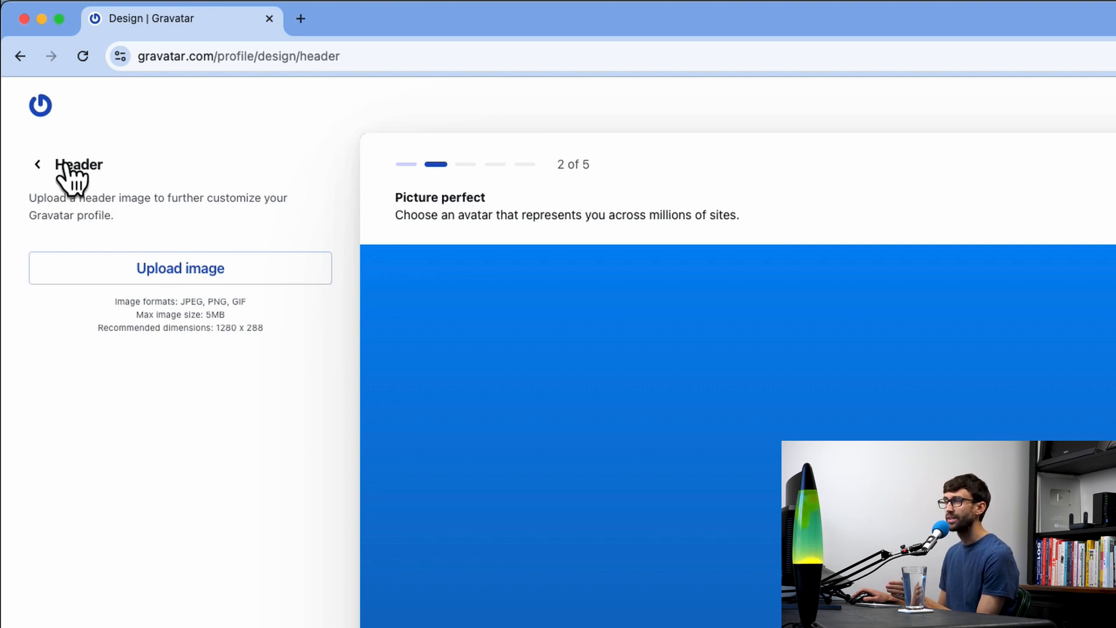
# Leave the Header options and drag the Photos card to a new spot in Layout.
pyautogui.click(38, 164)
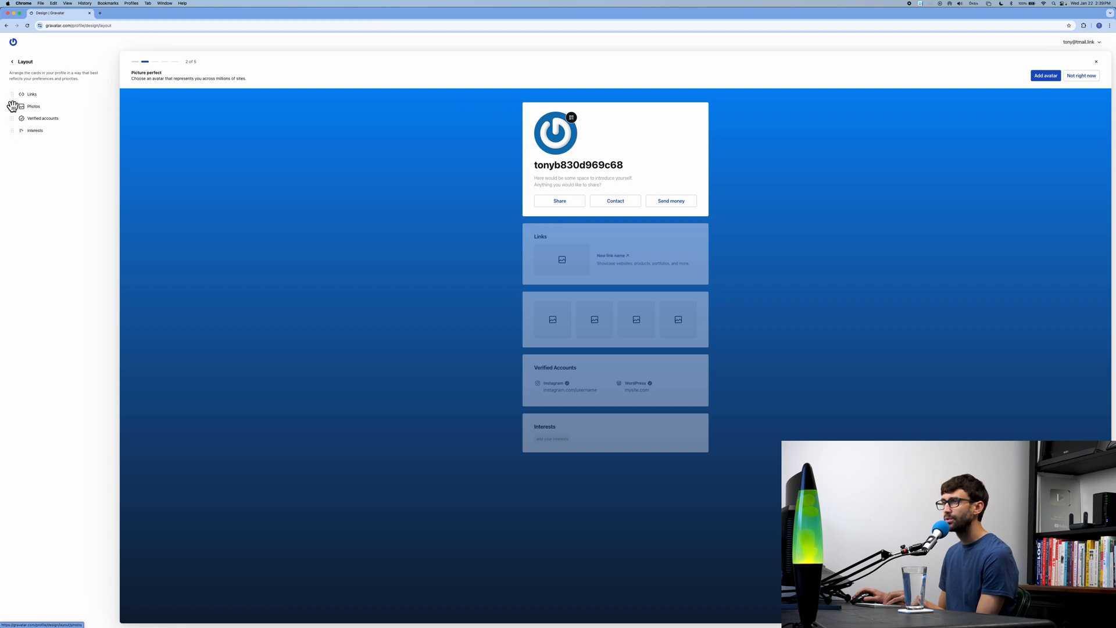
pyautogui.moveTo(33, 105); pyautogui.dragTo(34, 132)
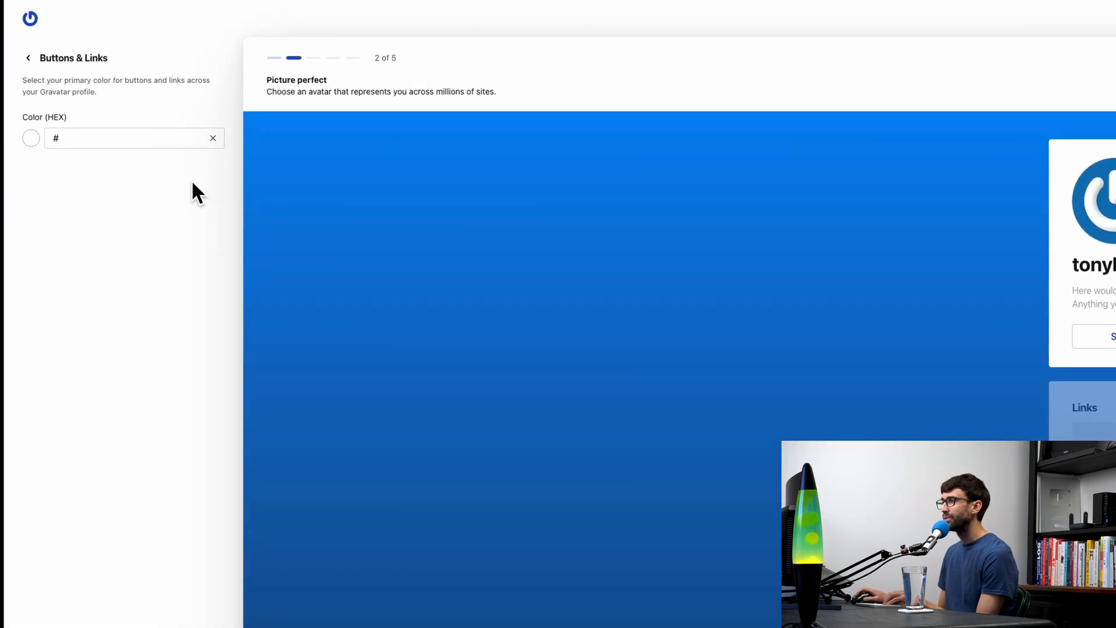
pyautogui.moveTo(31, 139)
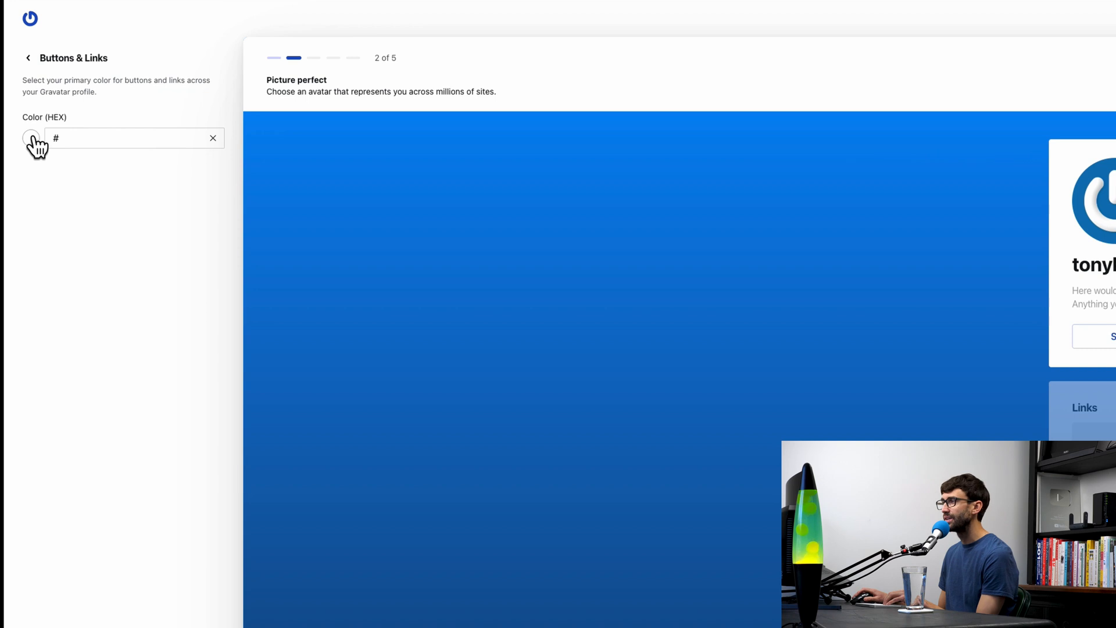
# Set buttons and links to dark navy #11003a, then return to the design sections.
pyautogui.click(31, 138)
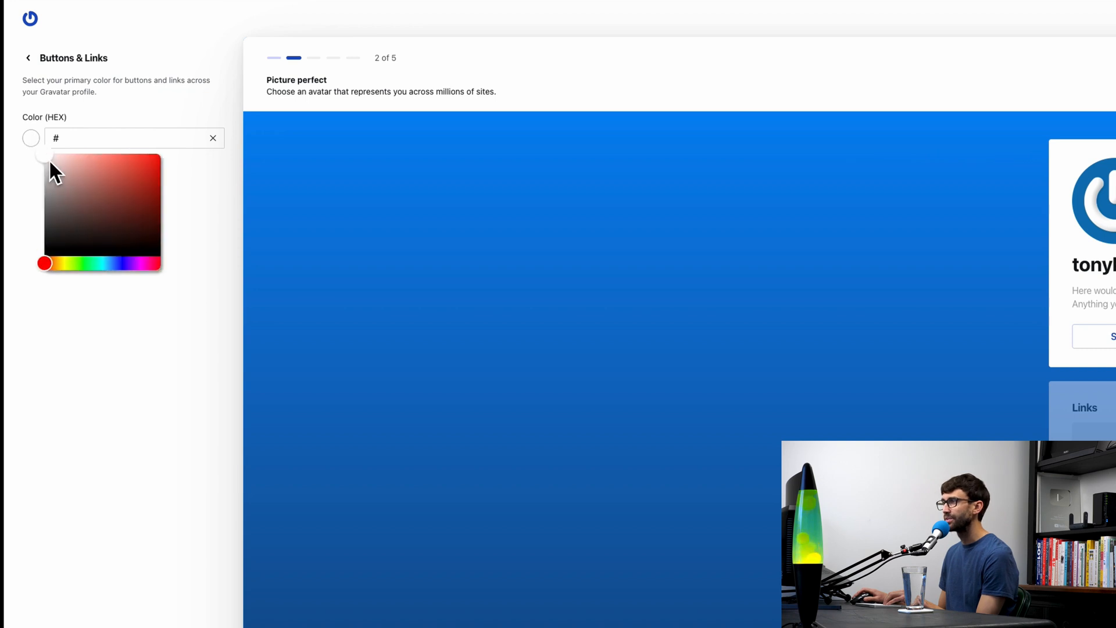
pyautogui.click(161, 170)
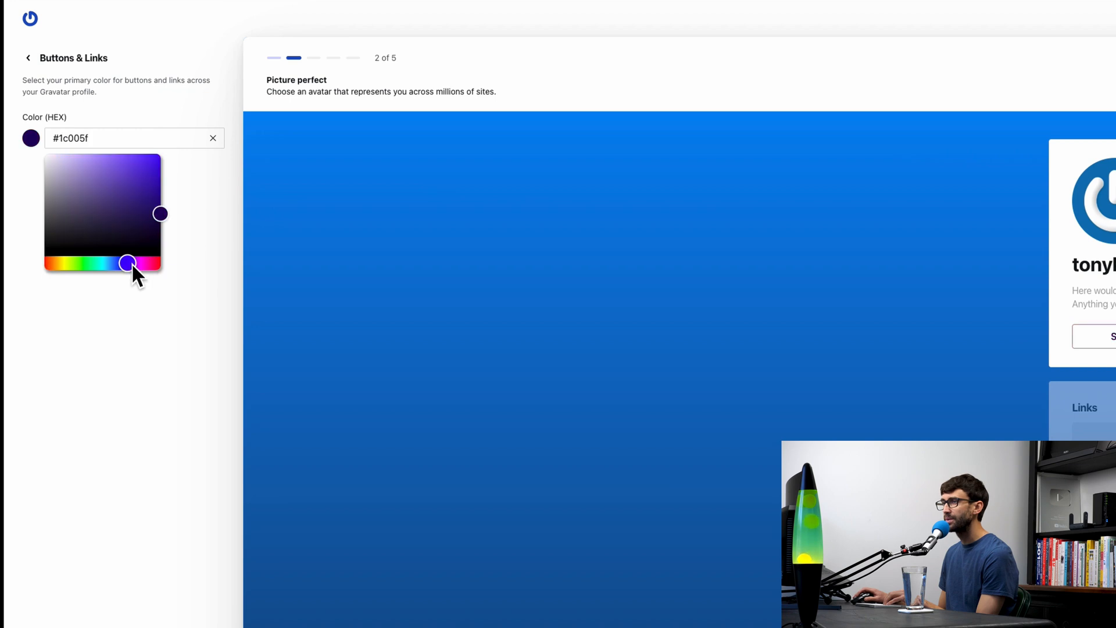
pyautogui.moveTo(160, 213); pyautogui.dragTo(160, 225)
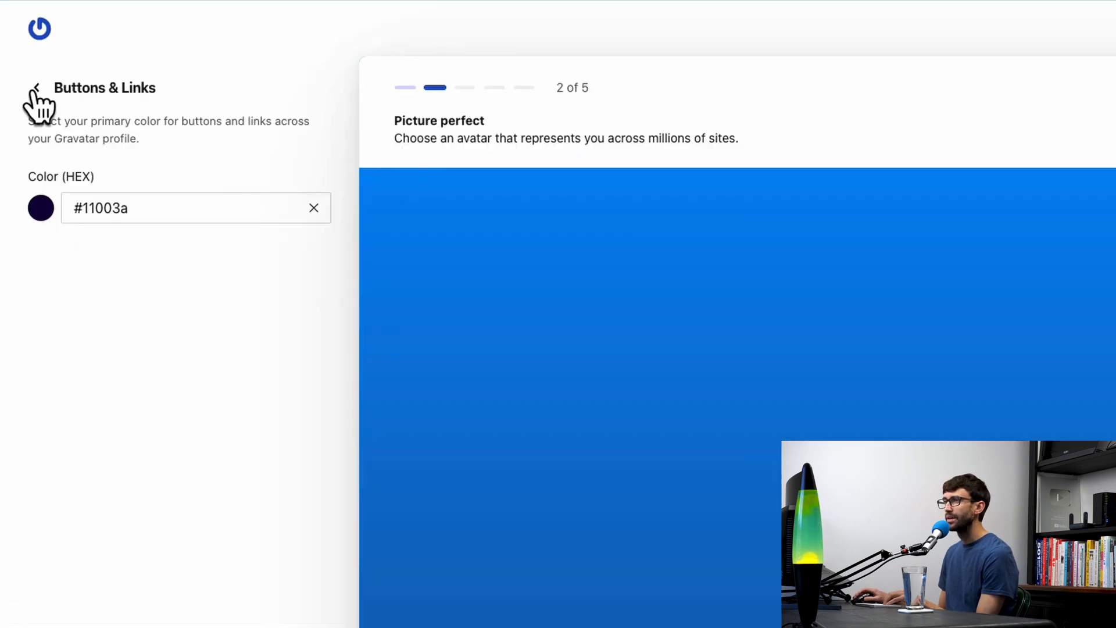
pyautogui.click(35, 88)
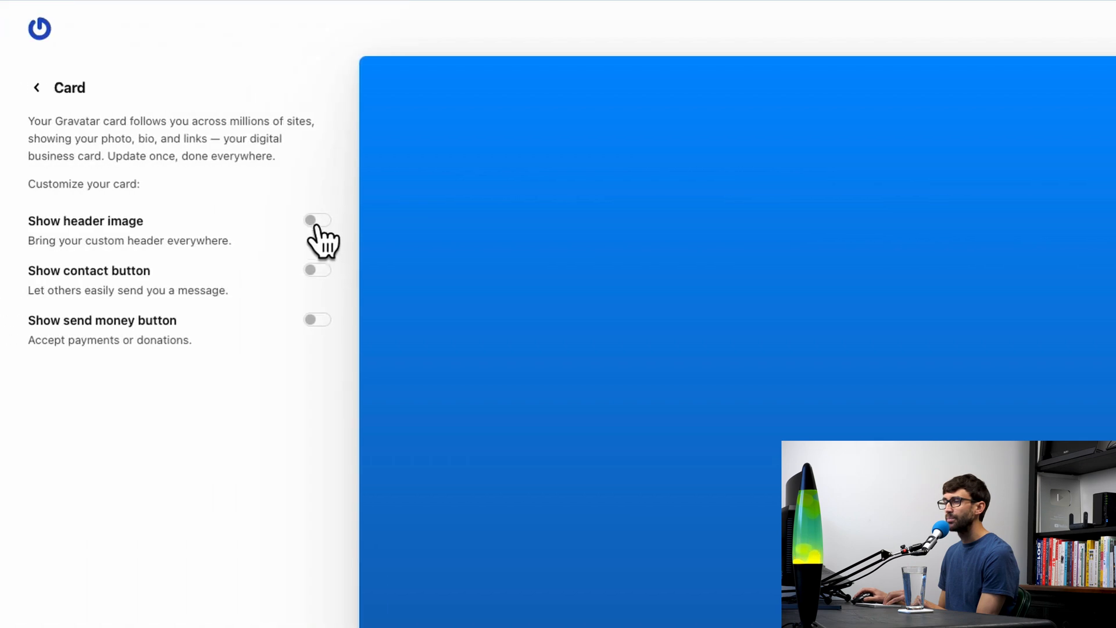
pyautogui.moveTo(342, 335)
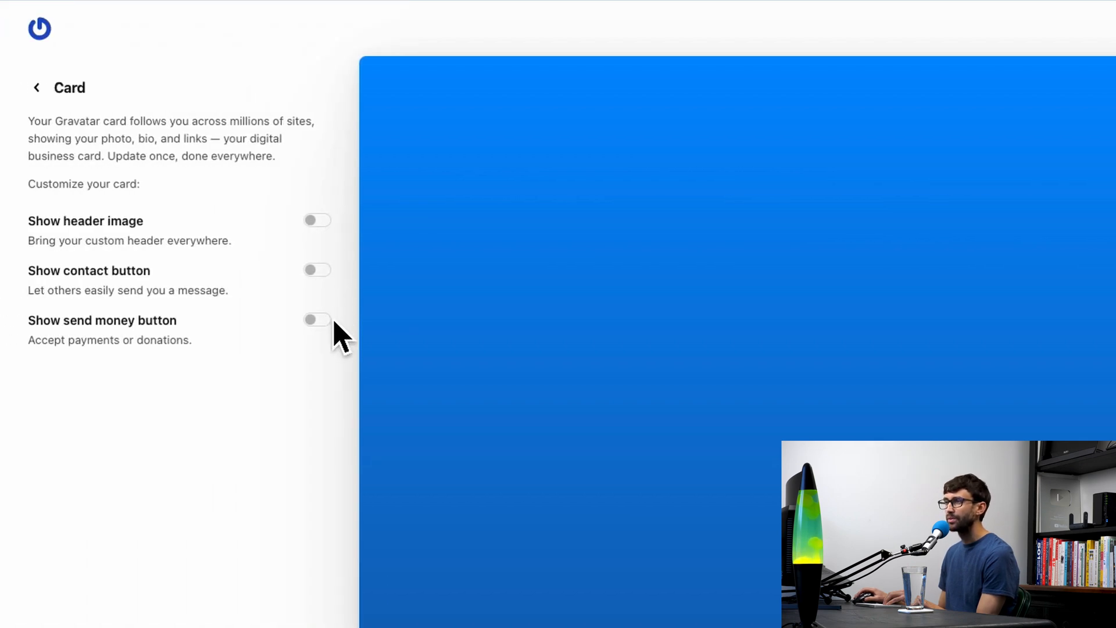
pyautogui.moveTo(316, 241)
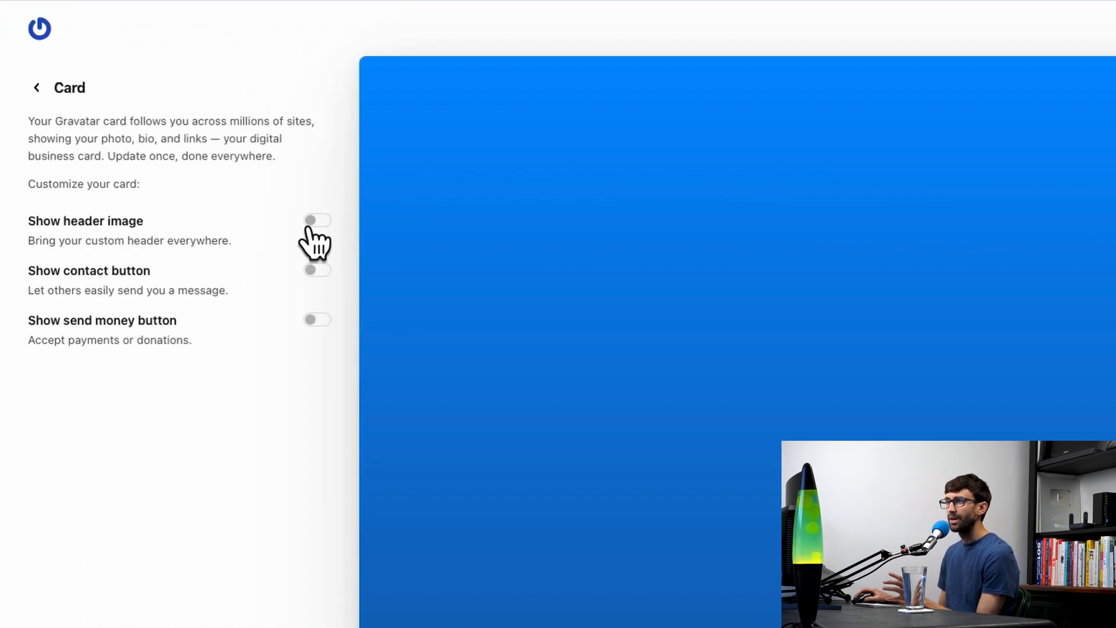
pyautogui.moveTo(298, 291)
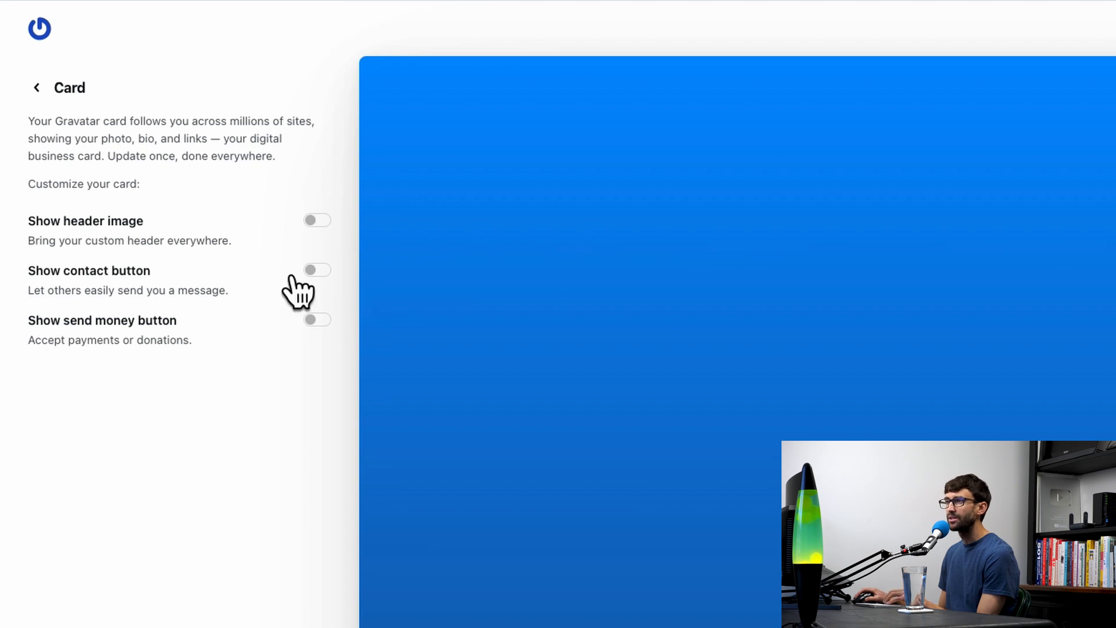
pyautogui.moveTo(309, 274)
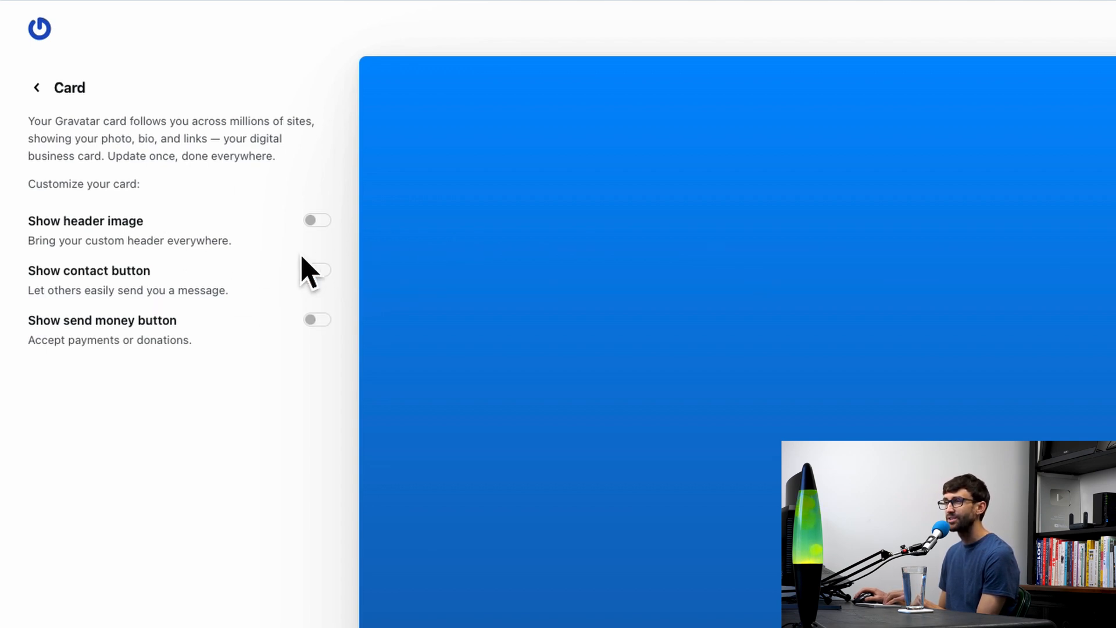
pyautogui.moveTo(139, 356)
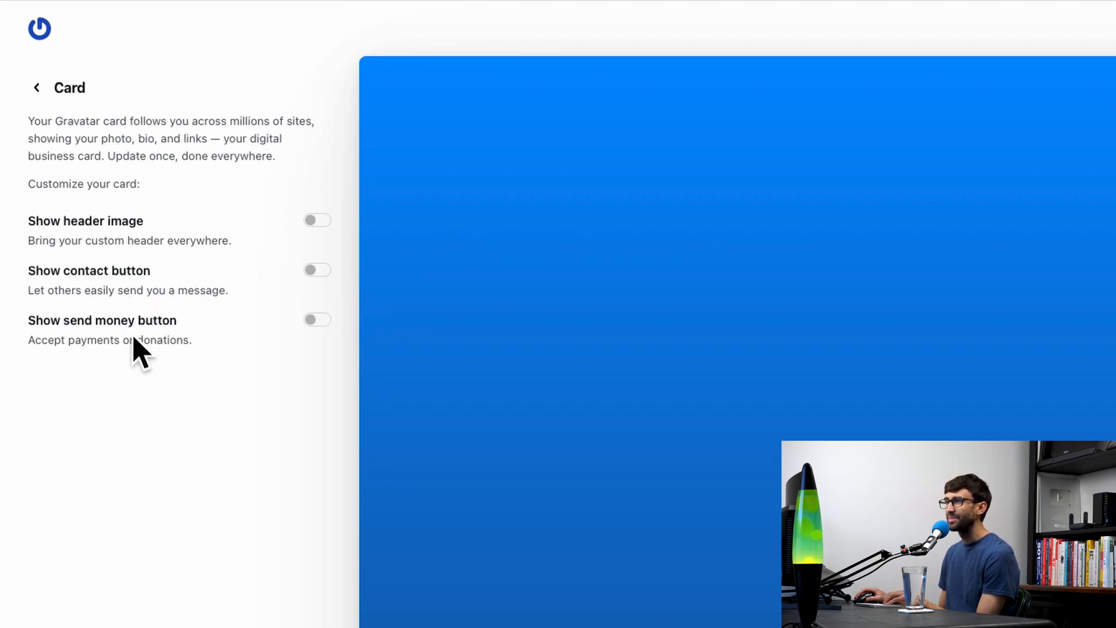
pyautogui.moveTo(335, 307)
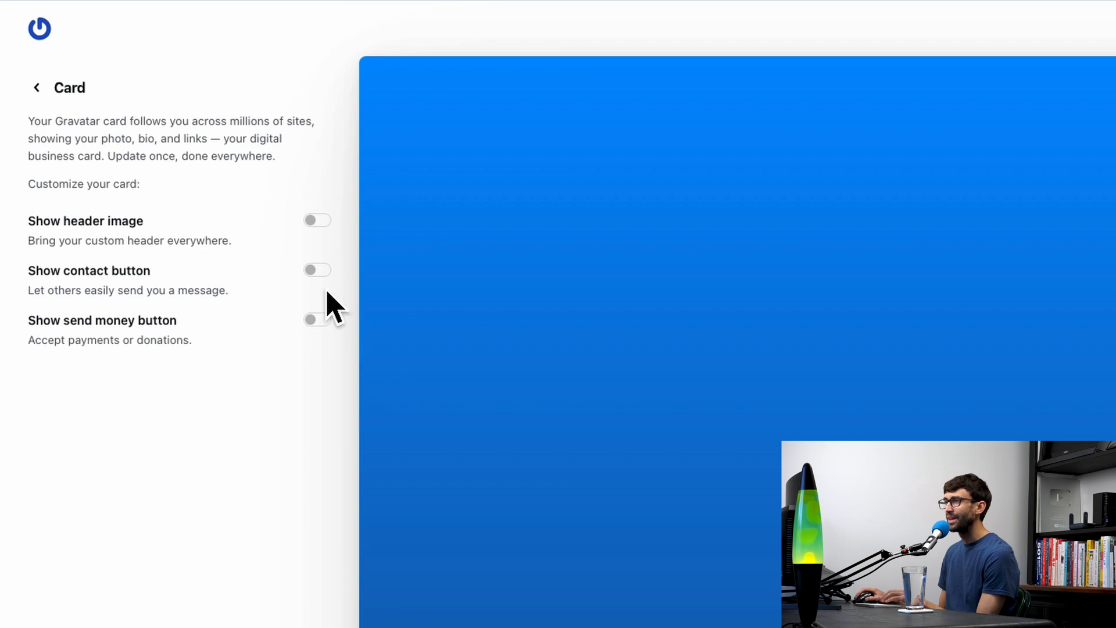
pyautogui.moveTo(25, 96)
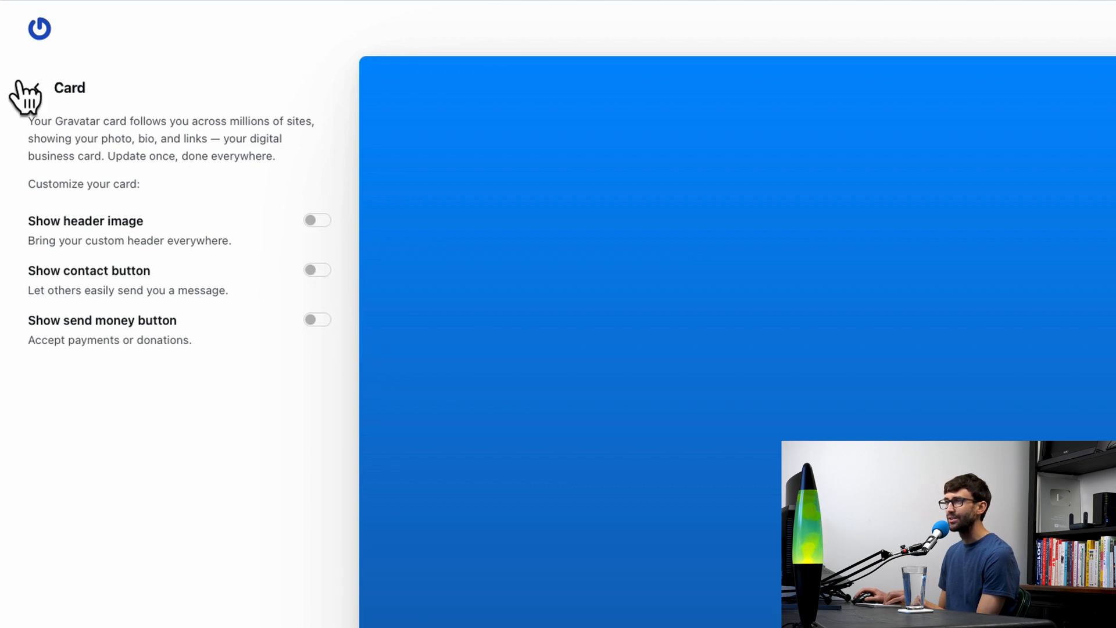
# Keep header image, contact and send money toggles off, then back out to My profile.
pyautogui.click(16, 87)
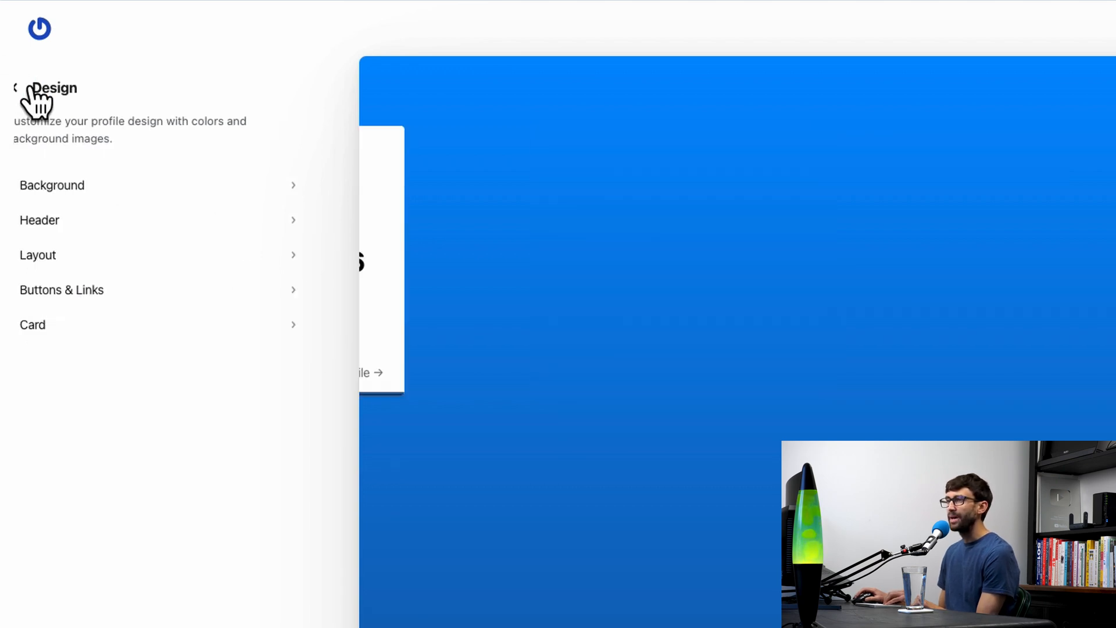
pyautogui.click(14, 88)
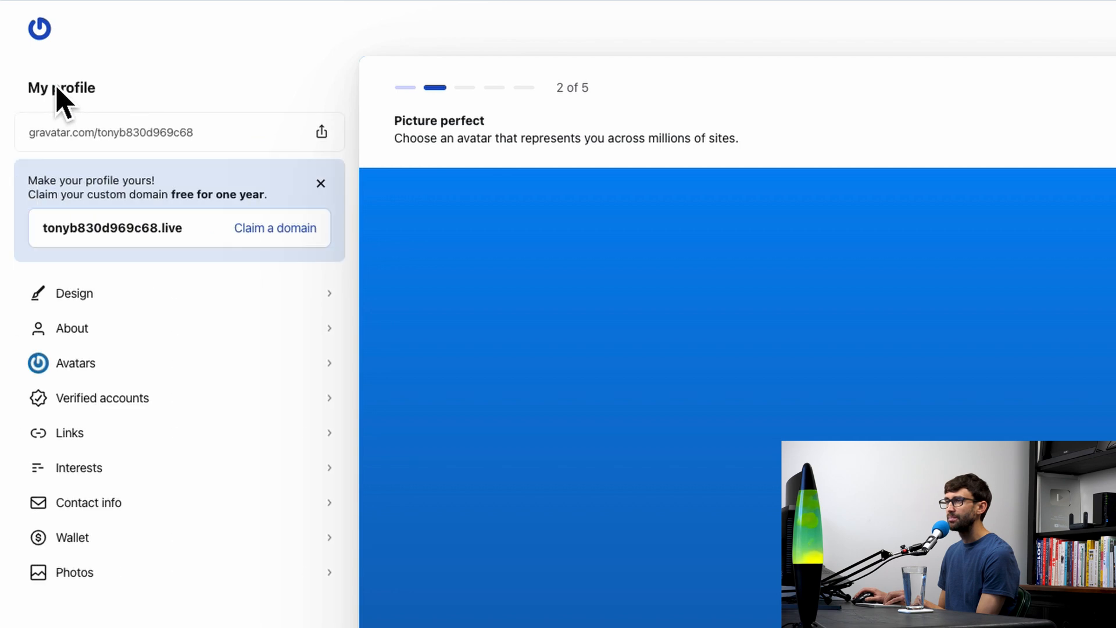
pyautogui.moveTo(185, 354)
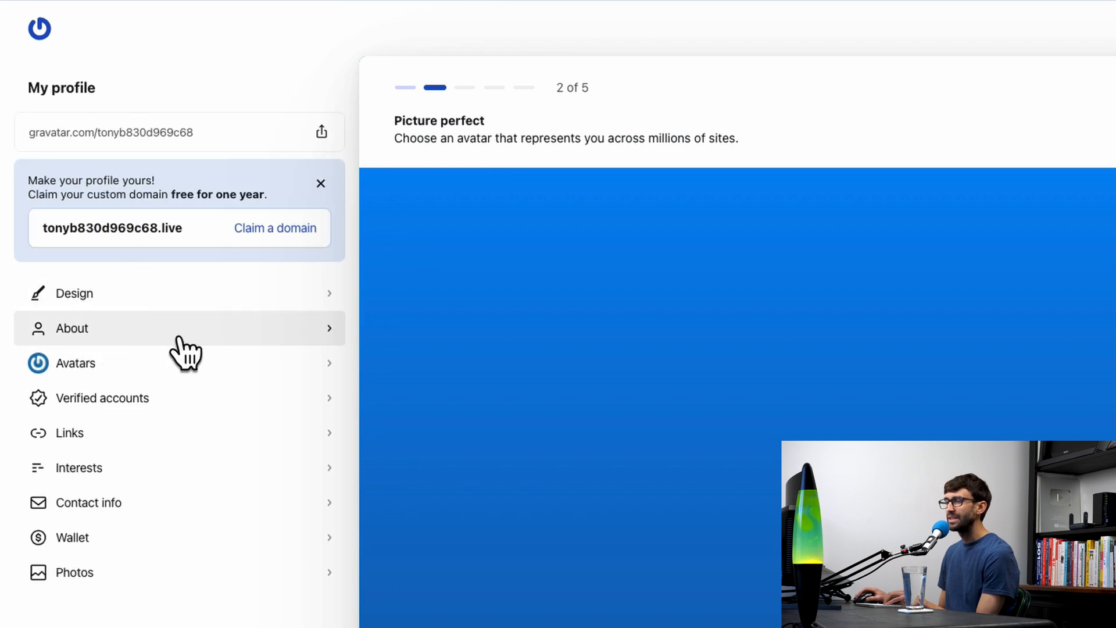
# Set display name to 'Tony' and About Me to 'I teach web technology'.
pyautogui.click(70, 328)
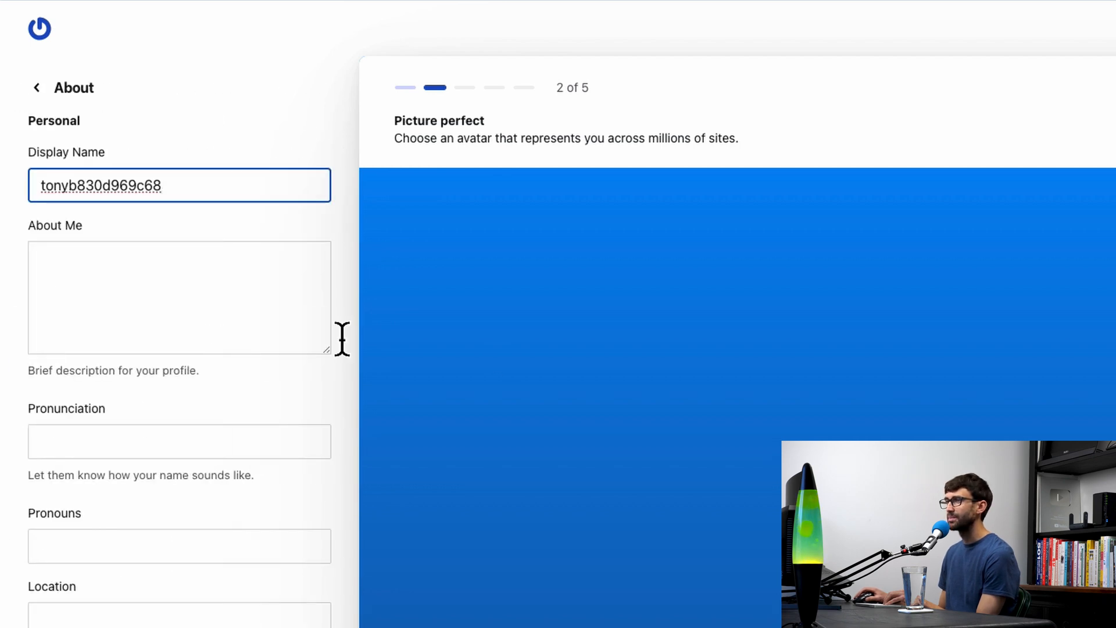
pyautogui.tripleClick(101, 185)
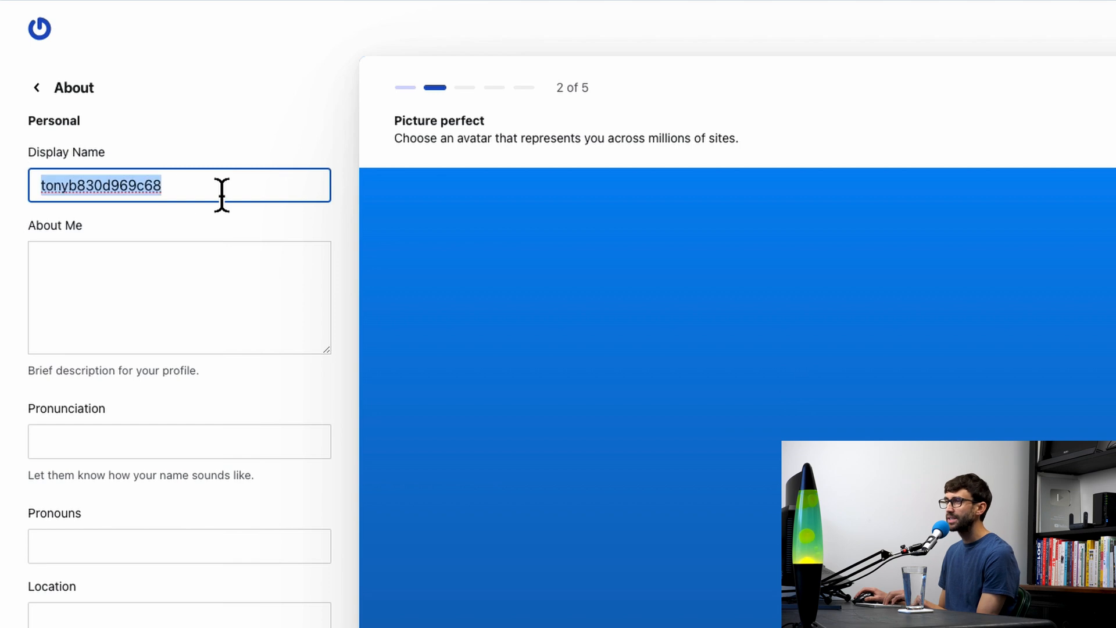
pyautogui.write('Tony')
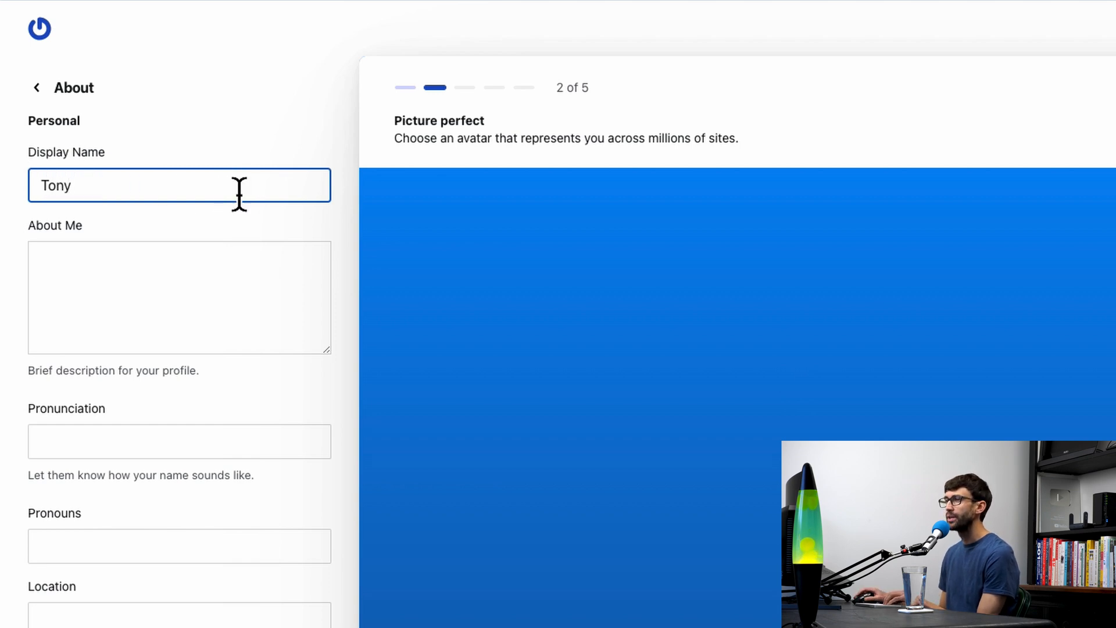
pyautogui.click(178, 297)
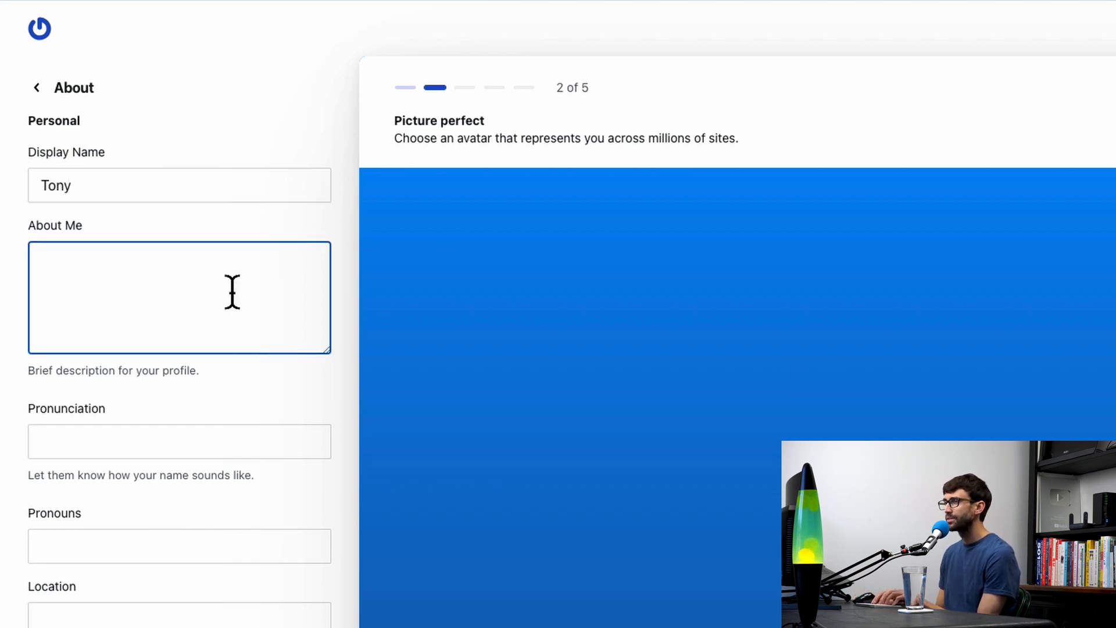
pyautogui.write('I teach we')
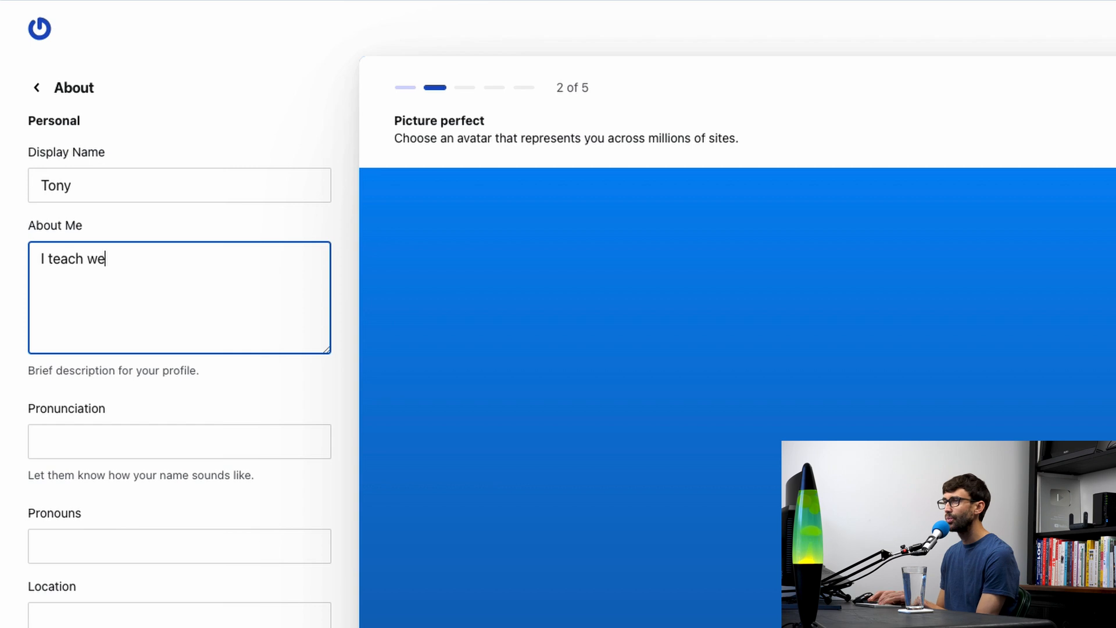
pyautogui.write('b technology')
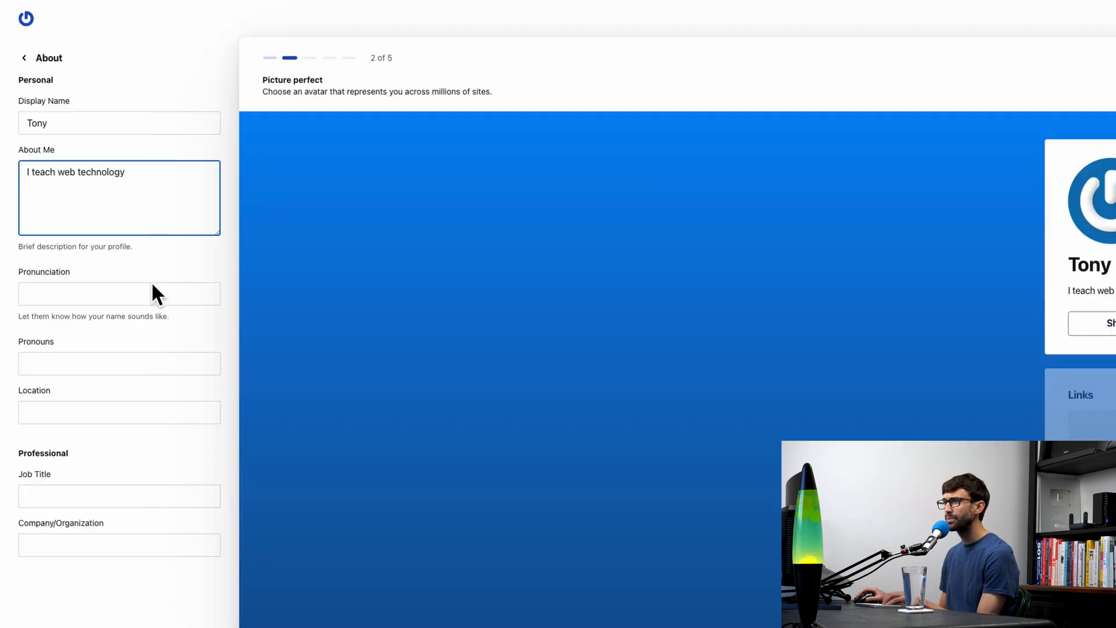
pyautogui.moveTo(146, 514)
pyautogui.write('Tony Teaches Tech')
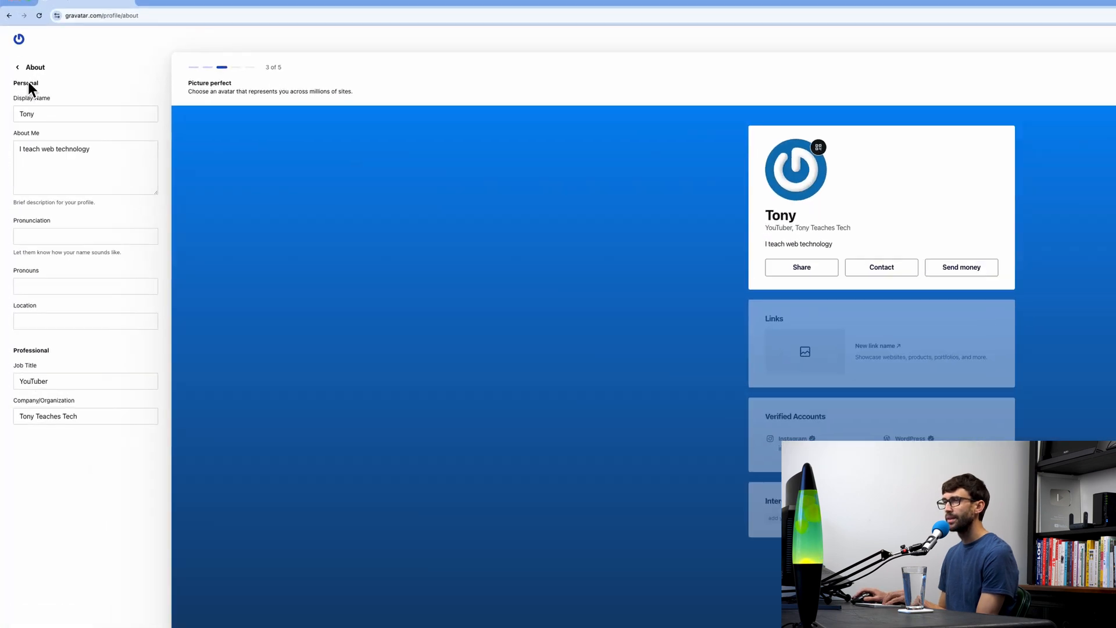
# From the Avatars settings, upload and crop a headshot photo as the avatar.
pyautogui.click(17, 67)
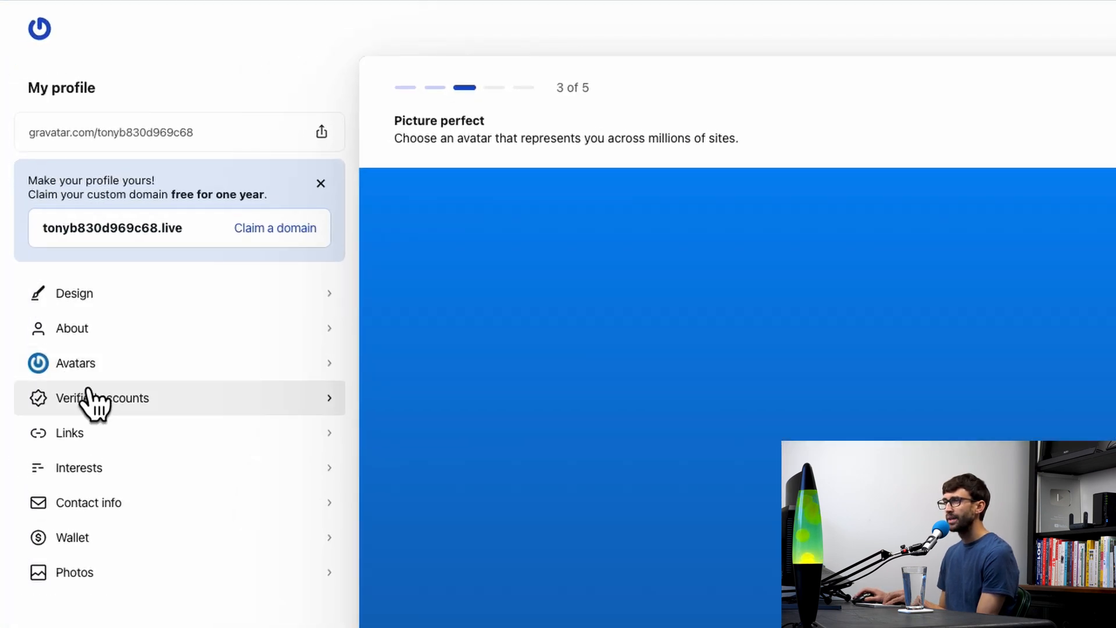
pyautogui.click(75, 362)
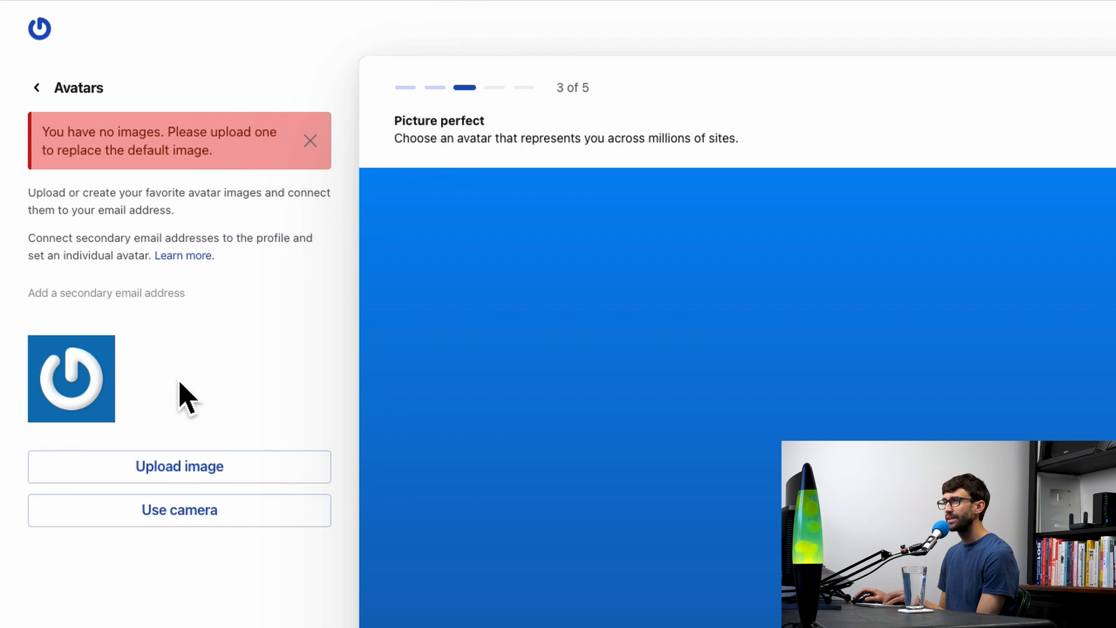
pyautogui.moveTo(233, 146)
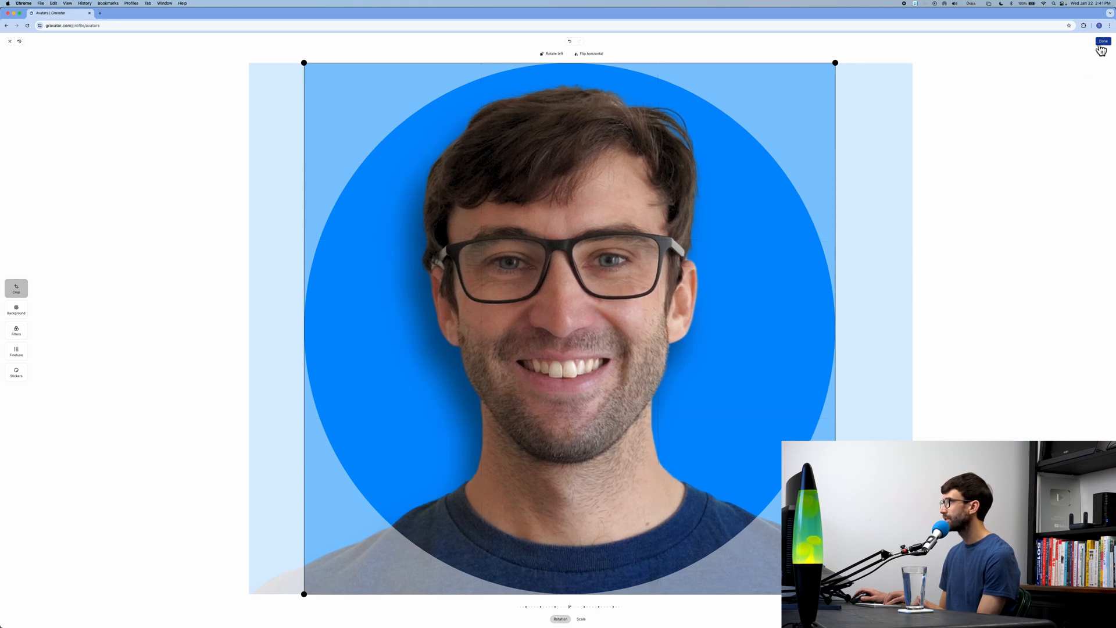
pyautogui.click(1102, 41)
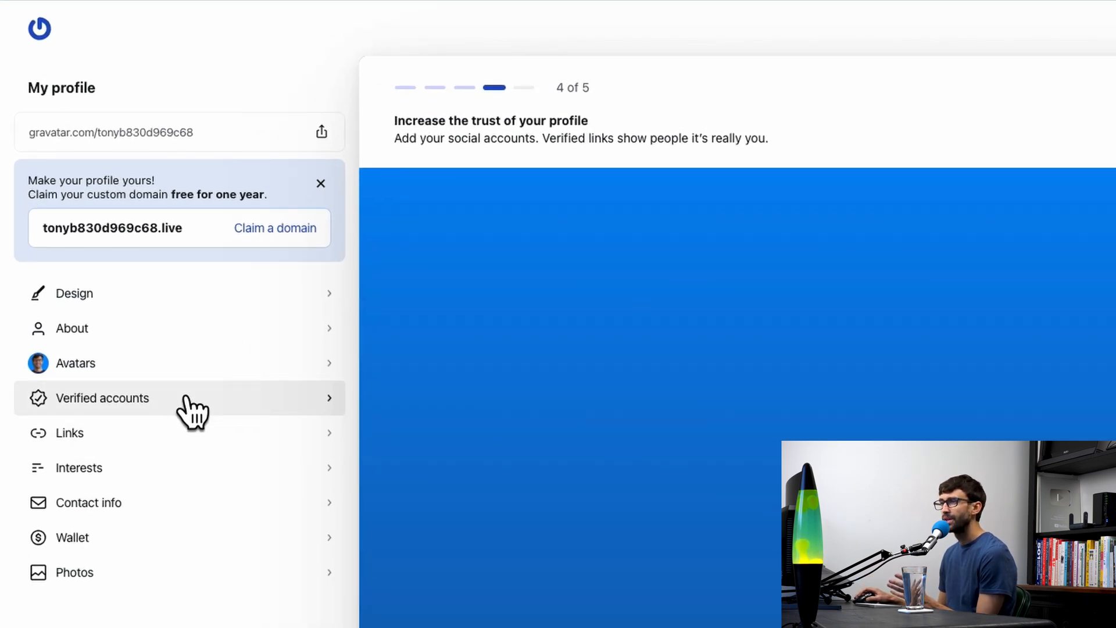
# Browse the Verified accounts and Links settings, returning to the main profile menu.
pyautogui.click(101, 397)
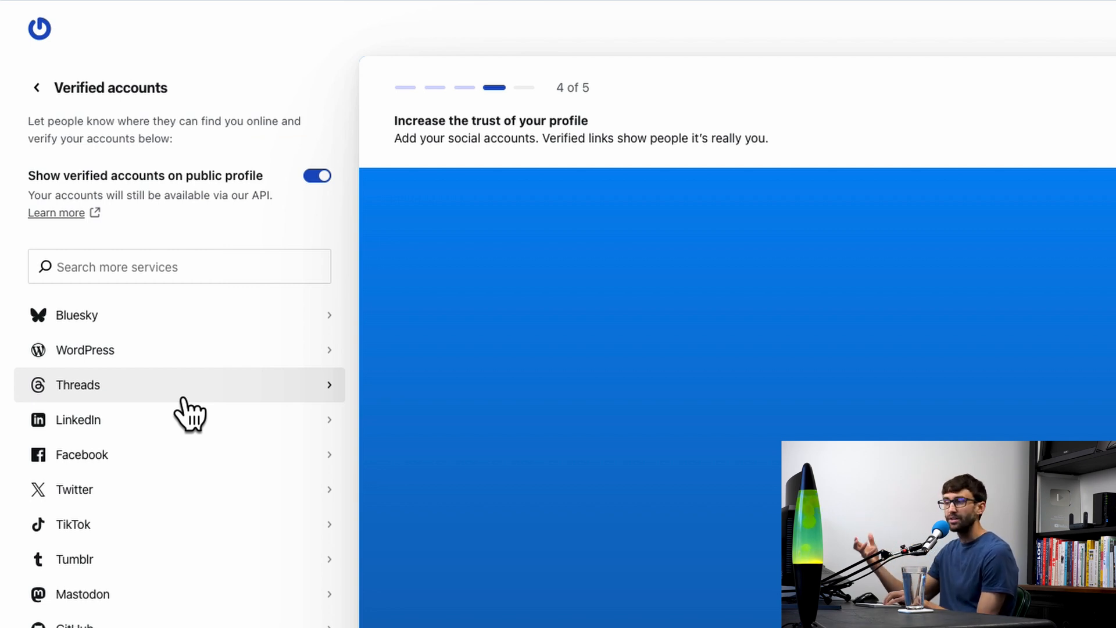
pyautogui.click(35, 87)
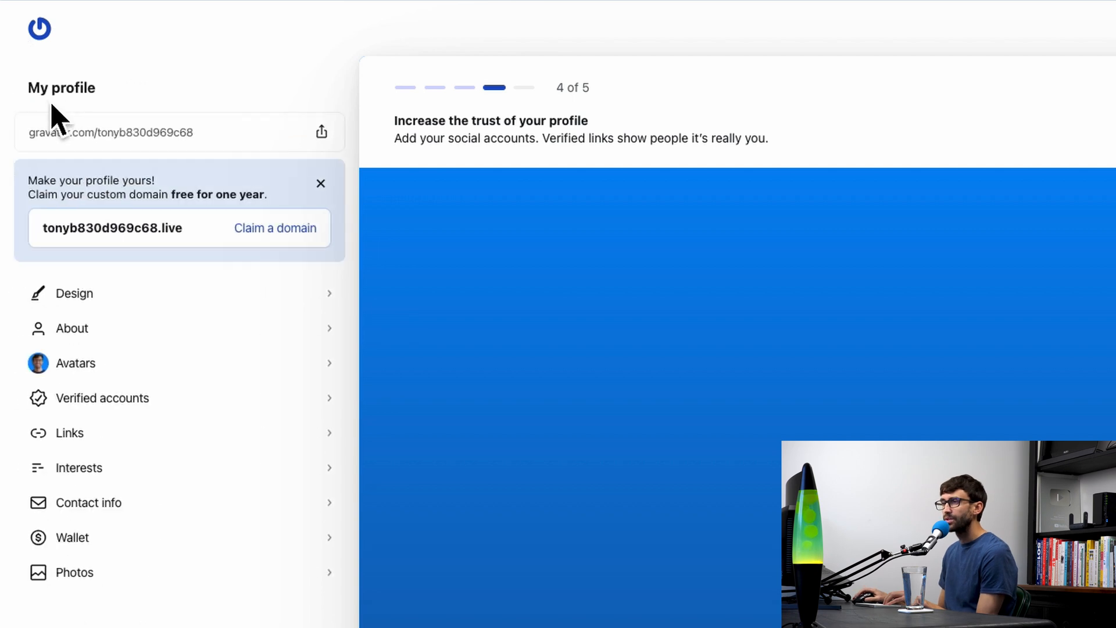
pyautogui.click(69, 433)
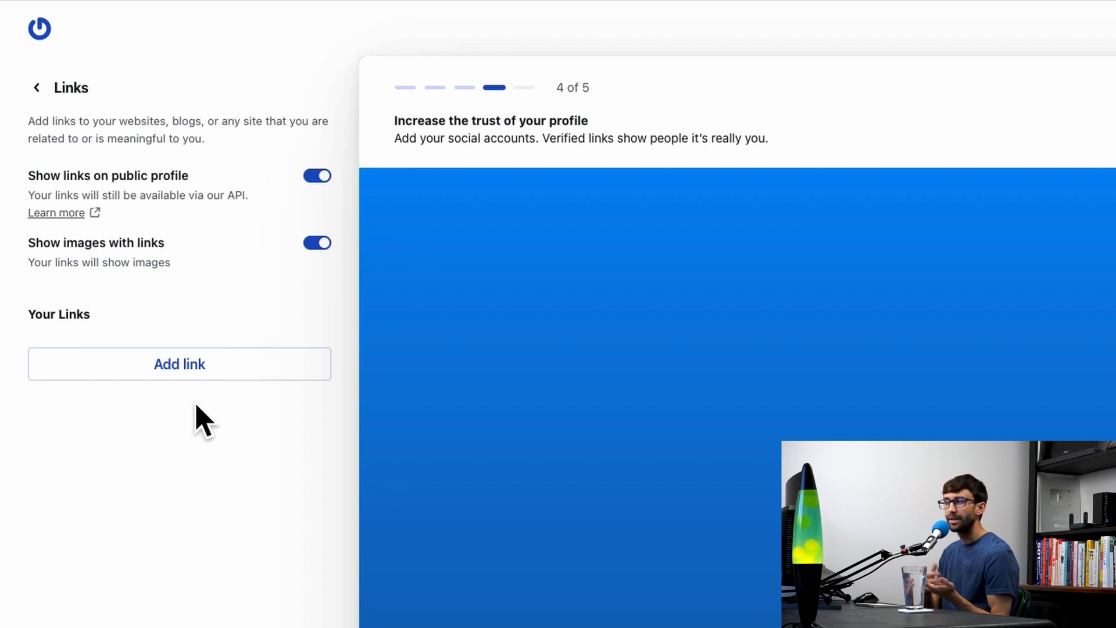
pyautogui.click(36, 88)
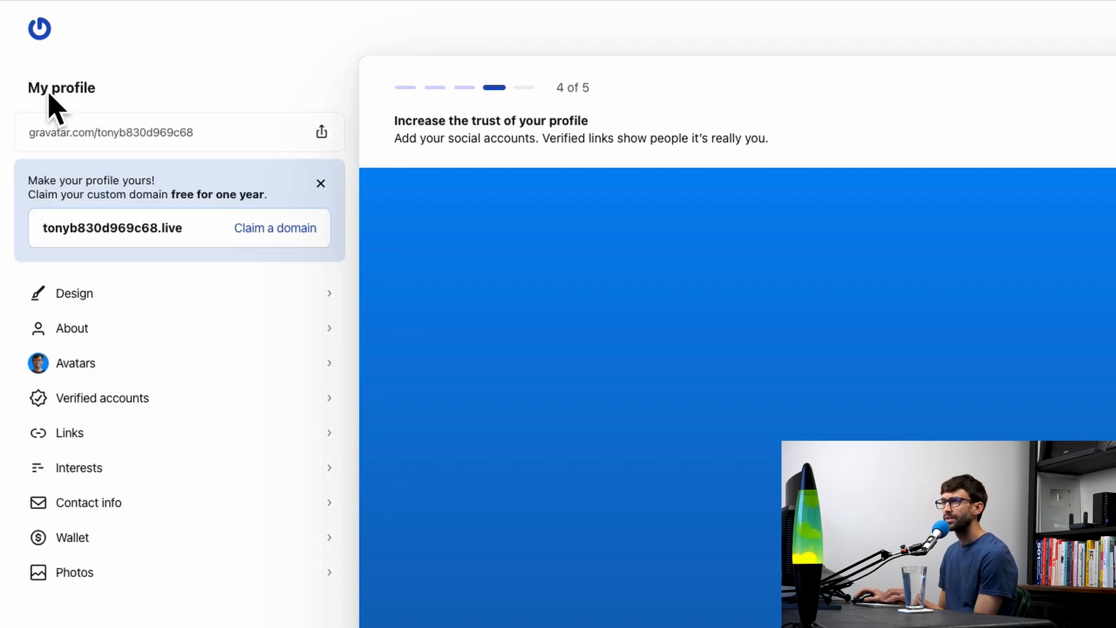
# Reopen Verified accounts, choose GitHub and start connecting the GitHub account.
pyautogui.click(101, 397)
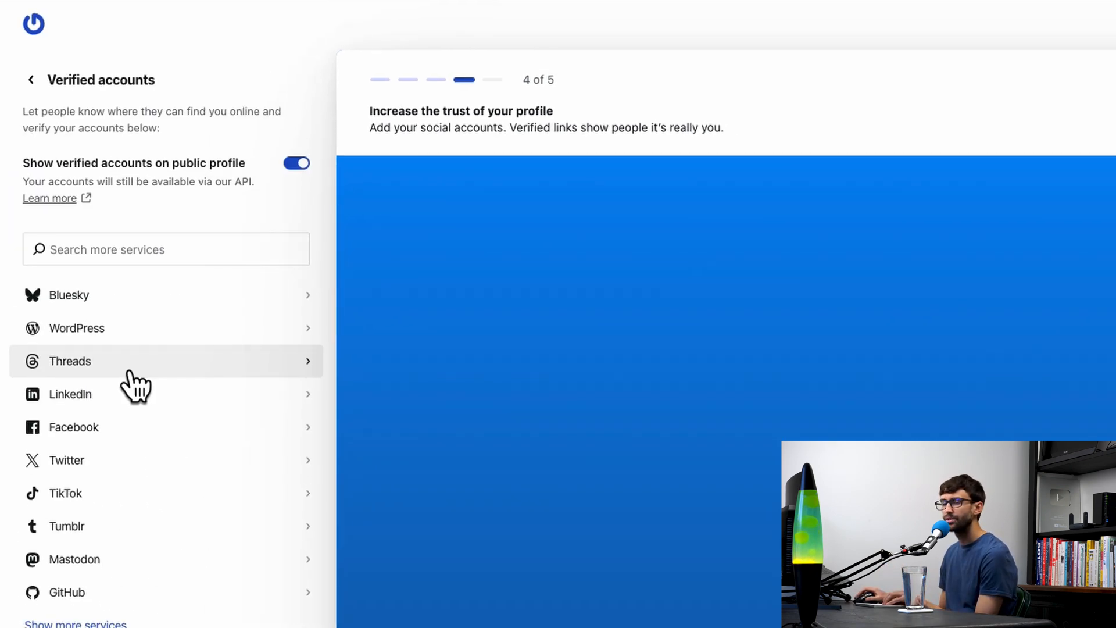
pyautogui.moveTo(197, 523)
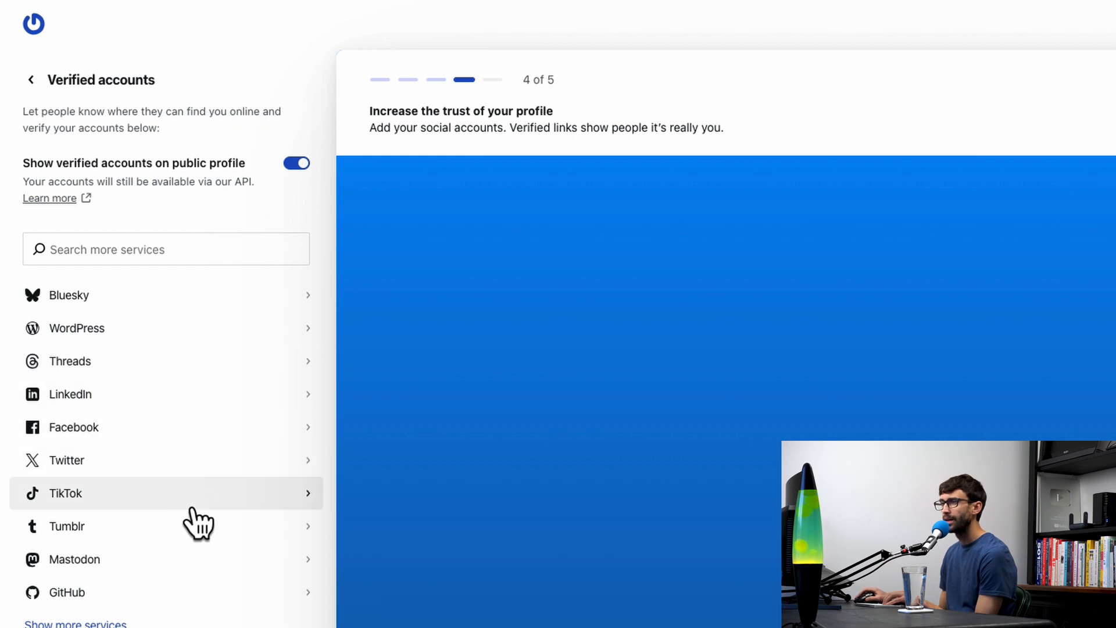
pyautogui.moveTo(200, 612)
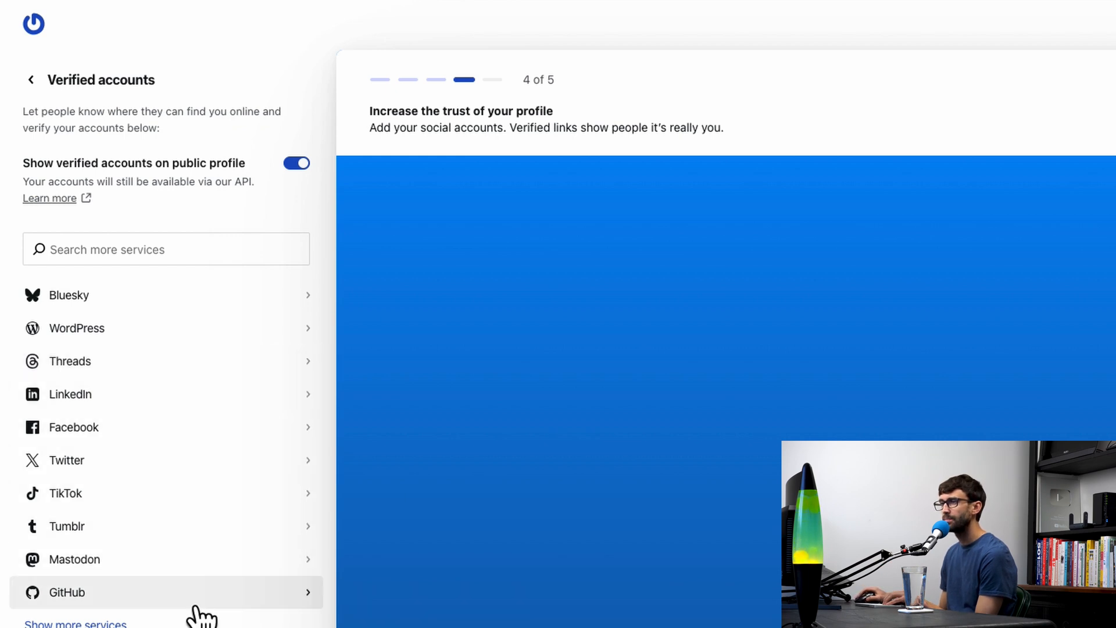
pyautogui.click(165, 591)
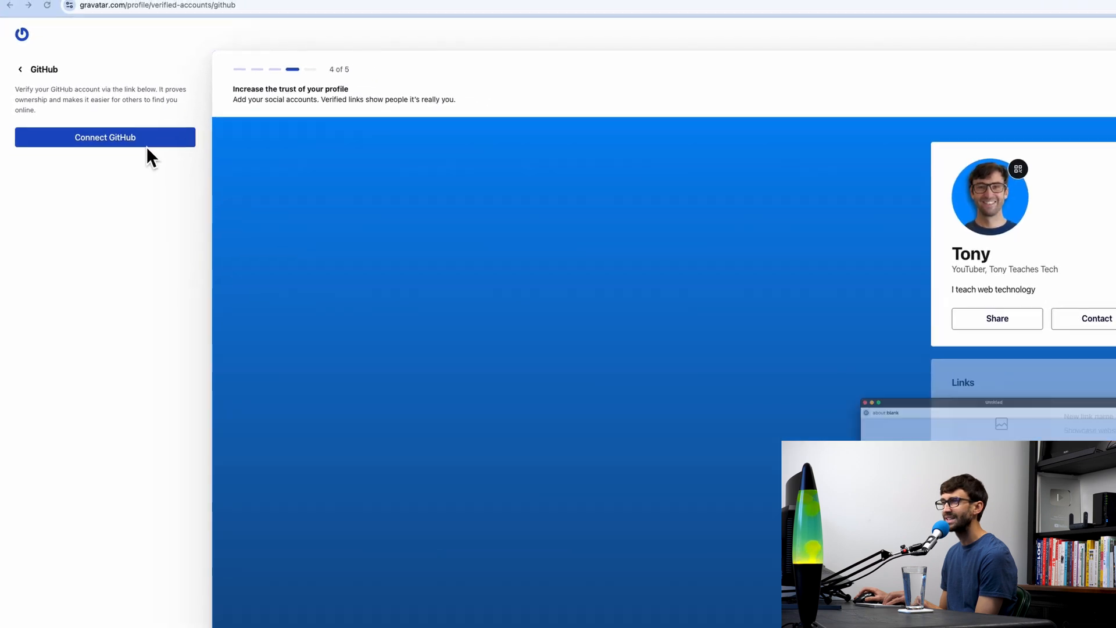
pyautogui.click(105, 136)
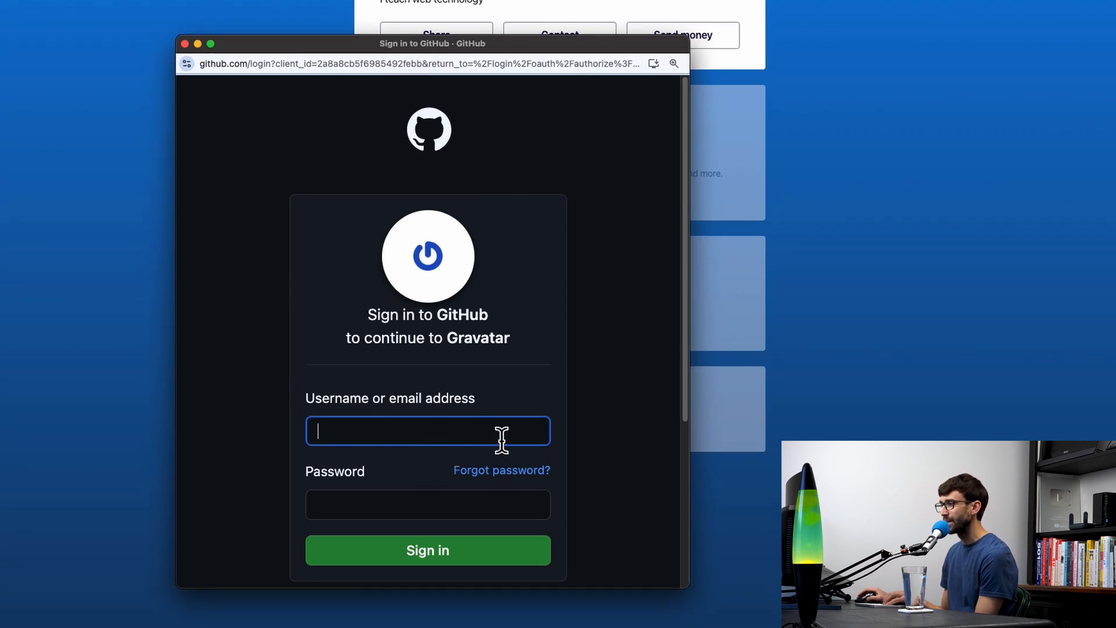
# Sign in to GitHub in the popup and authorize Automattic for Gravatar.
pyautogui.click(427, 549)
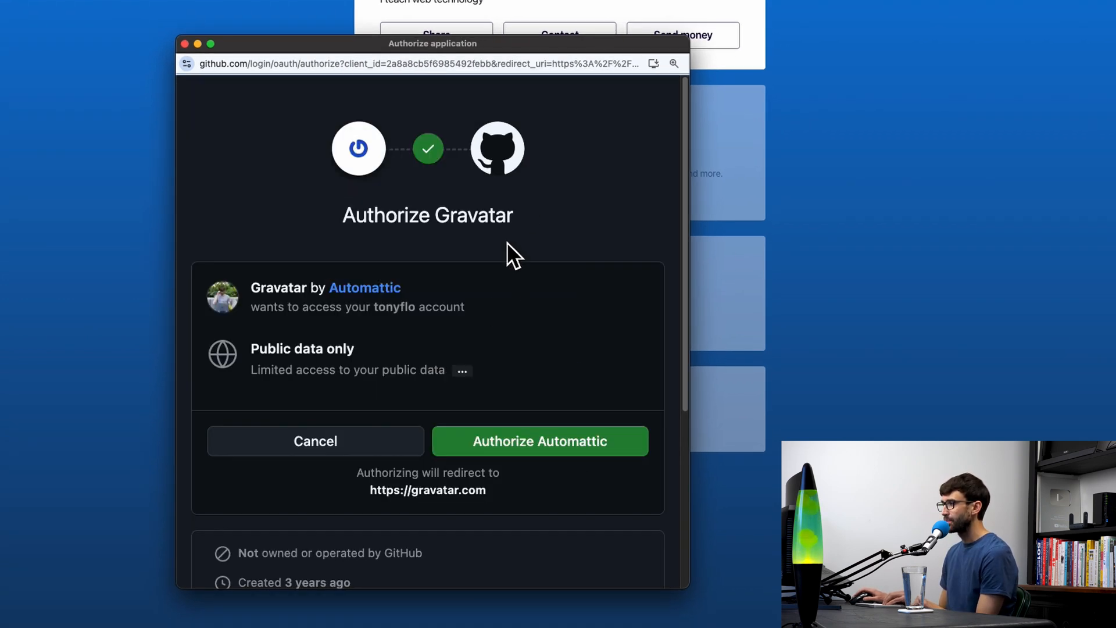
pyautogui.doubleClick(428, 215)
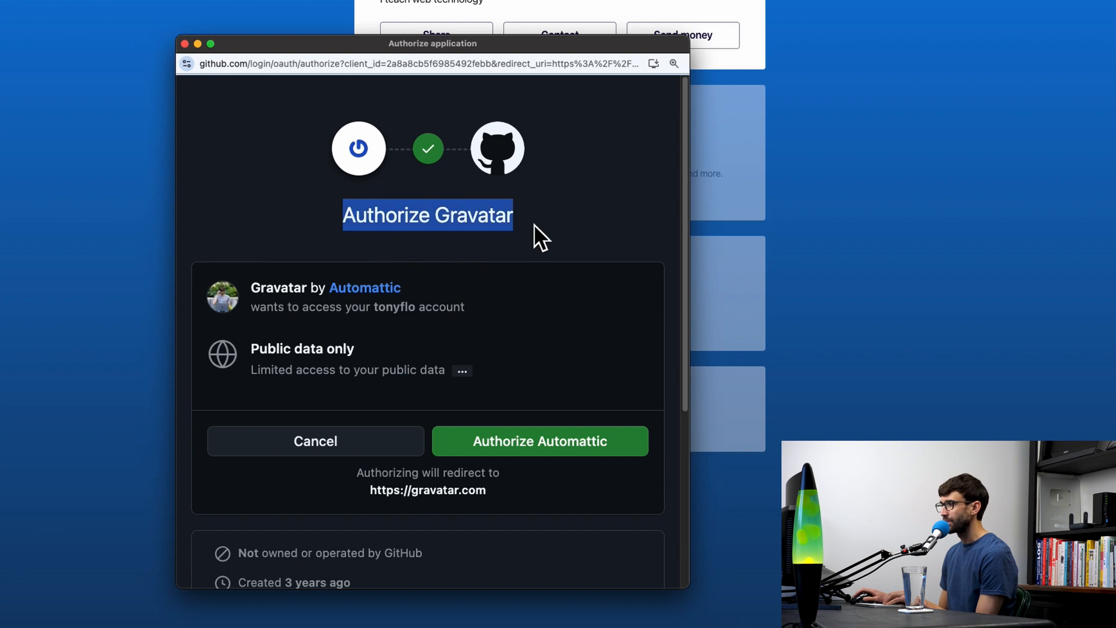
pyautogui.moveTo(521, 258)
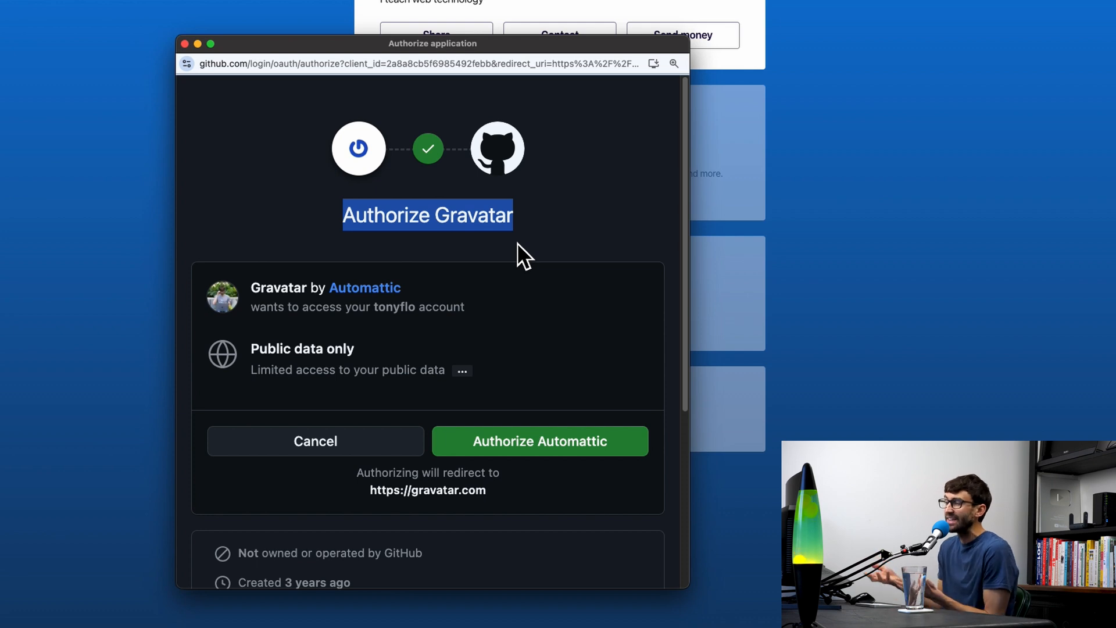
pyautogui.moveTo(461, 354)
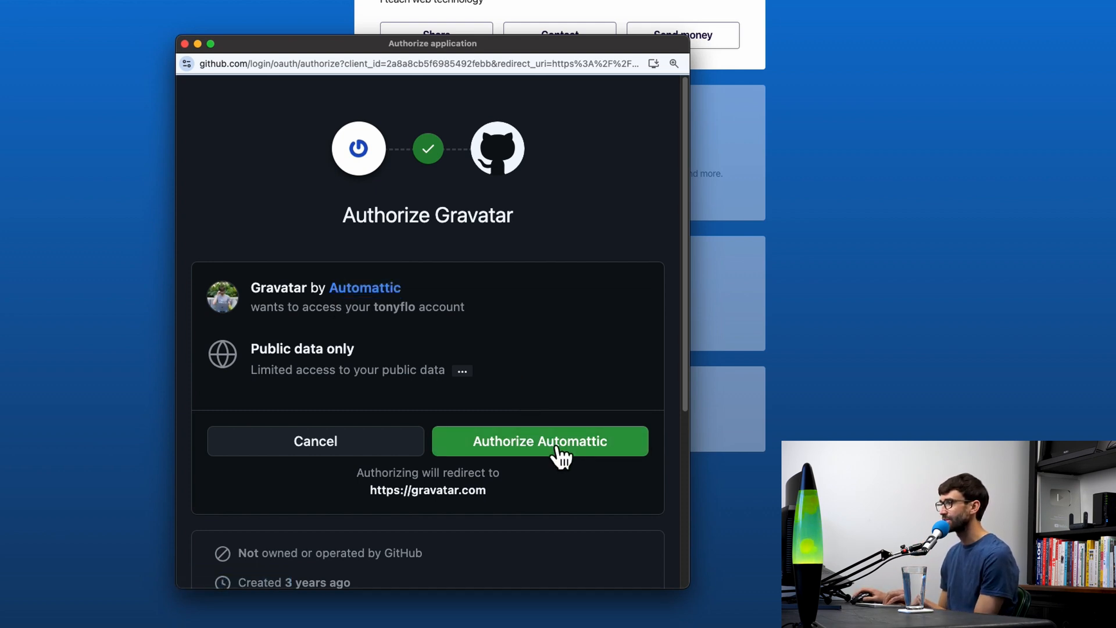
pyautogui.click(540, 440)
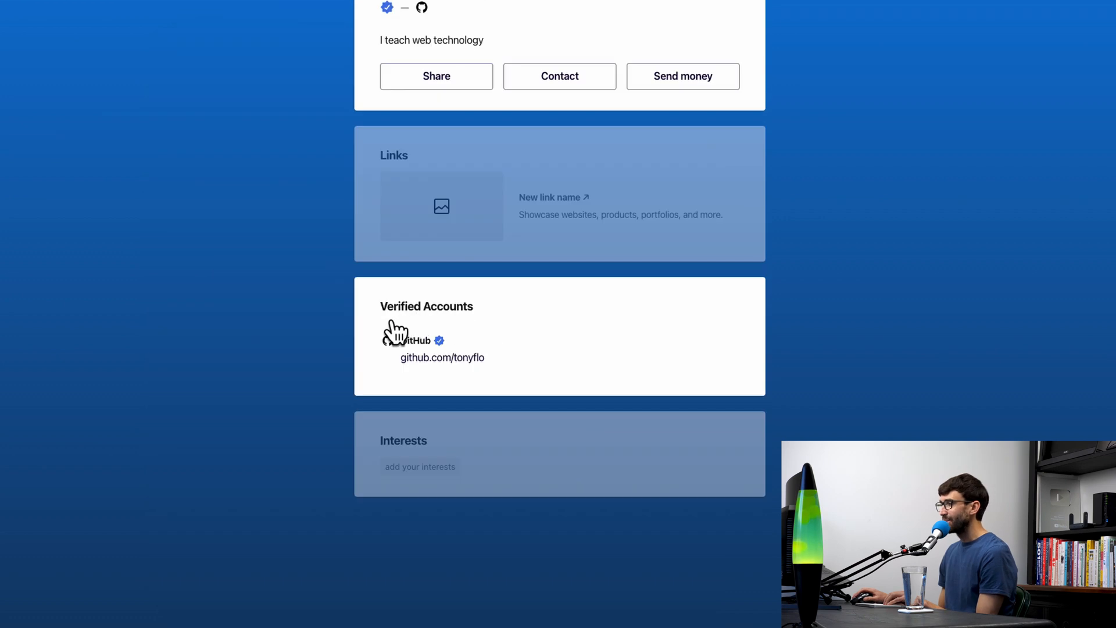
pyautogui.moveTo(394, 378)
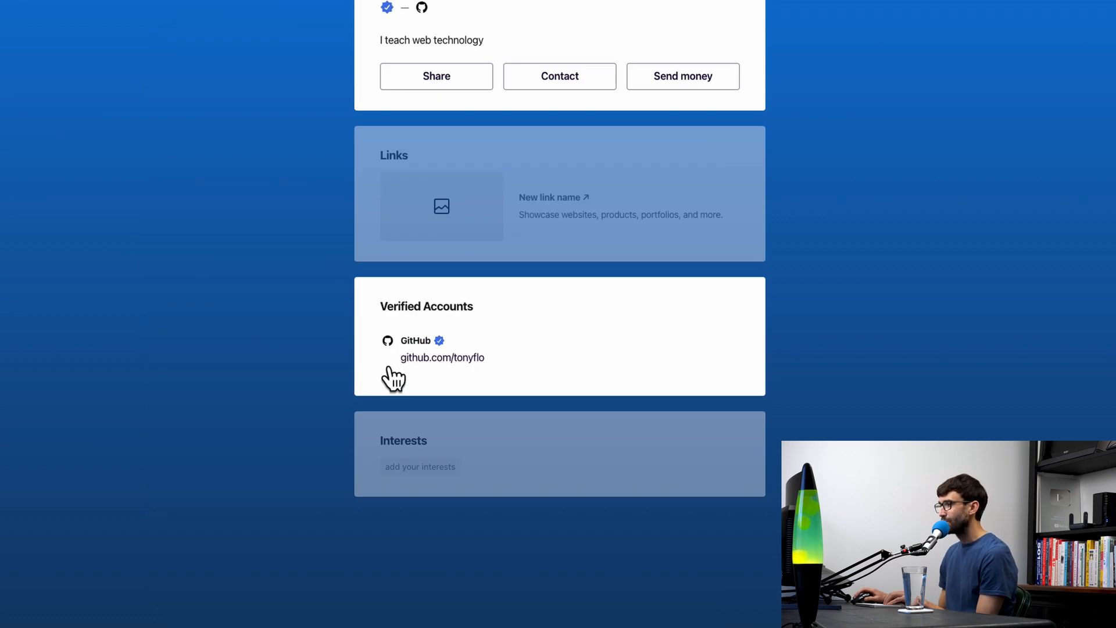
pyautogui.moveTo(471, 376)
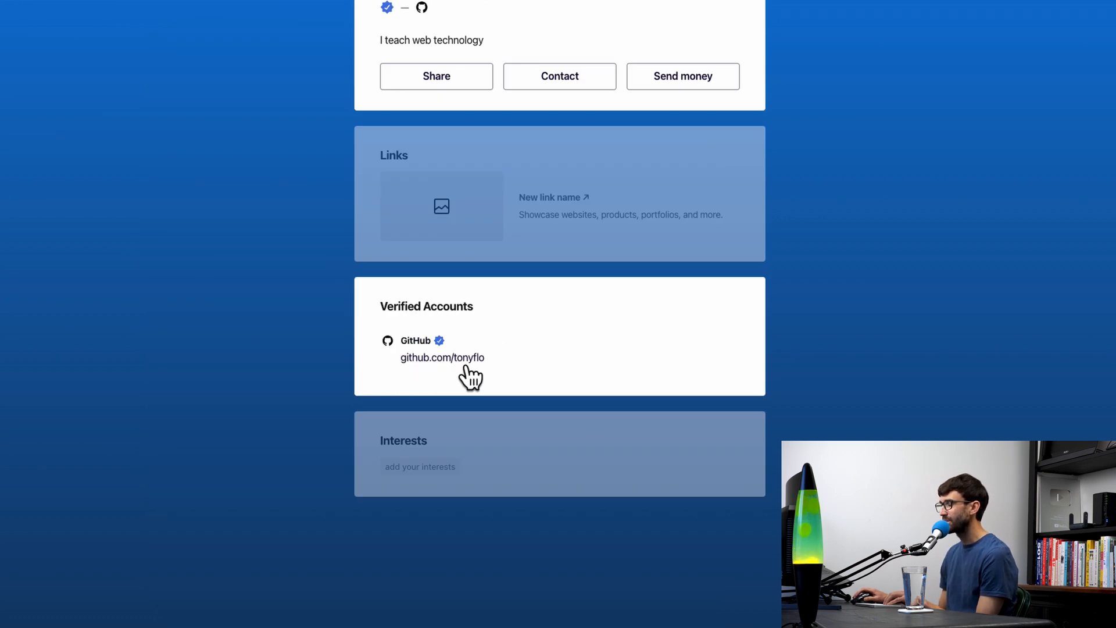
pyautogui.moveTo(445, 352)
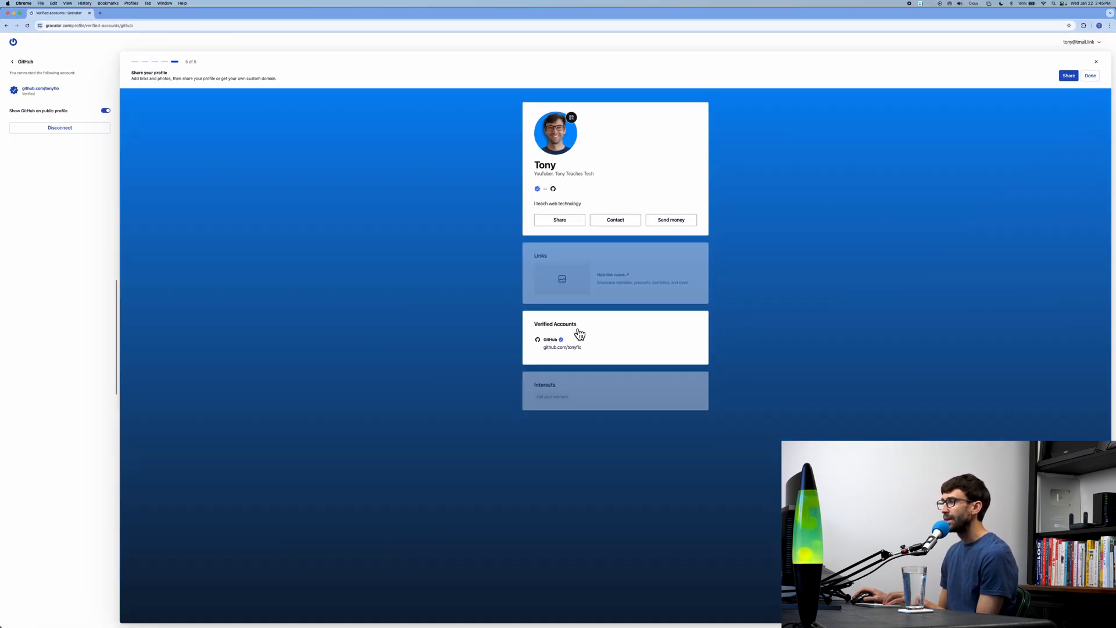
pyautogui.moveTo(14, 64)
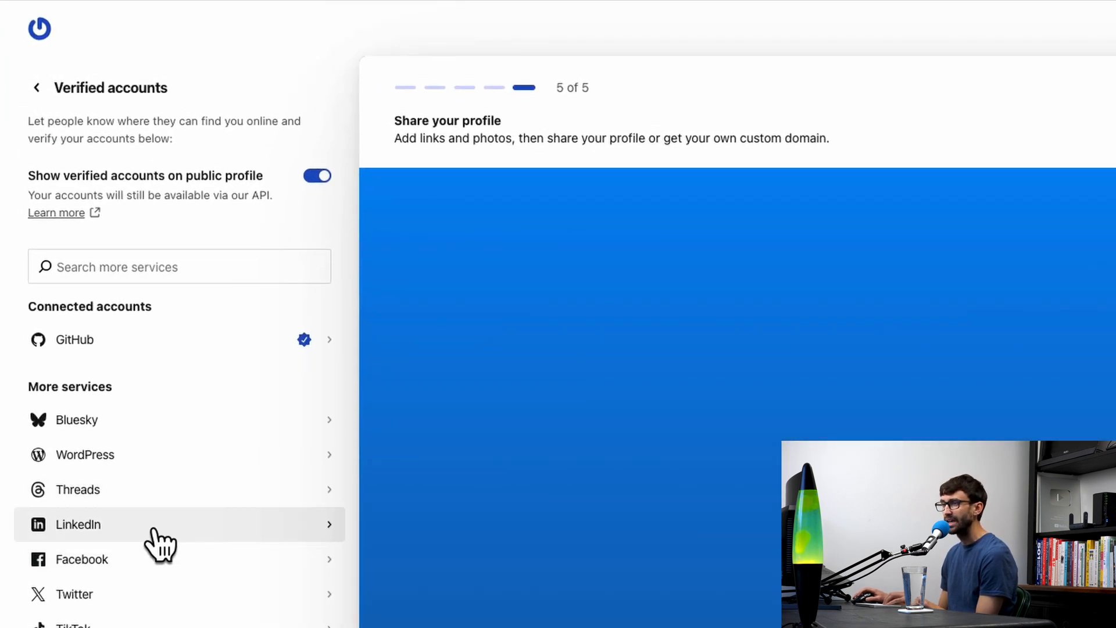
pyautogui.moveTo(142, 593)
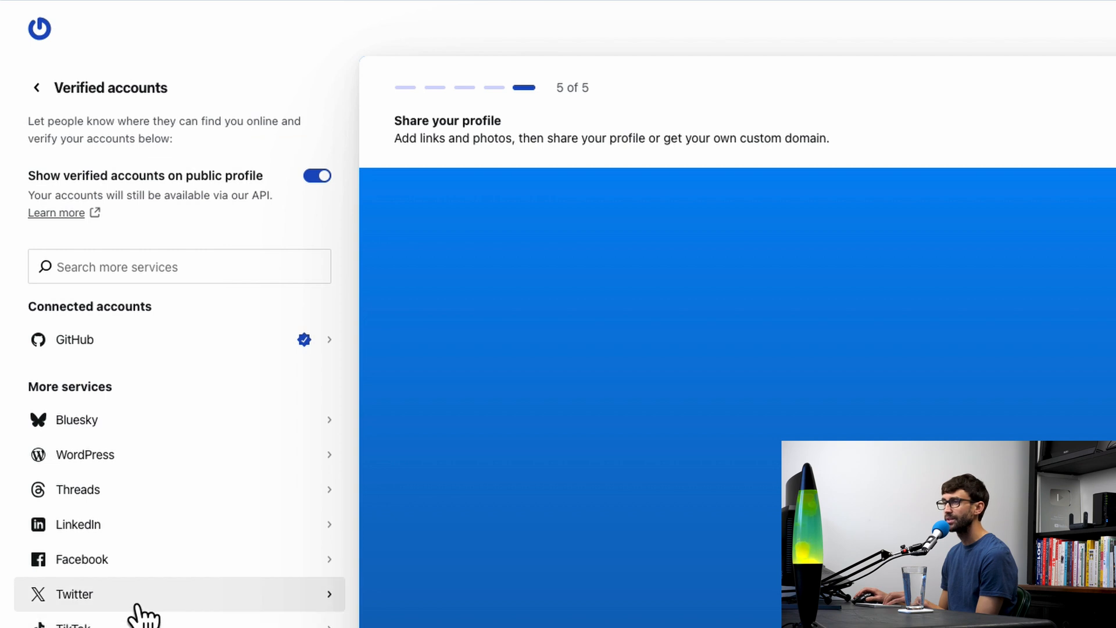
pyautogui.moveTo(169, 563)
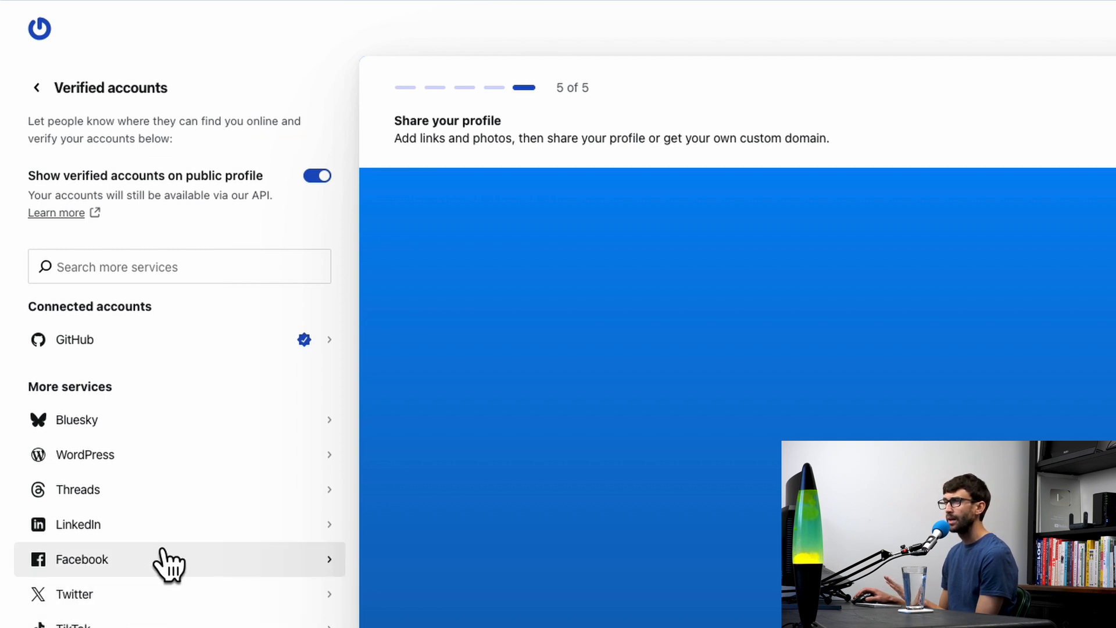
# Glance at the Links section, then return to the main profile menu.
pyautogui.click(36, 88)
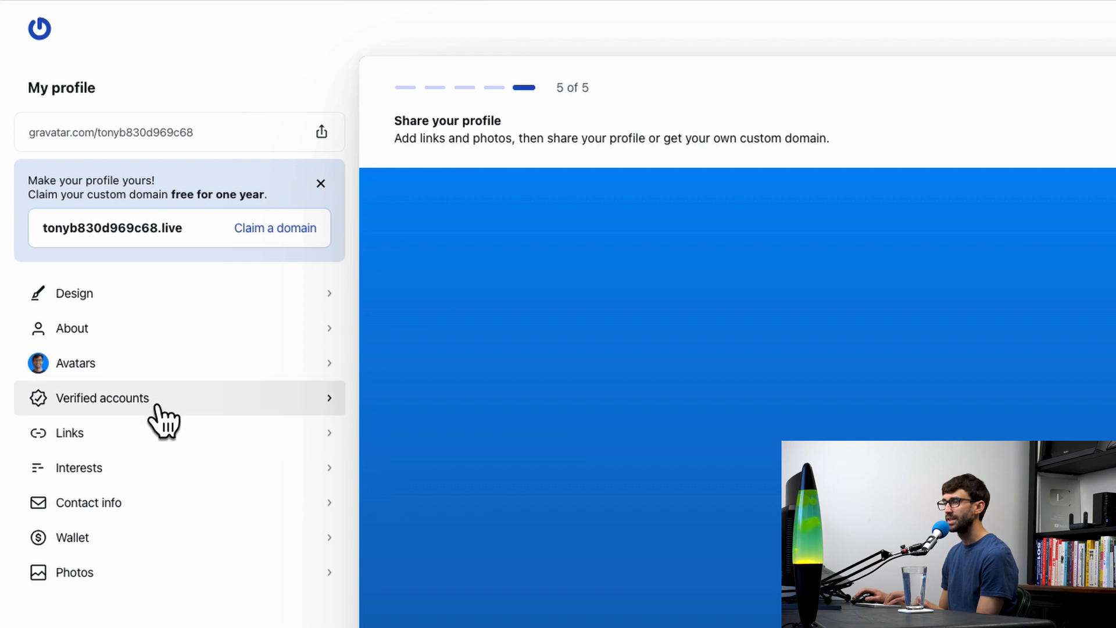
pyautogui.click(70, 432)
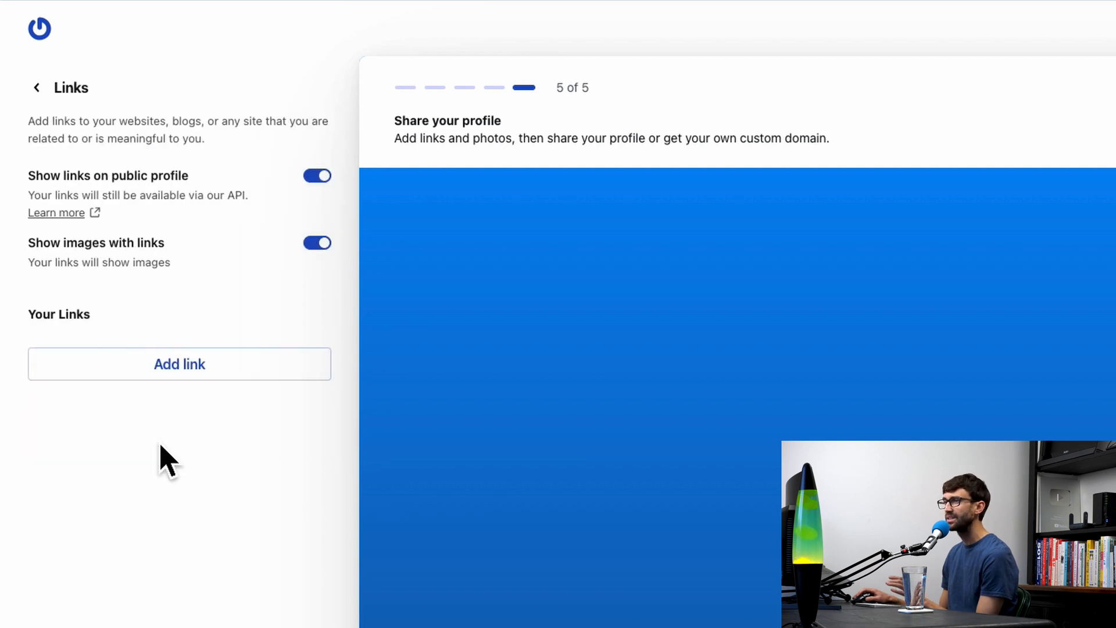
pyautogui.click(36, 88)
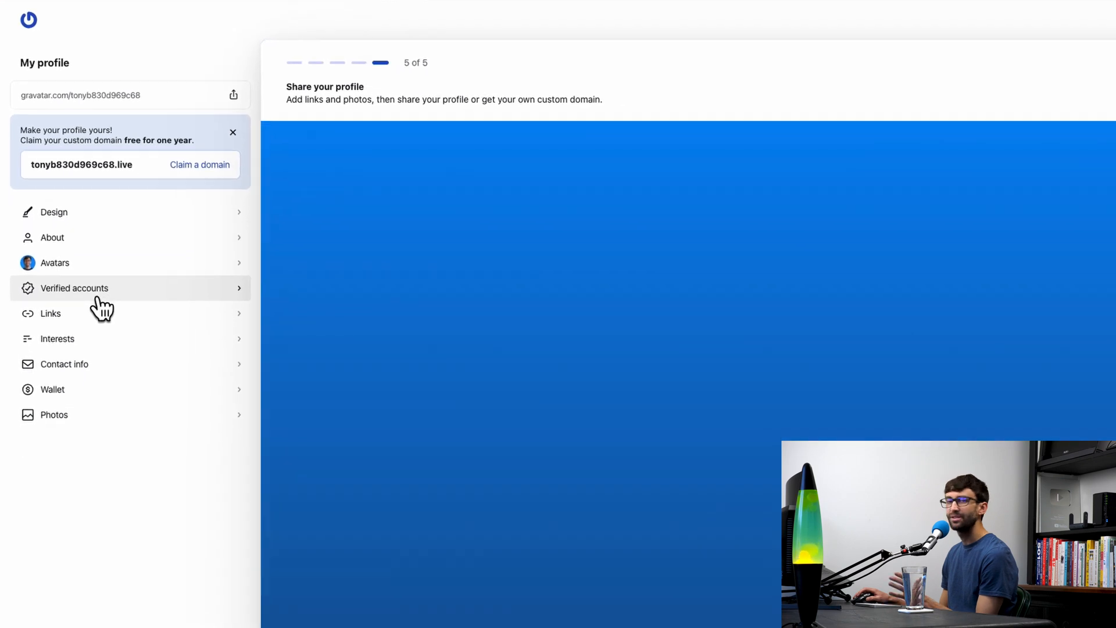
# Review Verified accounts with all services shown, then go back and open Links.
pyautogui.click(74, 288)
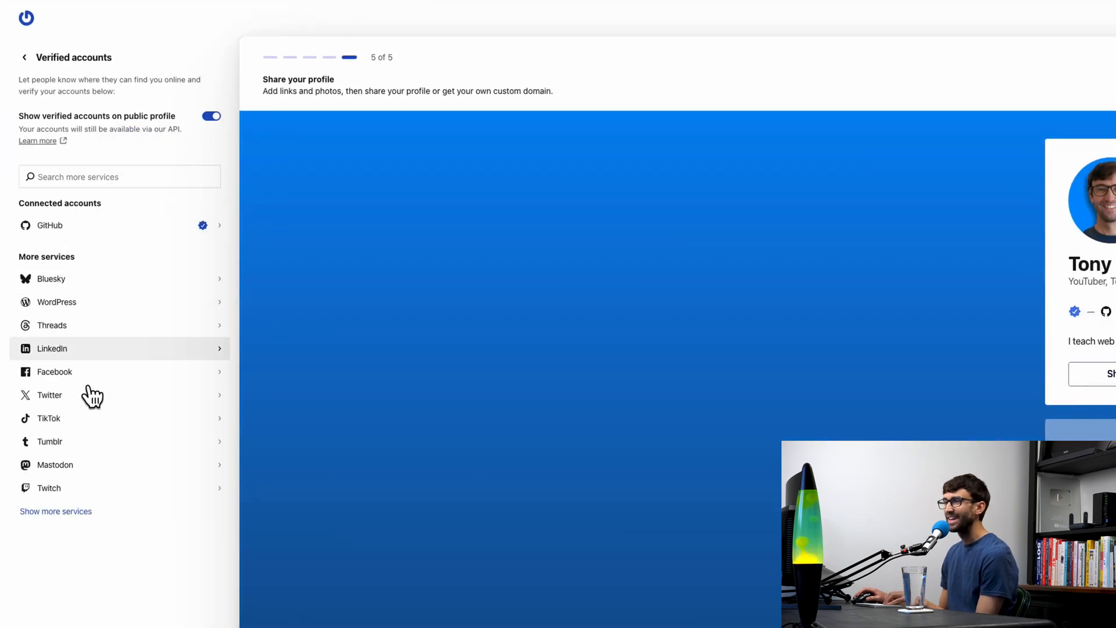
pyautogui.click(56, 511)
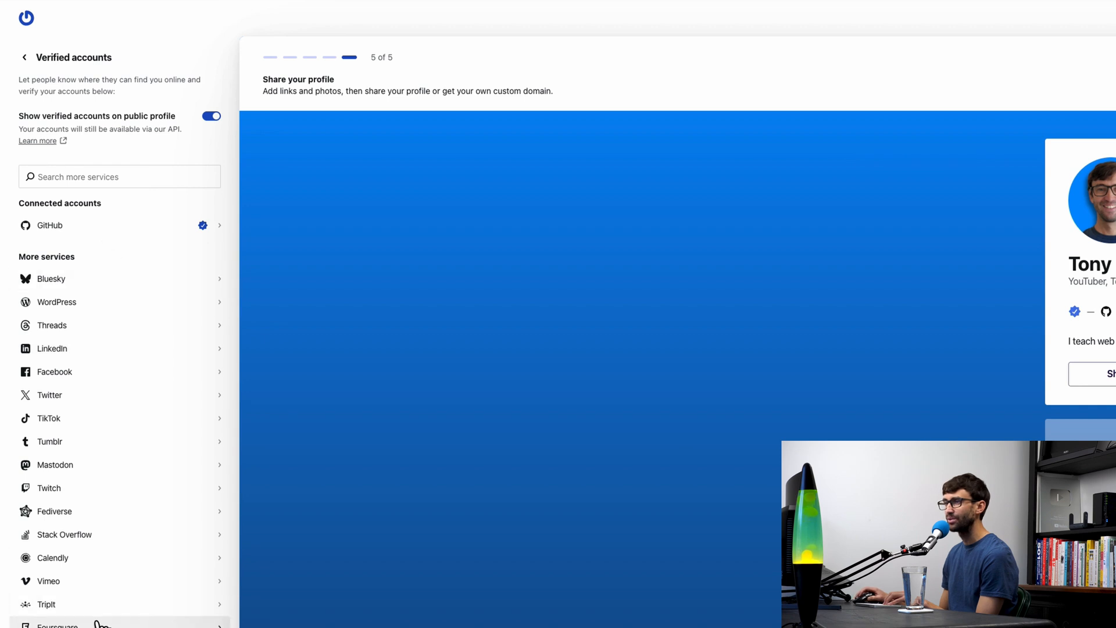
pyautogui.click(24, 57)
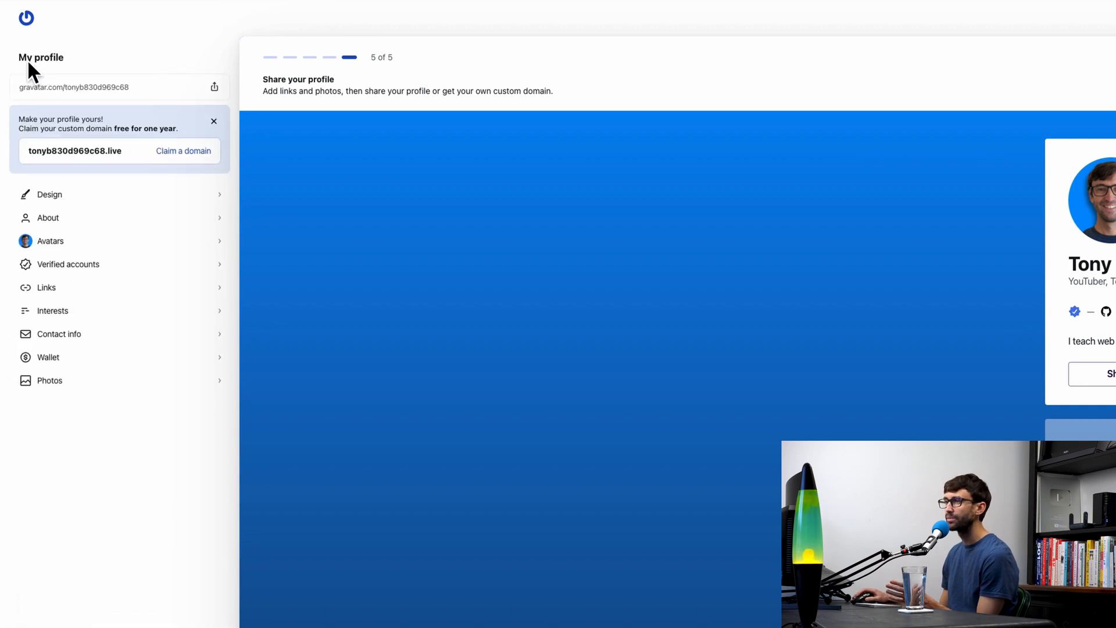
pyautogui.click(45, 287)
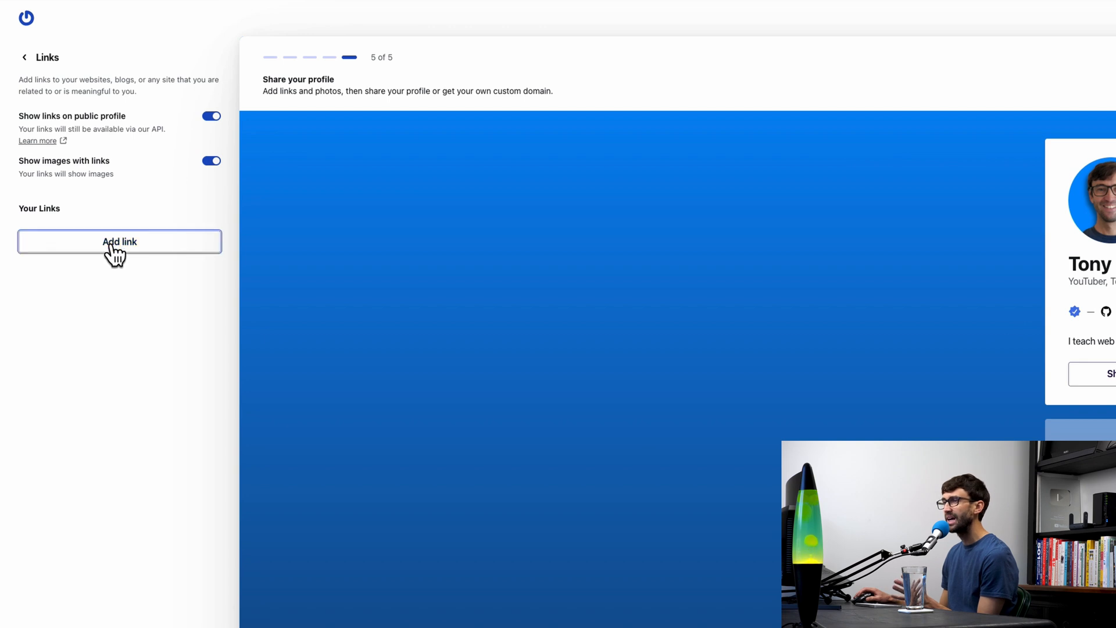
# Add a 'YouTube Channel' link described 'This is where I teach web tech', then start the Website link.
pyautogui.click(119, 241)
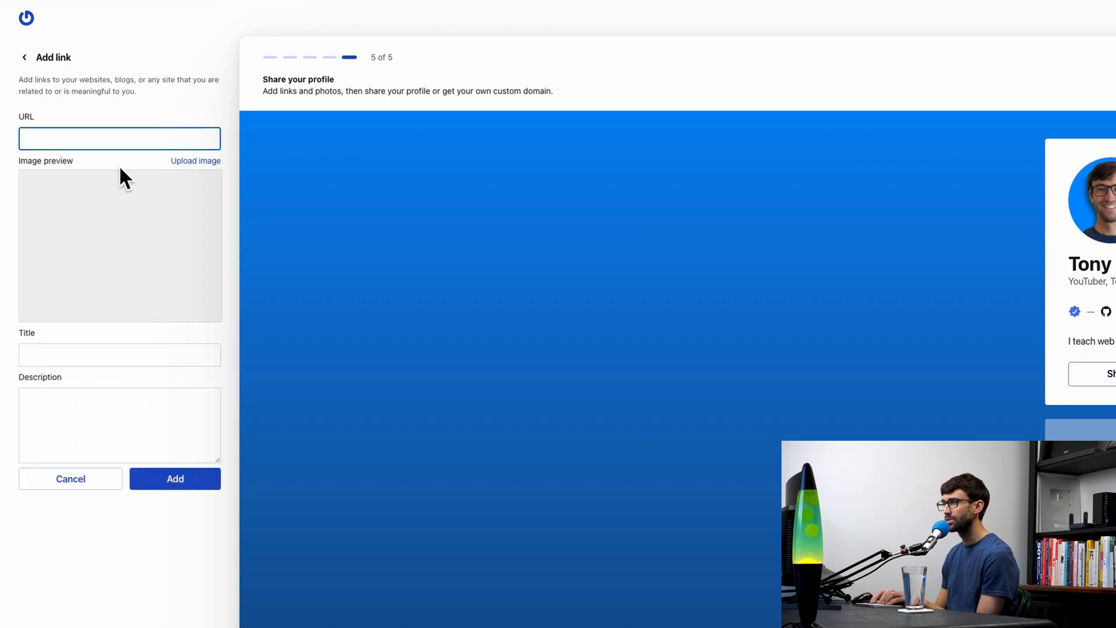
pyautogui.click(288, 13)
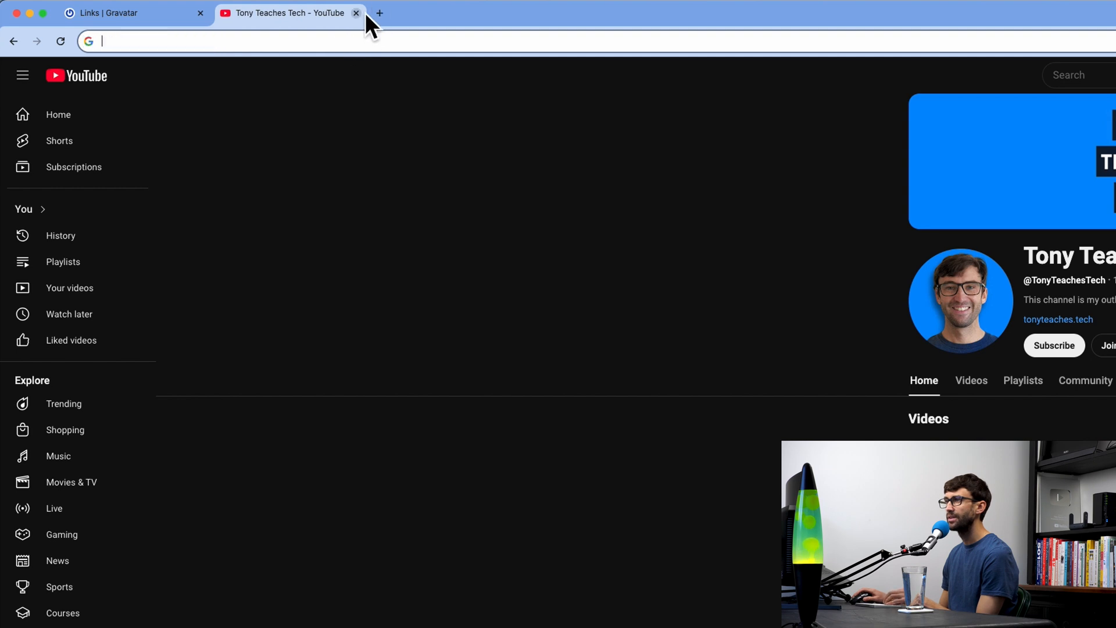
pyautogui.click(355, 13)
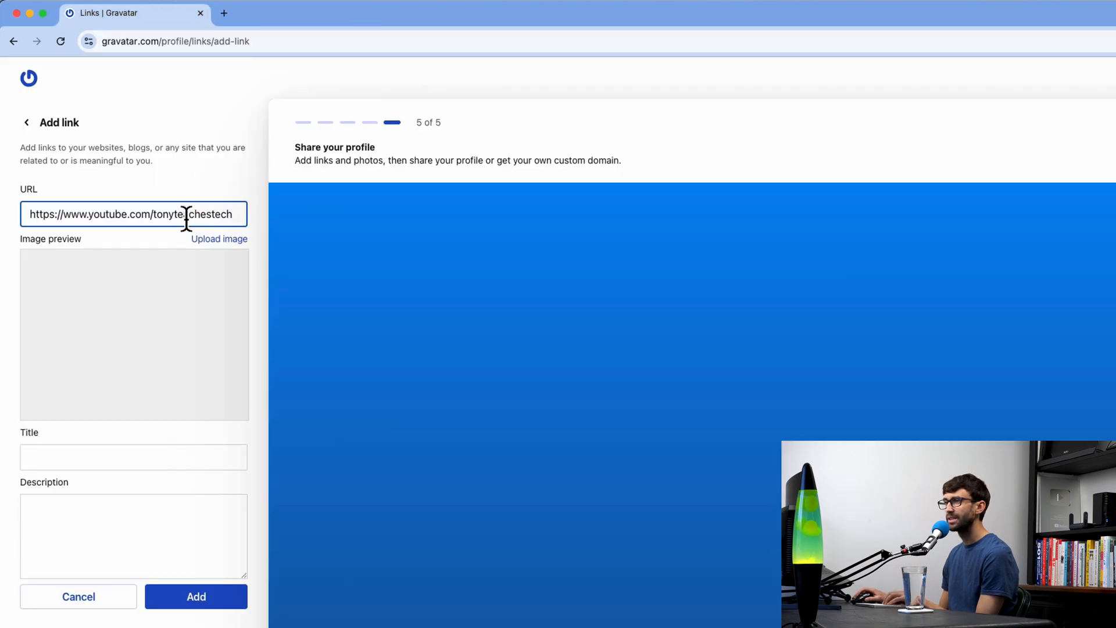
pyautogui.click(133, 456)
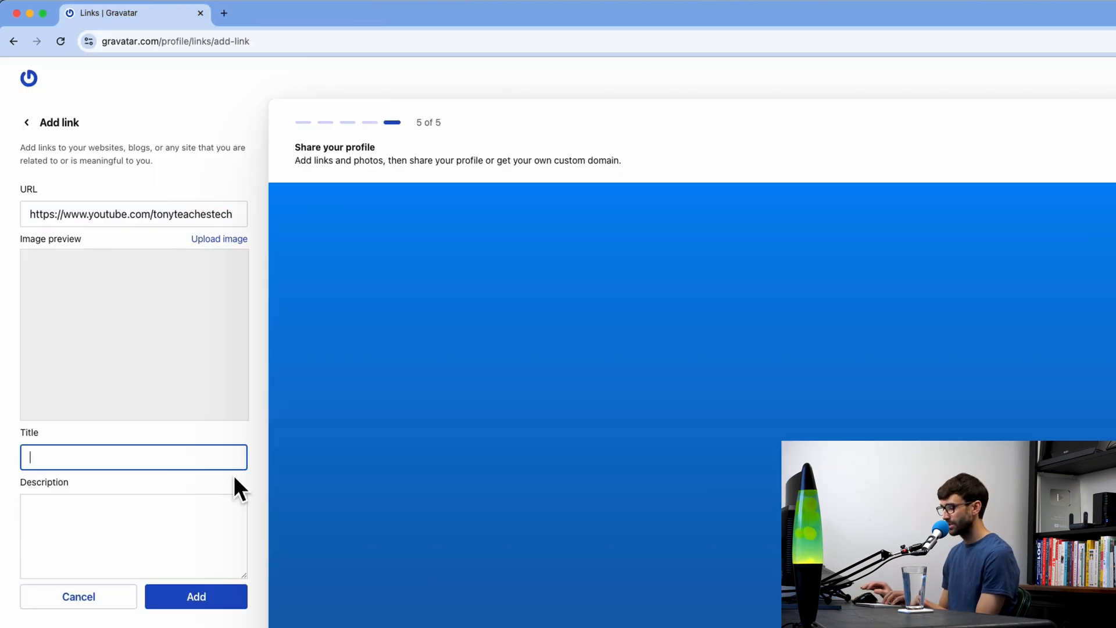
pyautogui.write('YouTu')
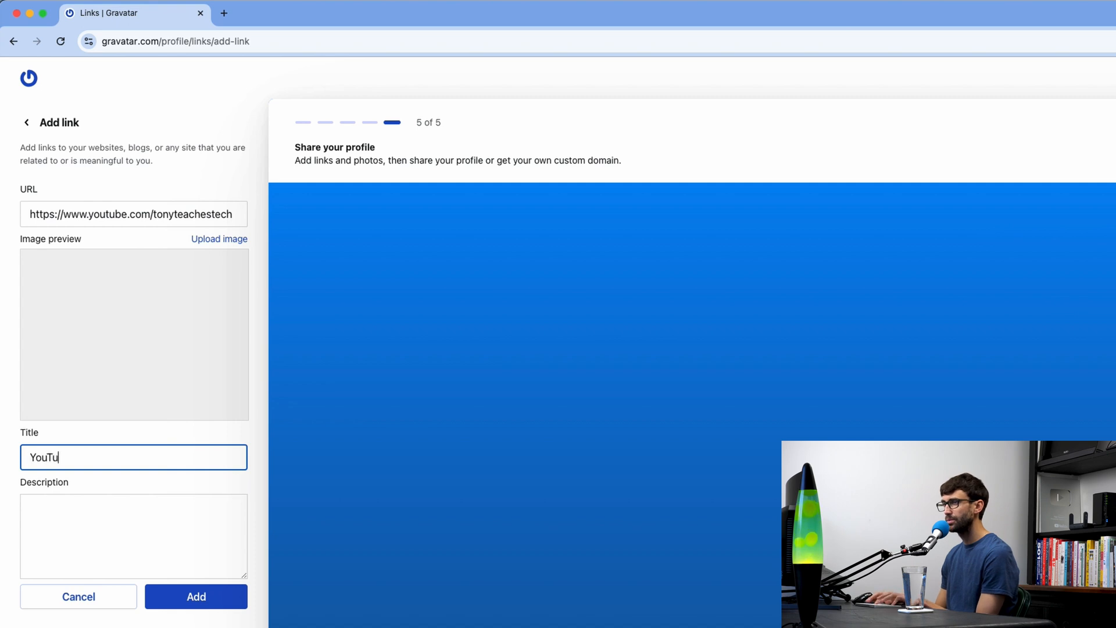
pyautogui.write('be Channel')
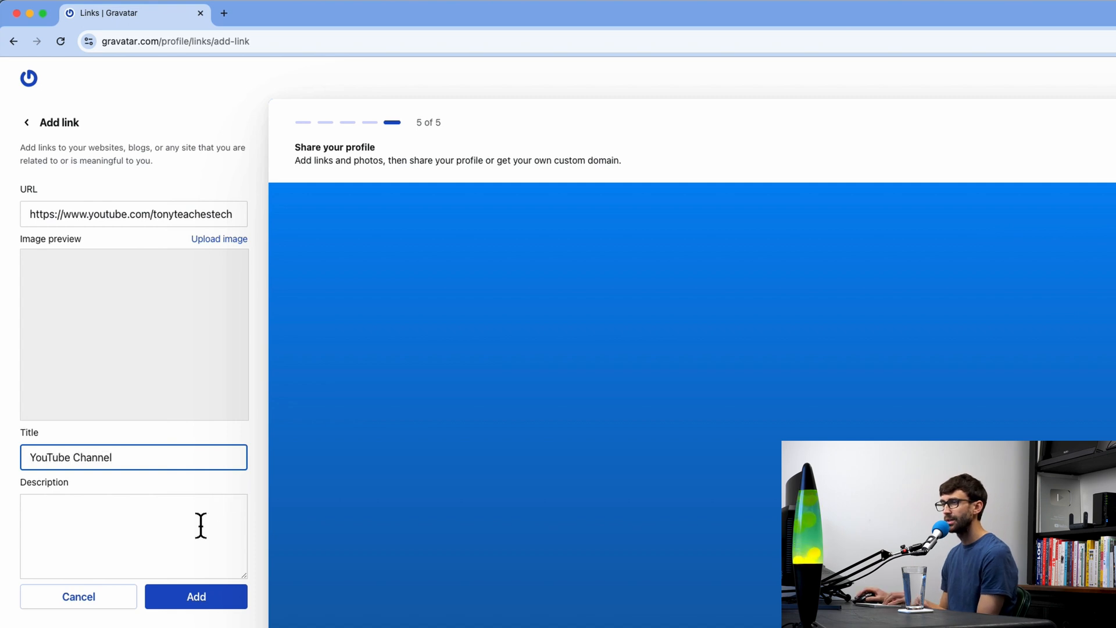
pyautogui.write('This is where I teach web tech')
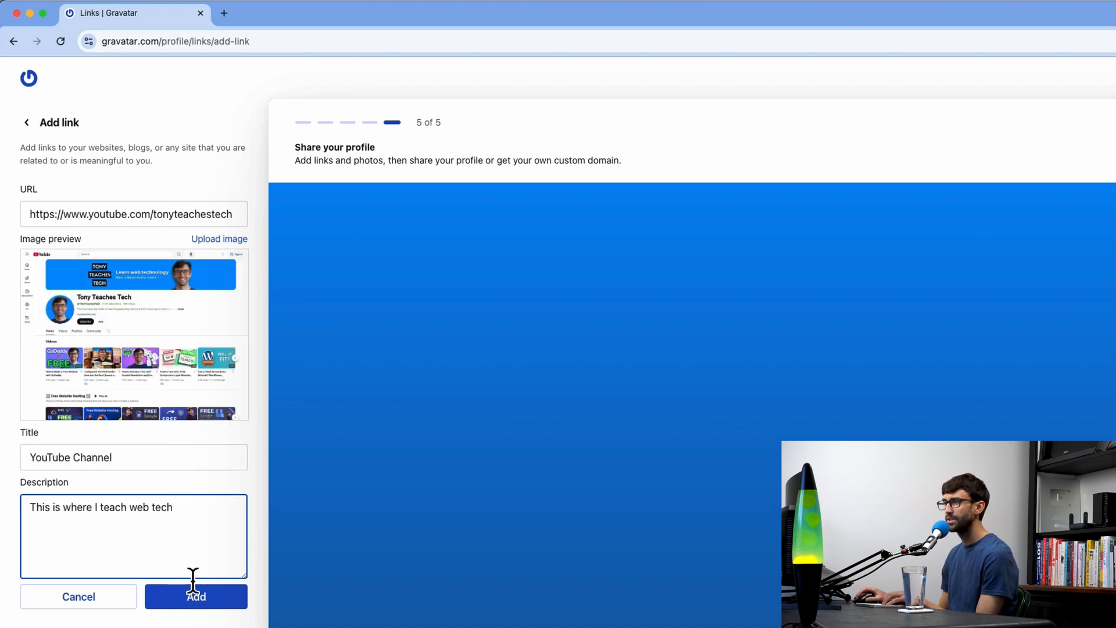
pyautogui.click(195, 596)
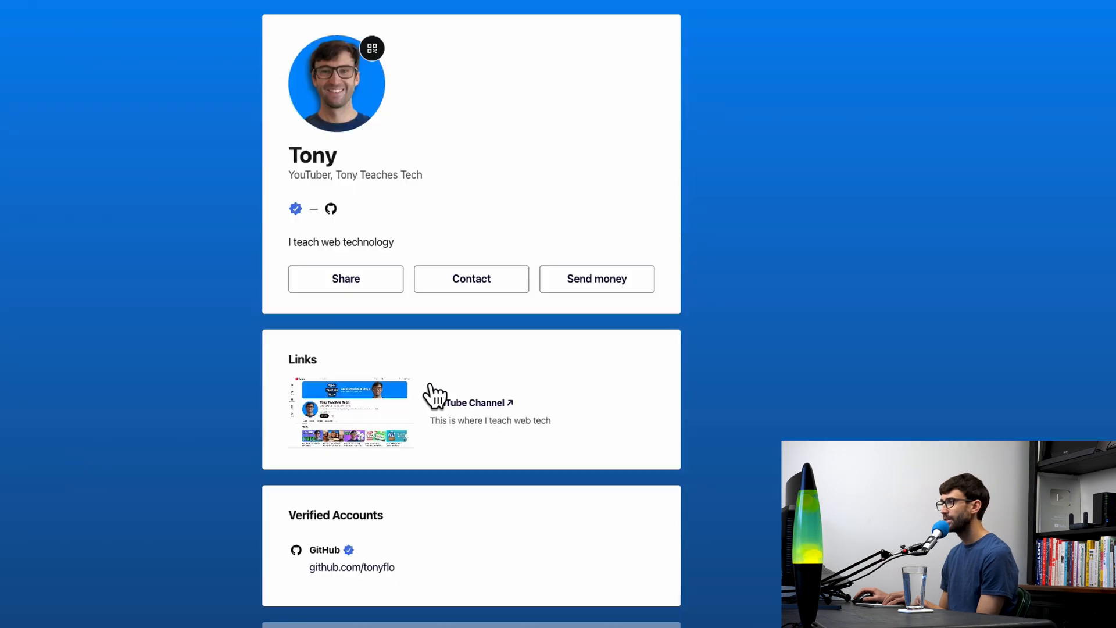
pyautogui.moveTo(459, 419)
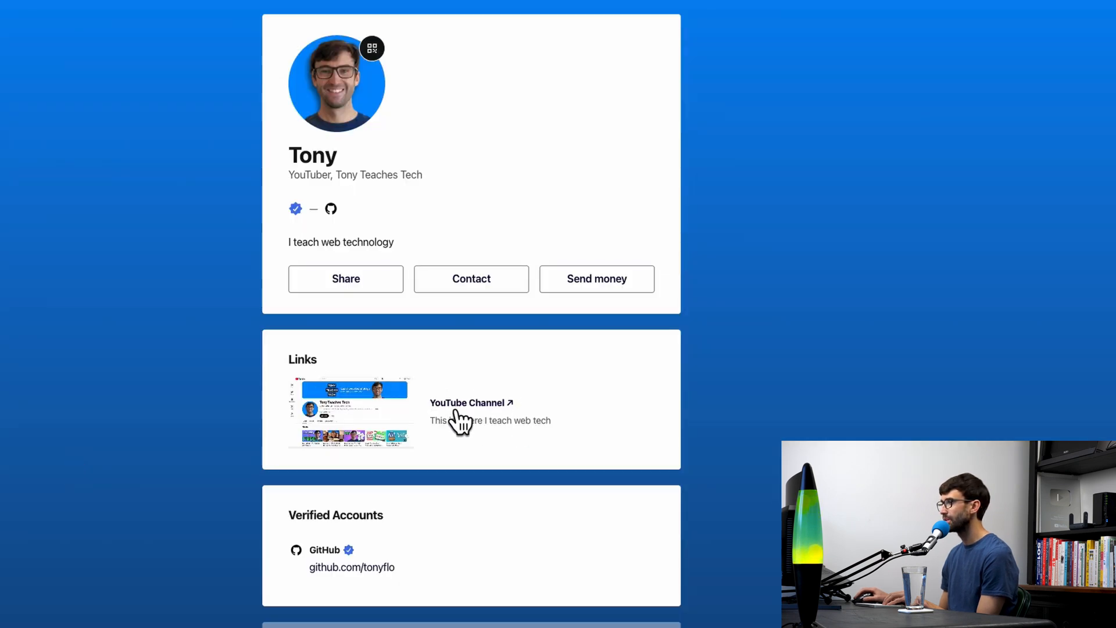
pyautogui.moveTo(548, 444)
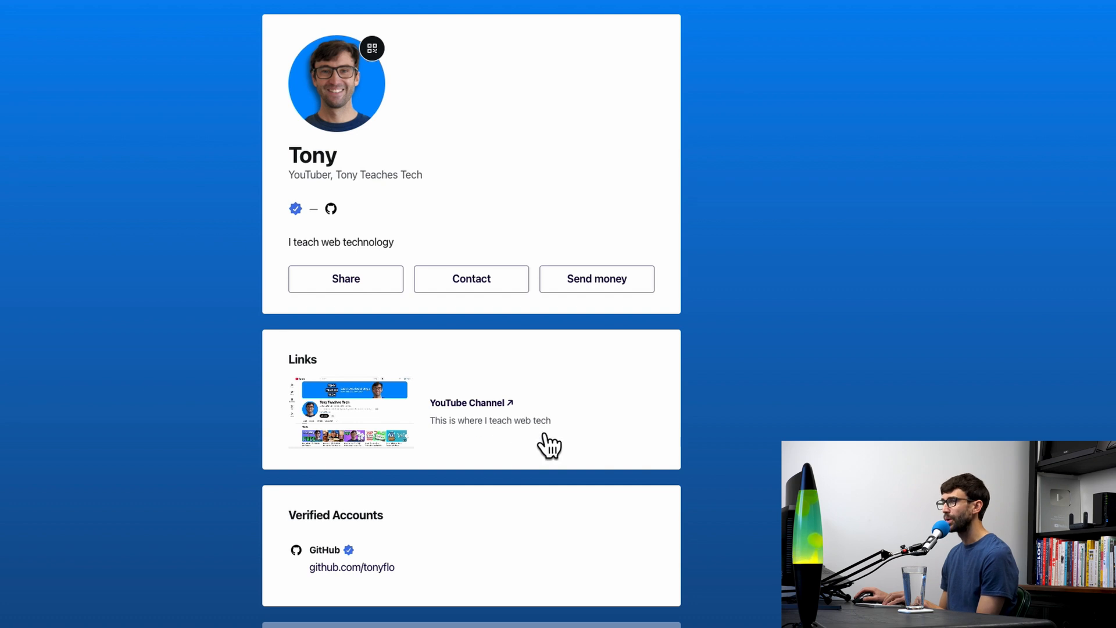
pyautogui.click(467, 403)
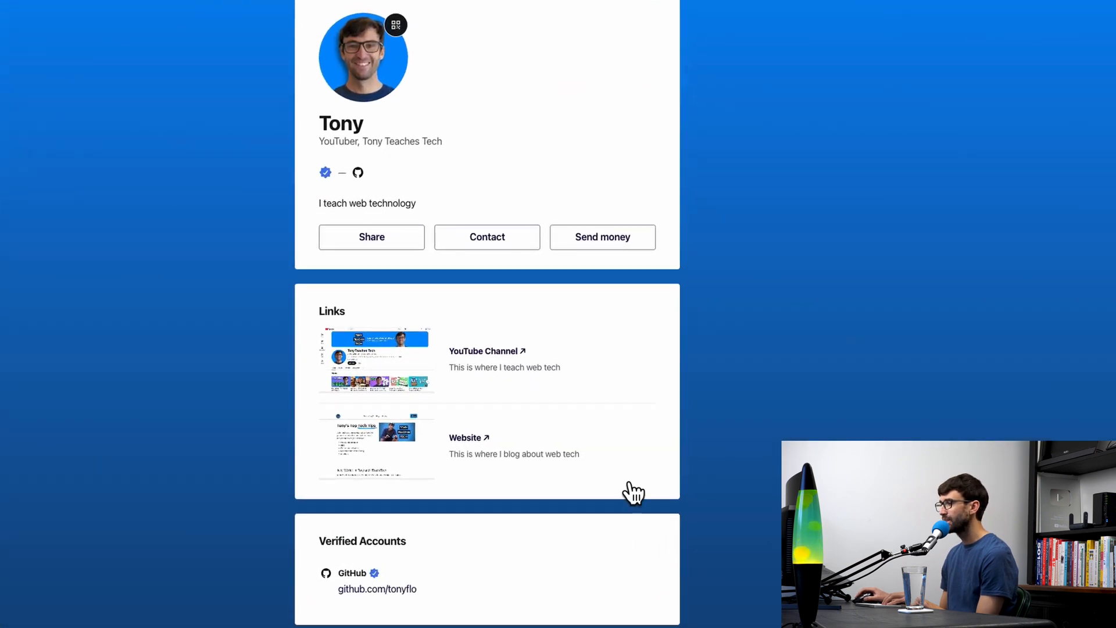
pyautogui.moveTo(523, 362)
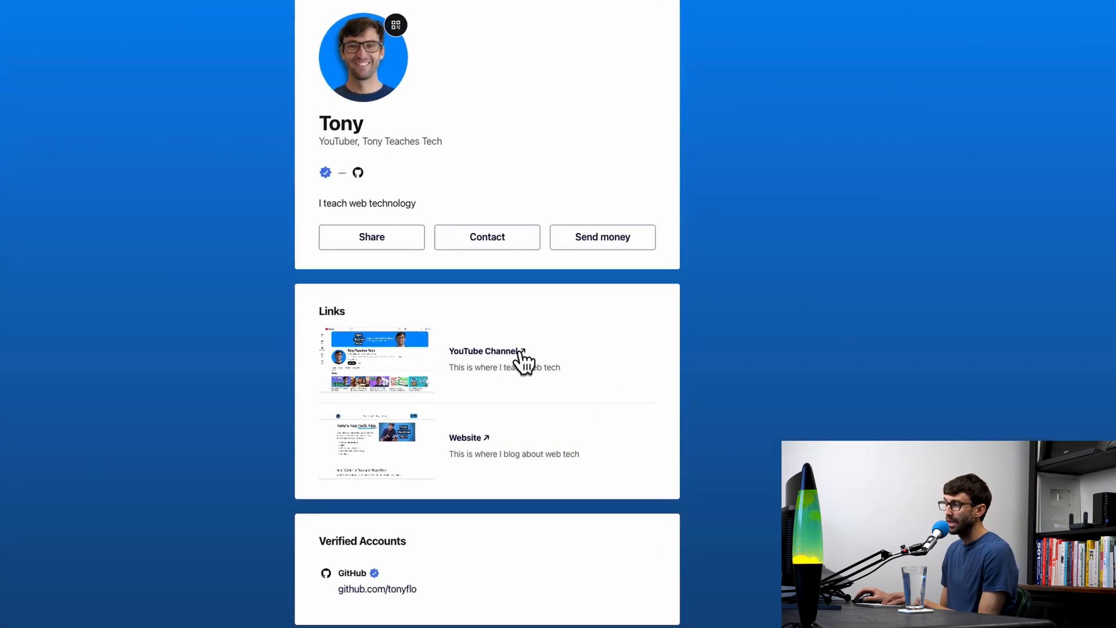
pyautogui.moveTo(299, 494)
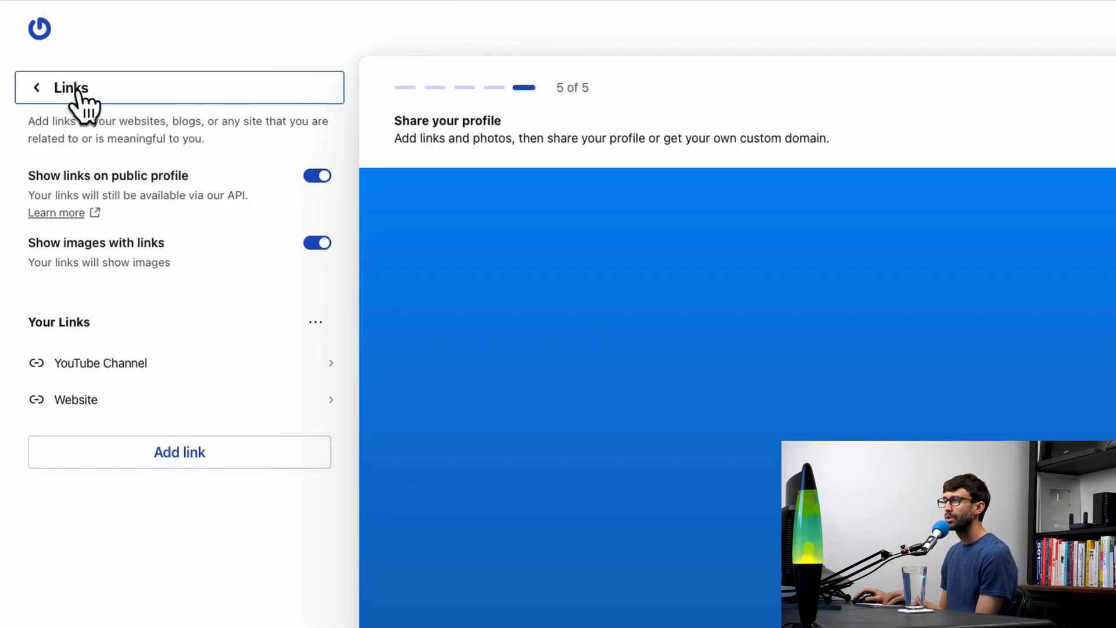
# Add python, wordpress and web hosting as Interests, toggling Show interests off and on.
pyautogui.click(69, 88)
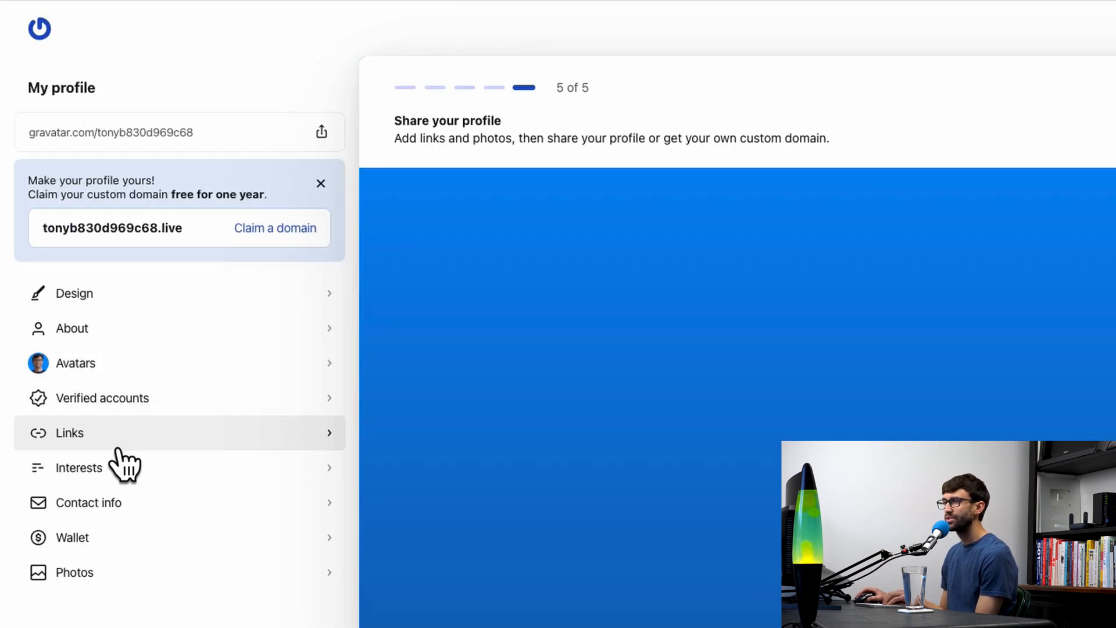
pyautogui.click(79, 467)
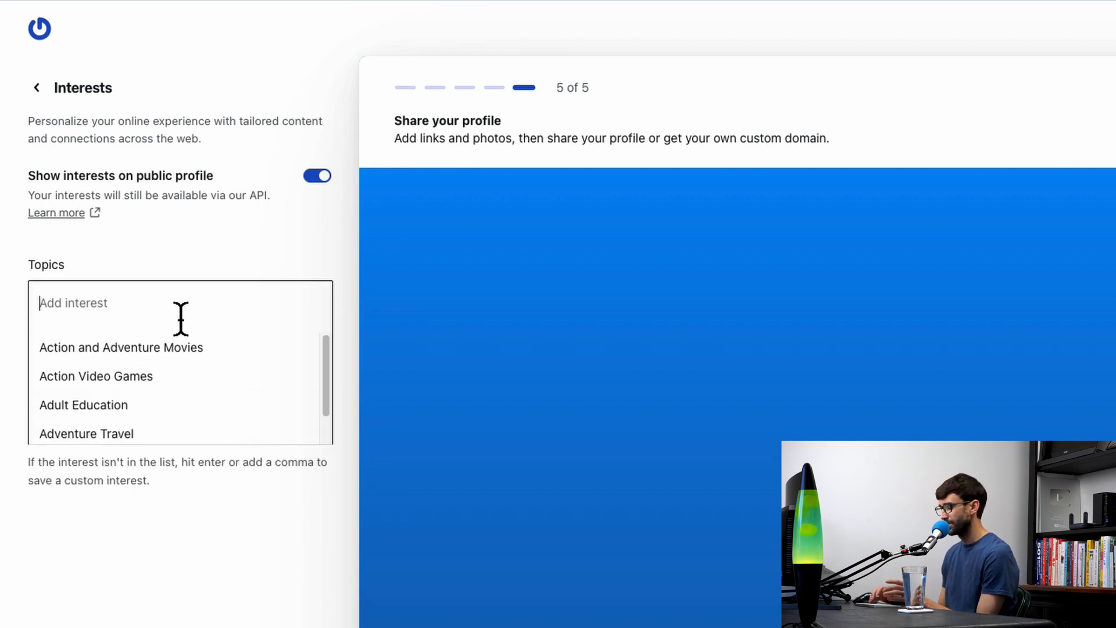
pyautogui.write('python wordpress')
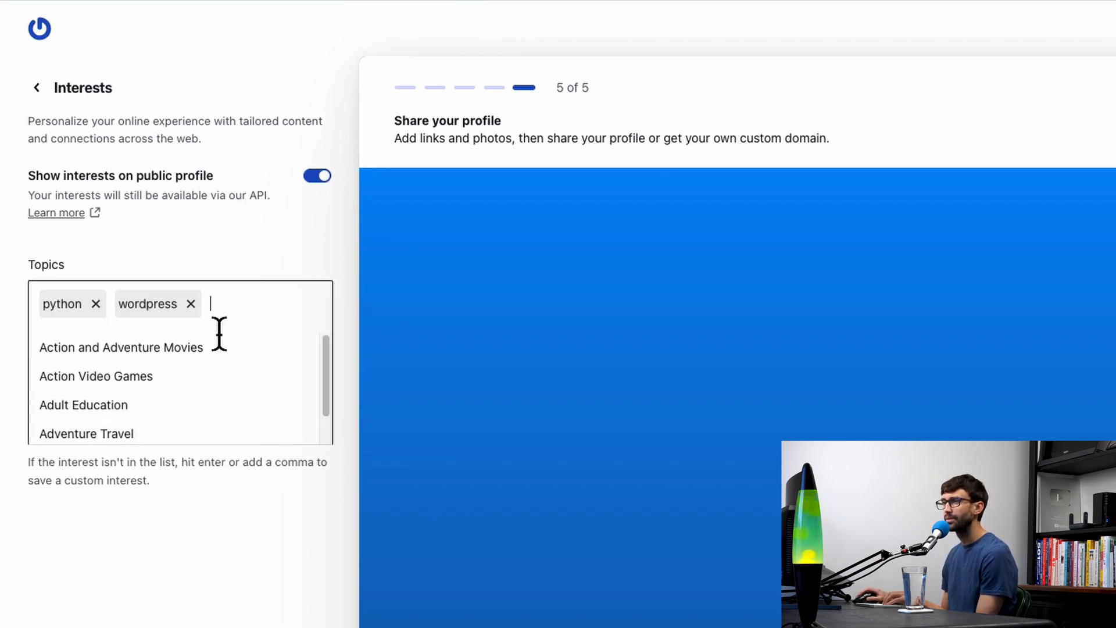
pyautogui.write('web hosting')
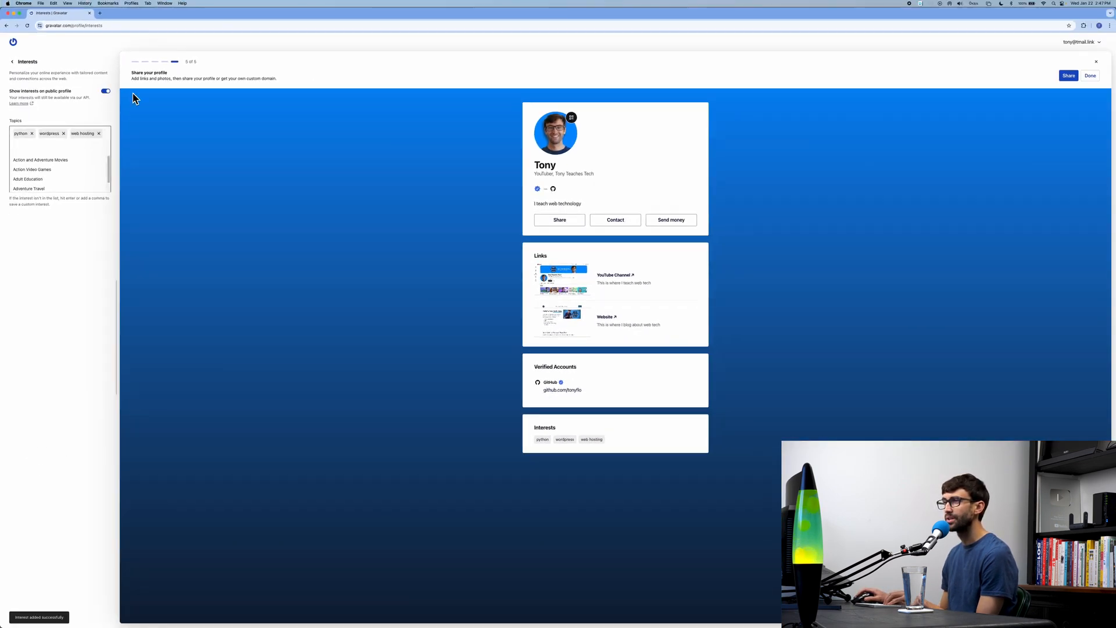
pyautogui.click(105, 90)
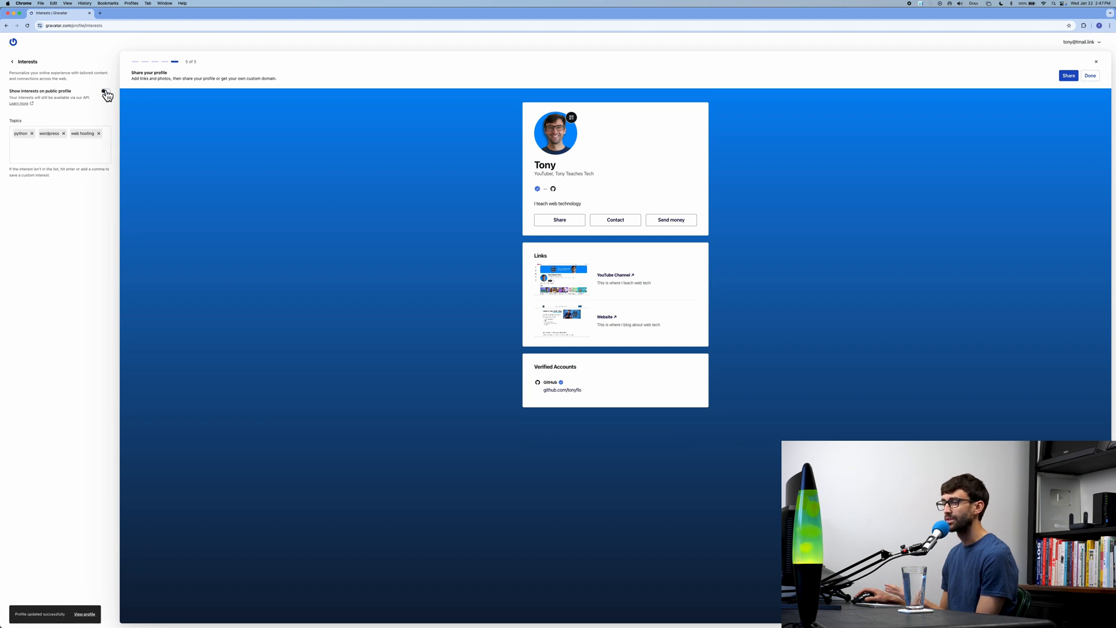
pyautogui.click(105, 94)
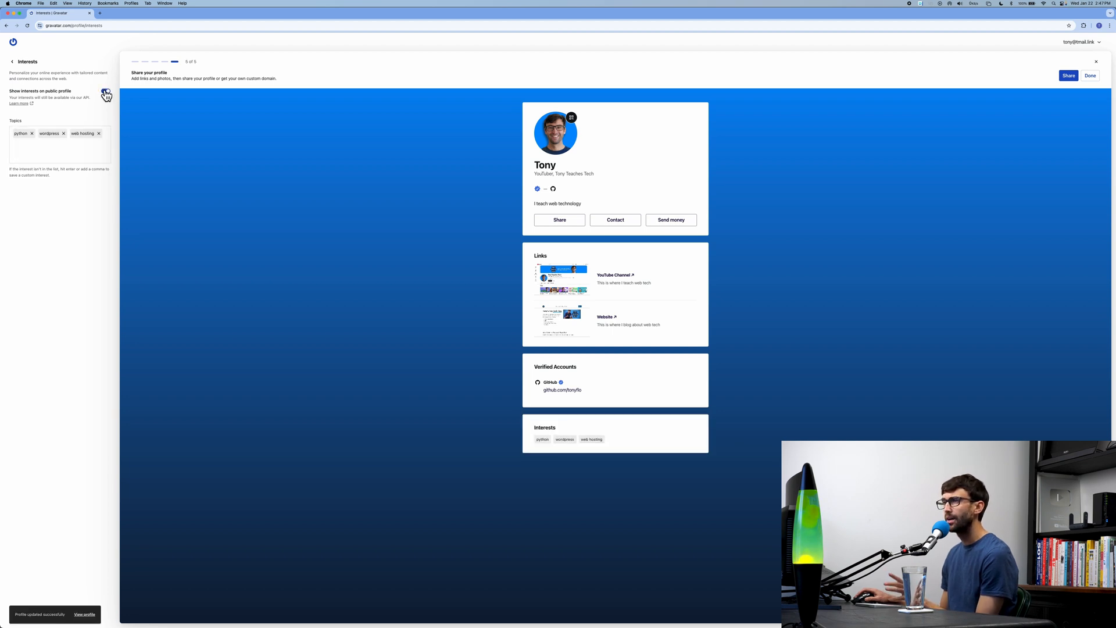
pyautogui.click(105, 91)
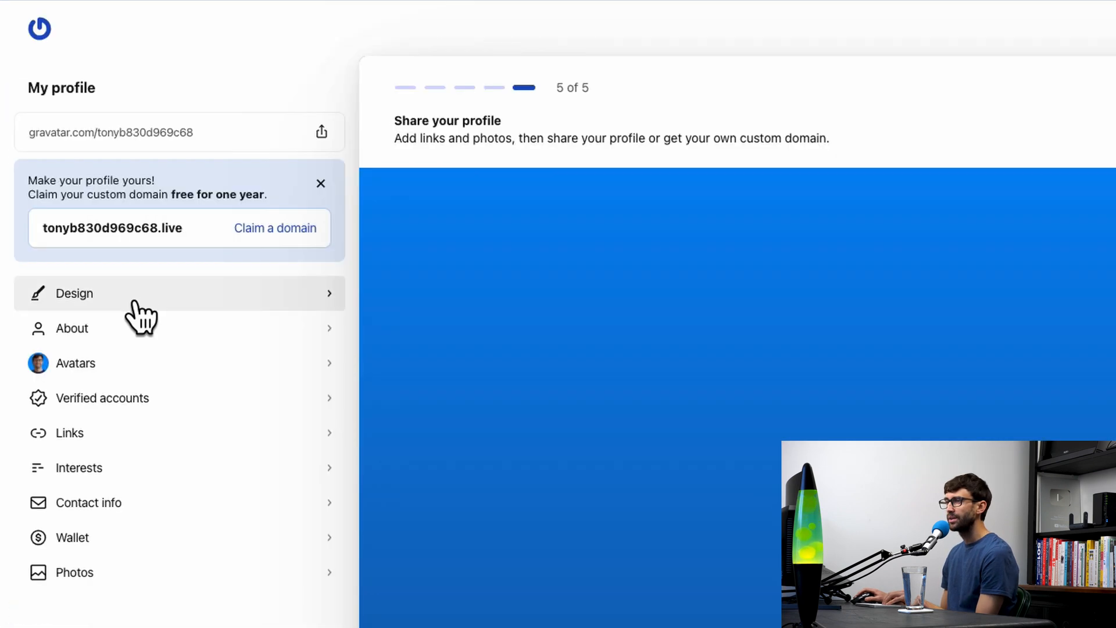
pyautogui.click(88, 502)
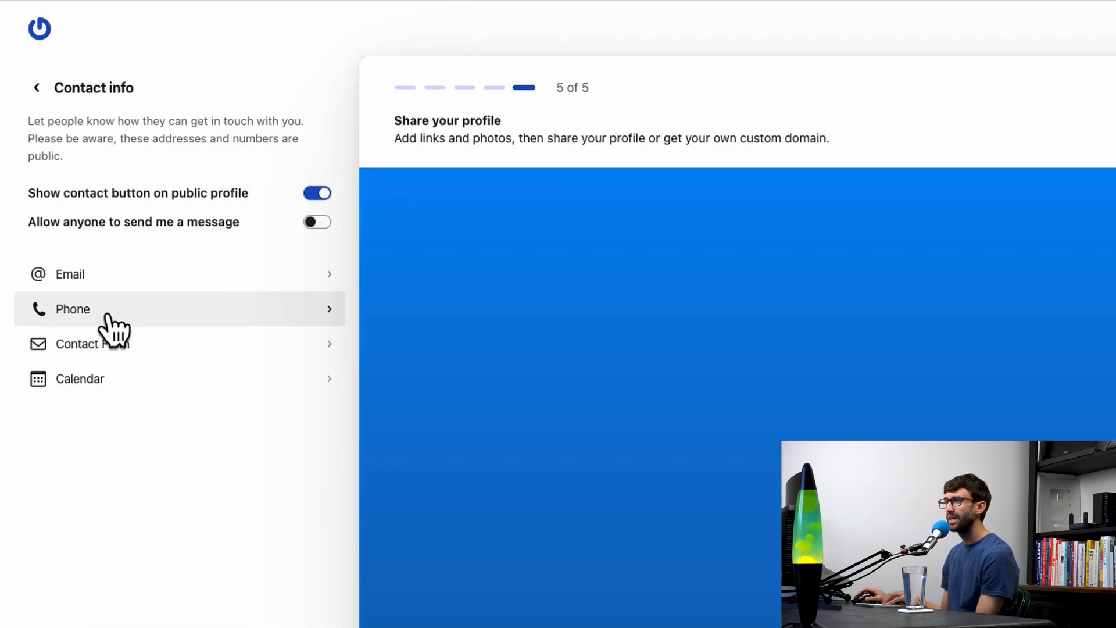
pyautogui.moveTo(146, 349)
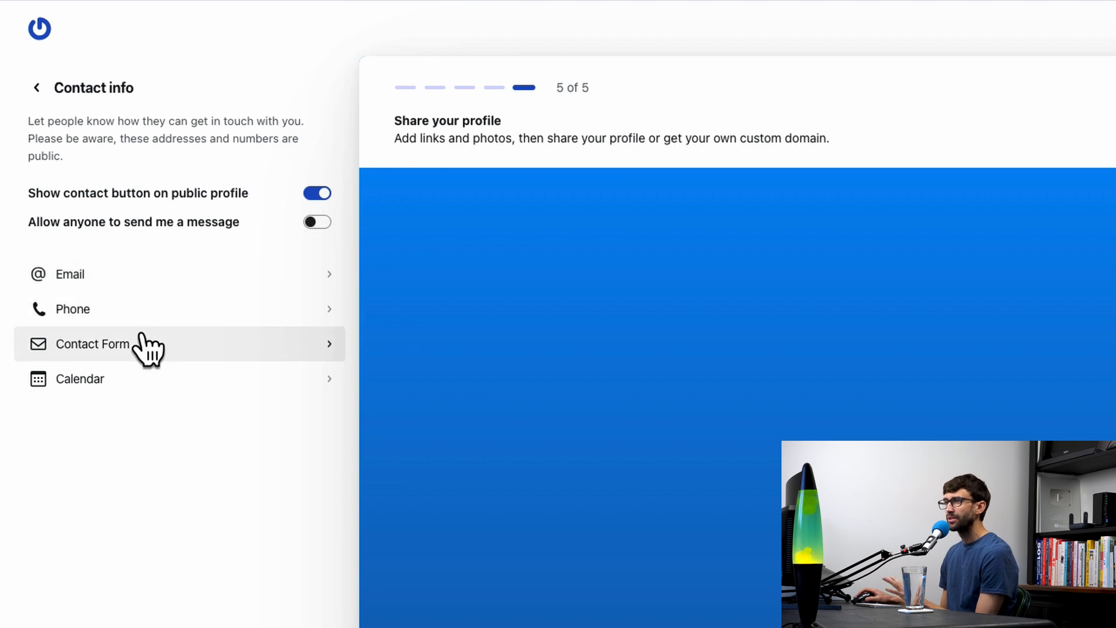
pyautogui.moveTo(196, 399)
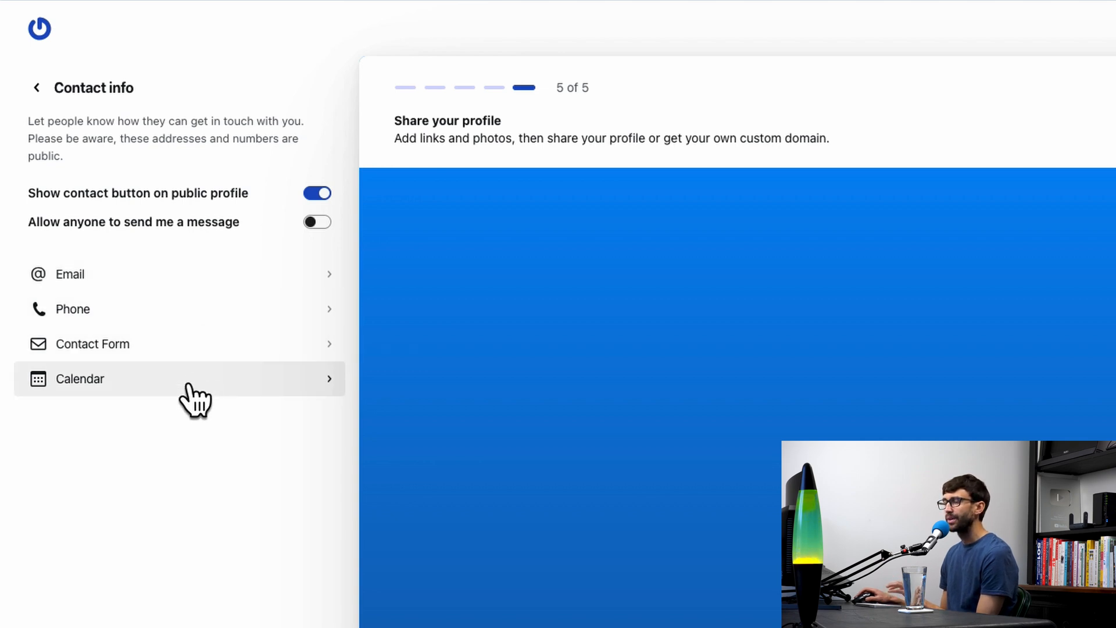
pyautogui.moveTo(254, 356)
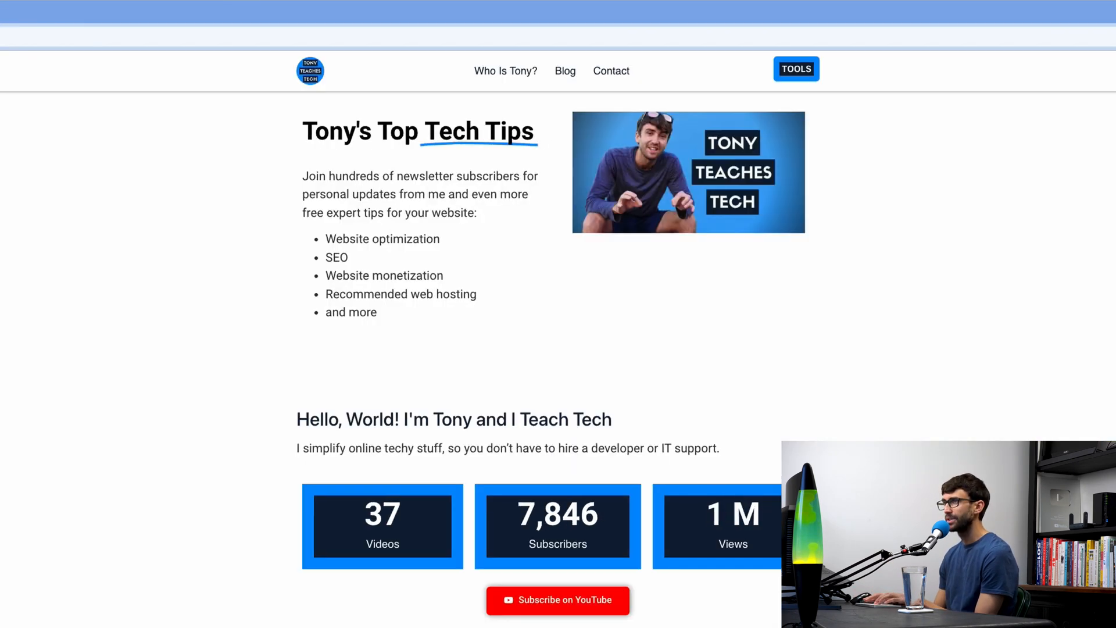
pyautogui.click(610, 70)
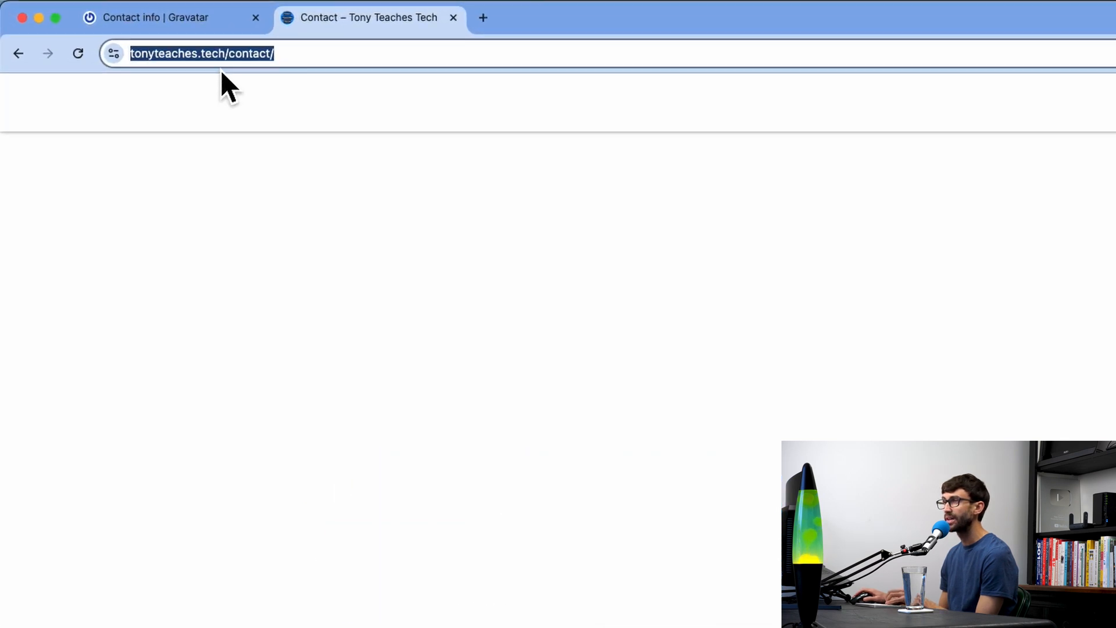
pyautogui.click(164, 18)
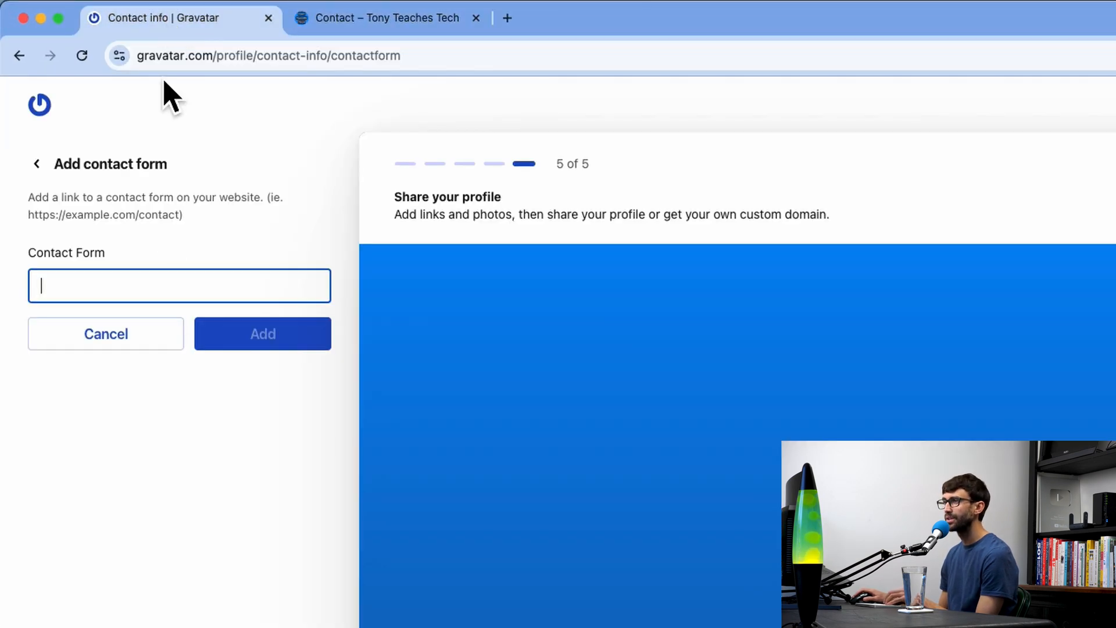
pyautogui.write('https://tonyteaches.tech/contact/')
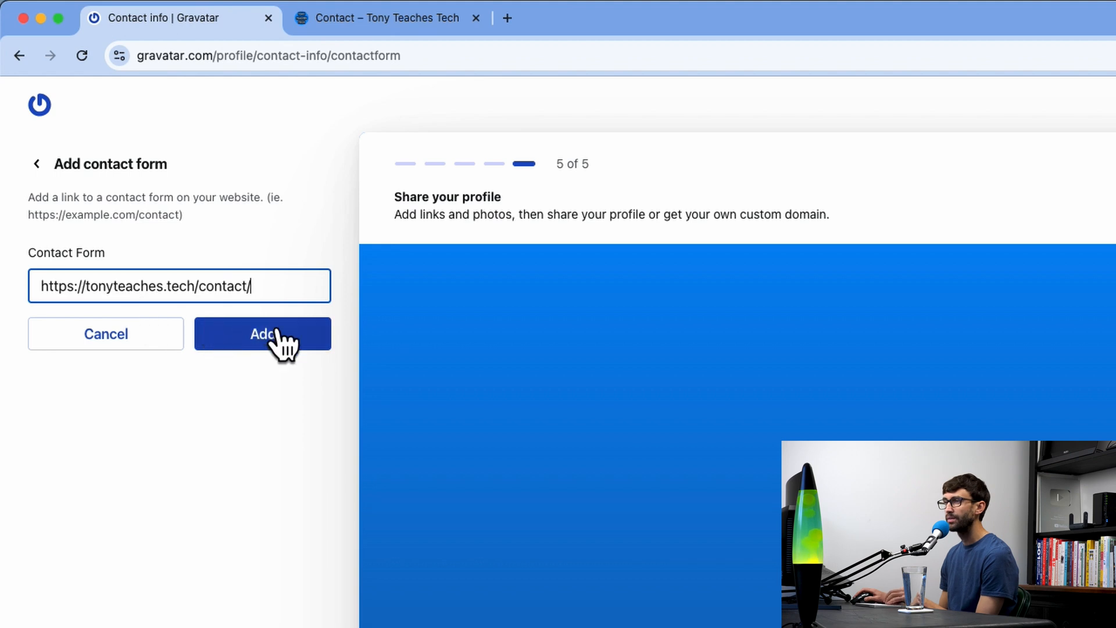
pyautogui.click(262, 333)
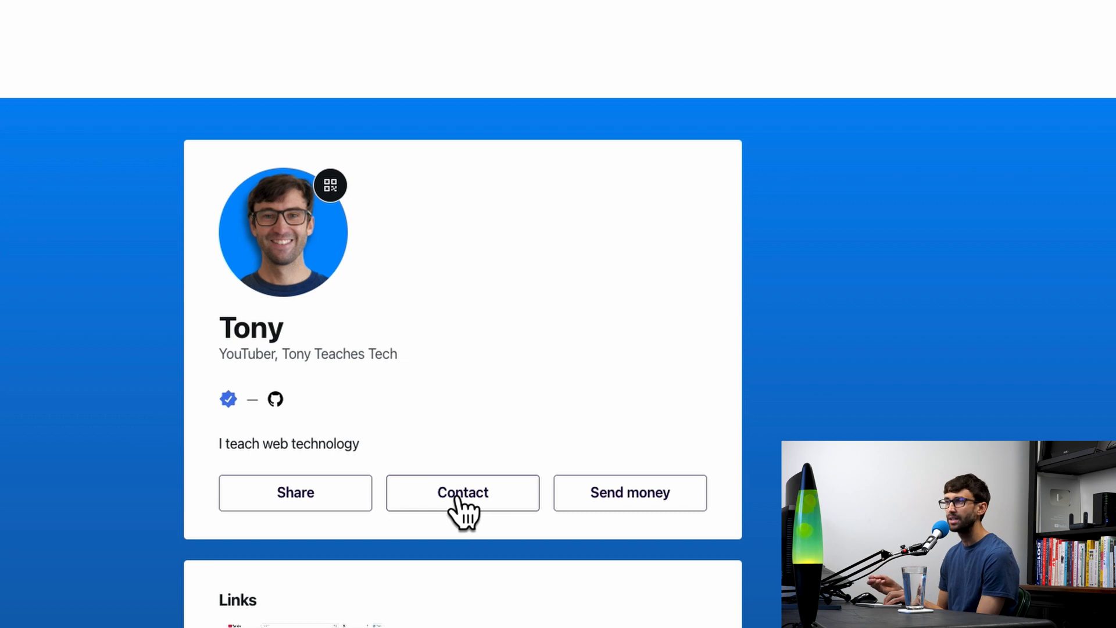
pyautogui.click(462, 492)
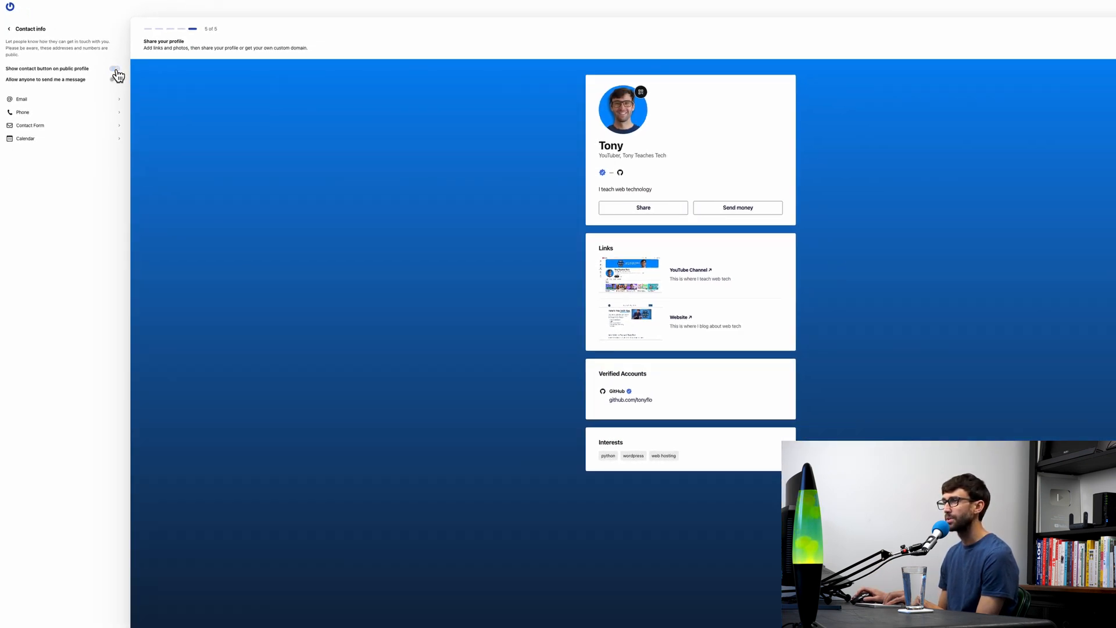
pyautogui.click(117, 69)
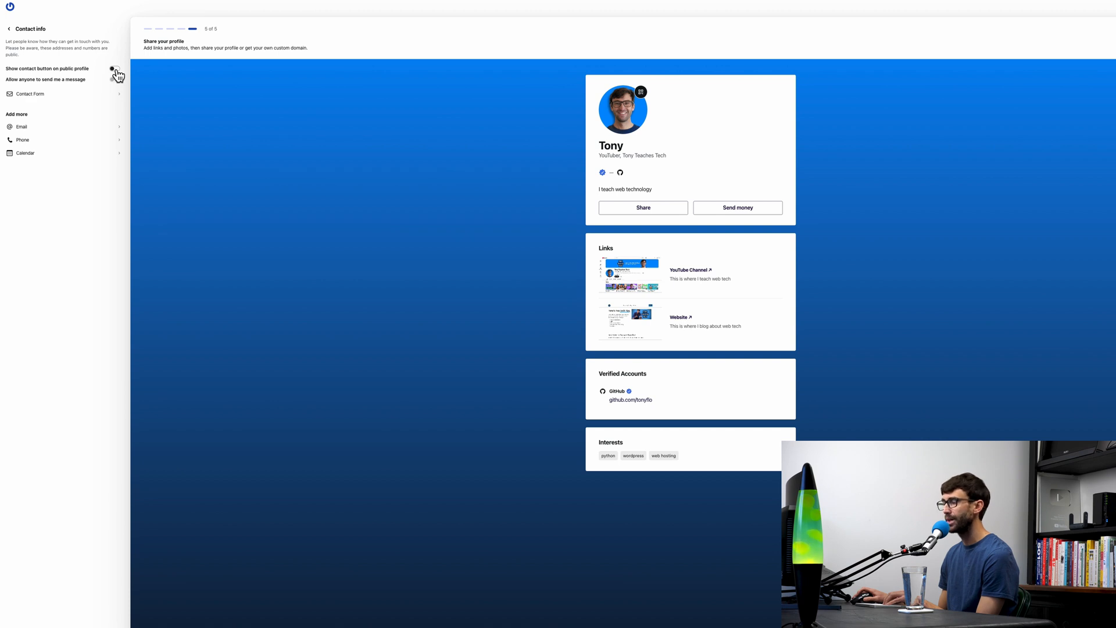
pyautogui.click(115, 69)
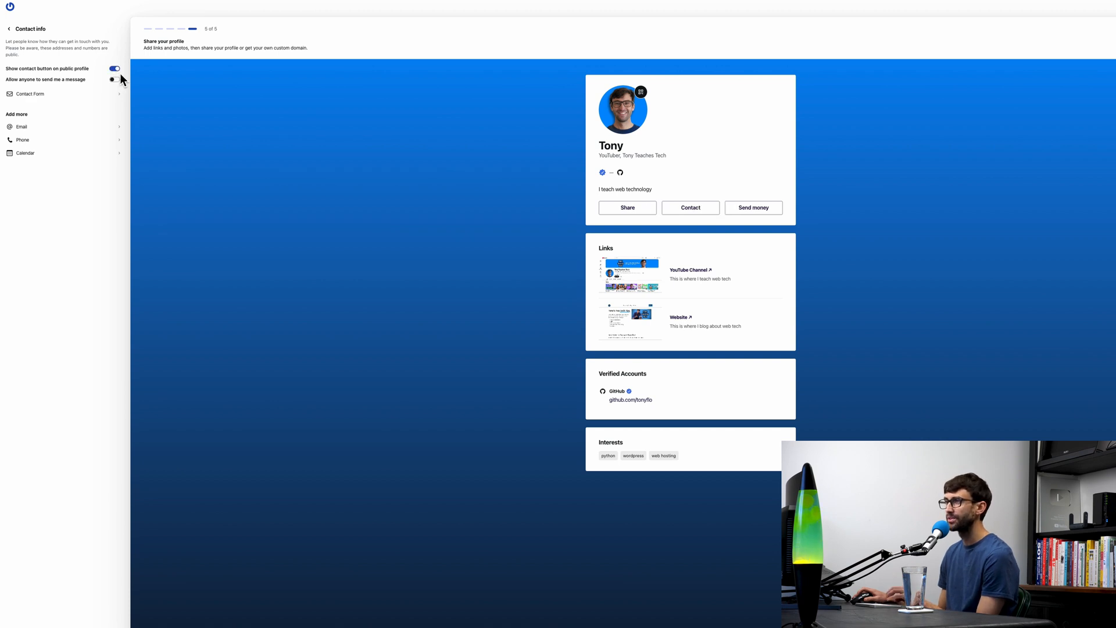
pyautogui.moveTo(9, 32)
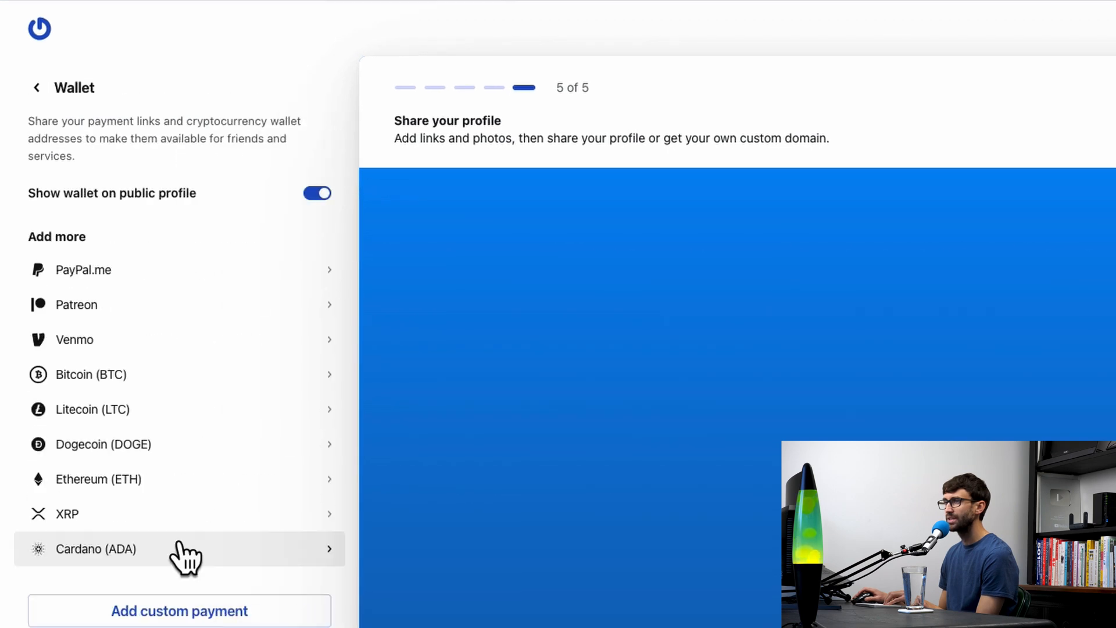
pyautogui.moveTo(231, 304)
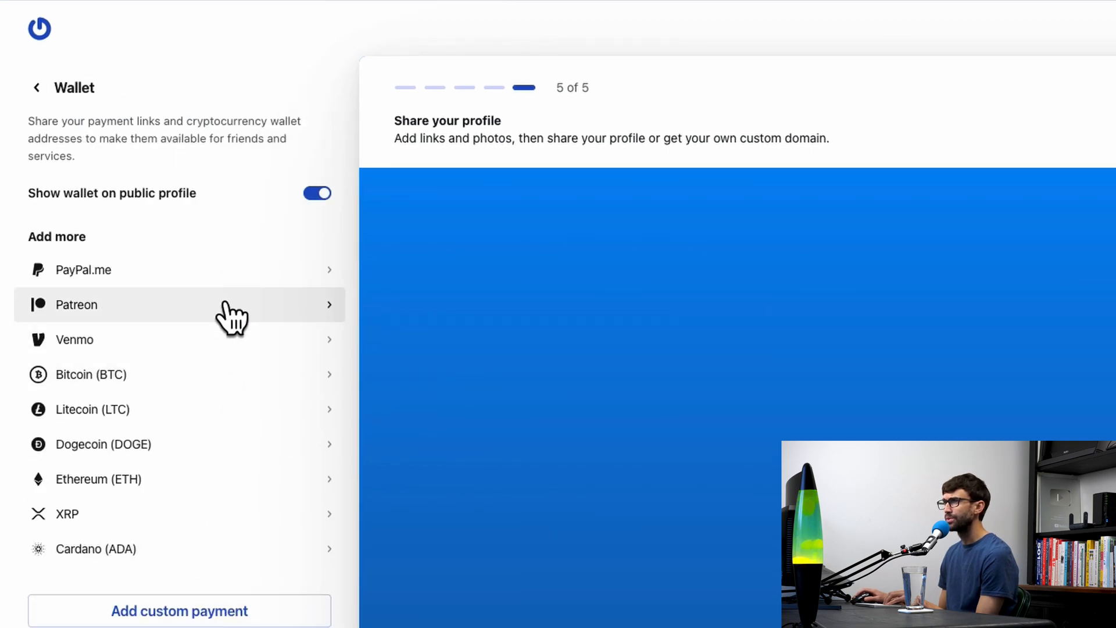
pyautogui.moveTo(254, 294)
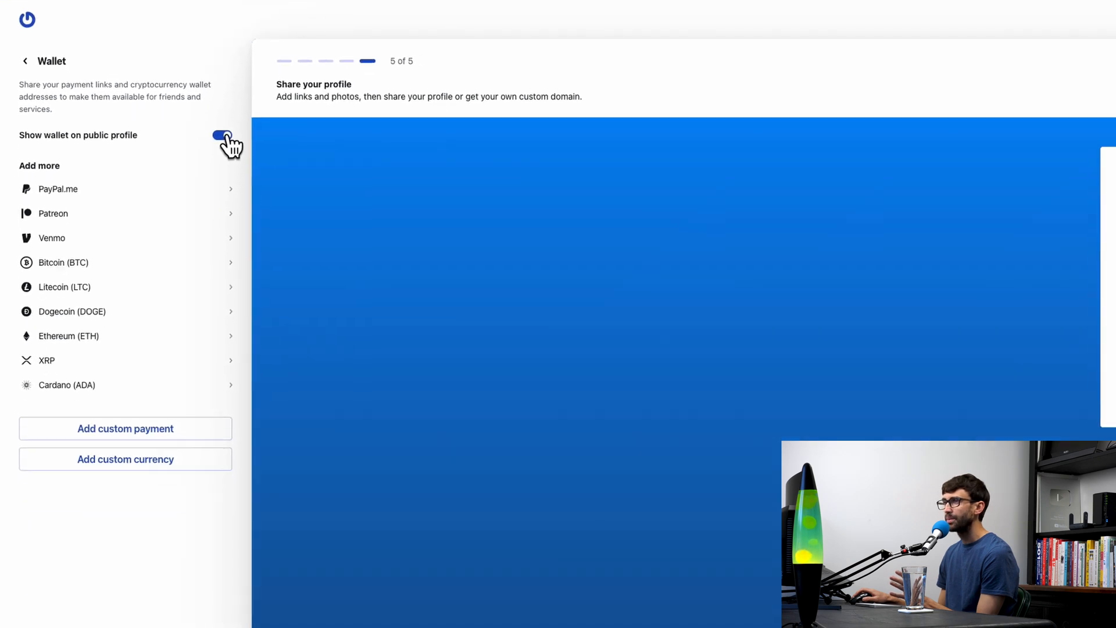
# Switch off 'Show wallet on public profile' and back out of the Wallet settings.
pyautogui.click(222, 134)
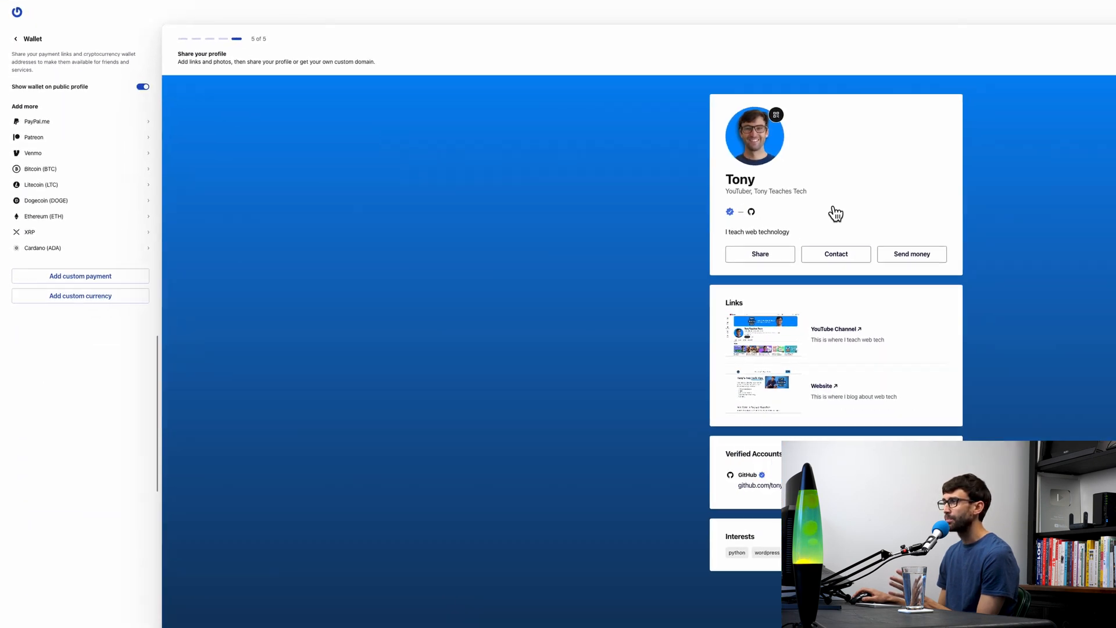
pyautogui.moveTo(150, 106)
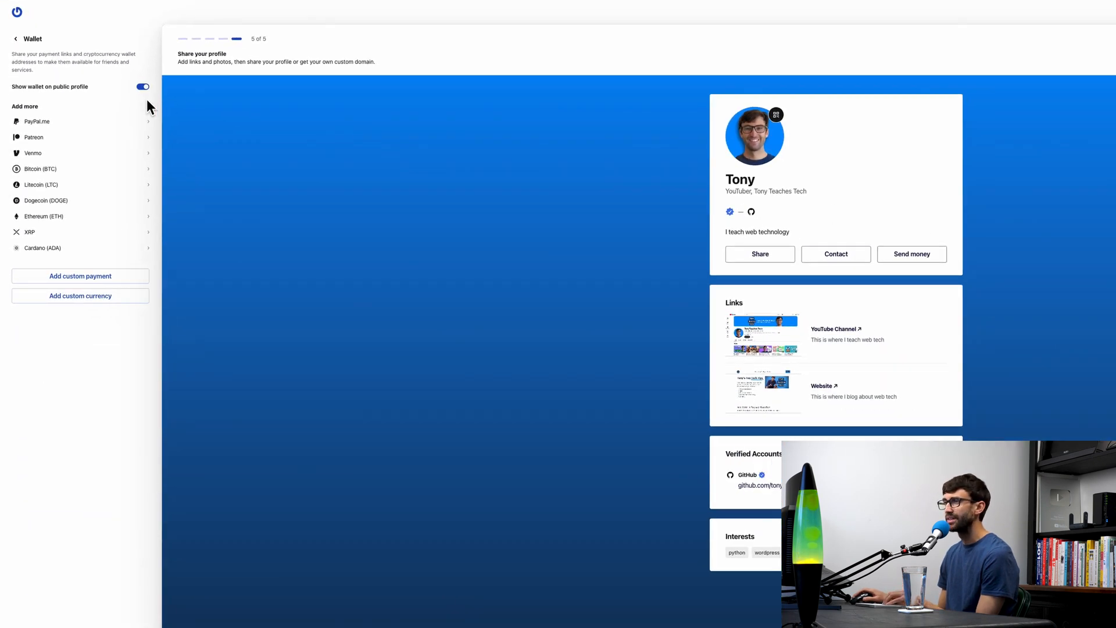
pyautogui.click(142, 86)
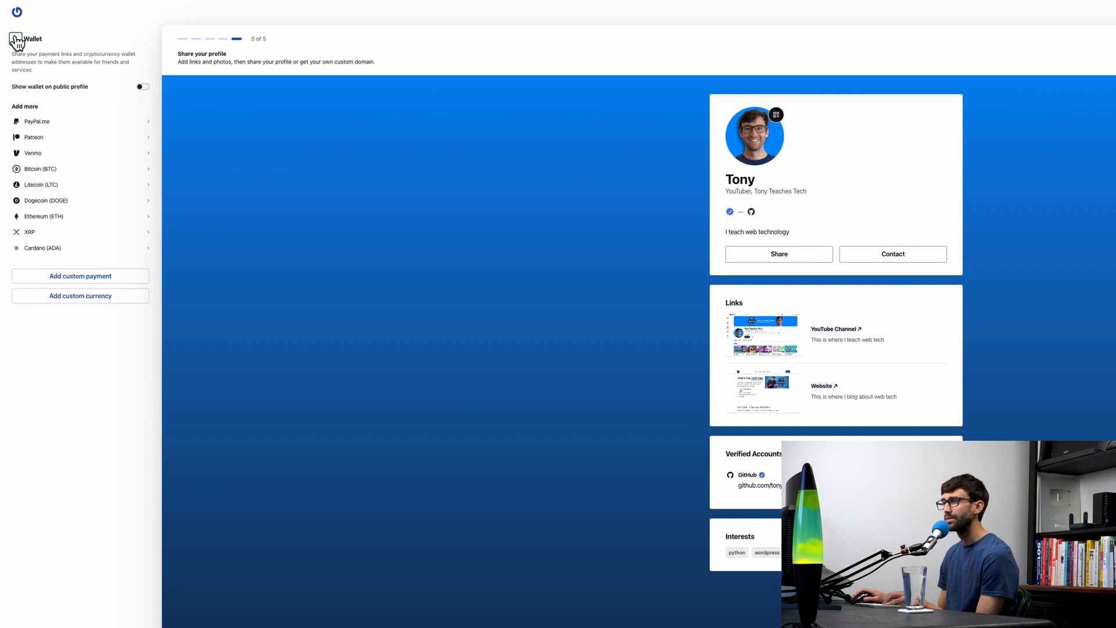
pyautogui.click(15, 39)
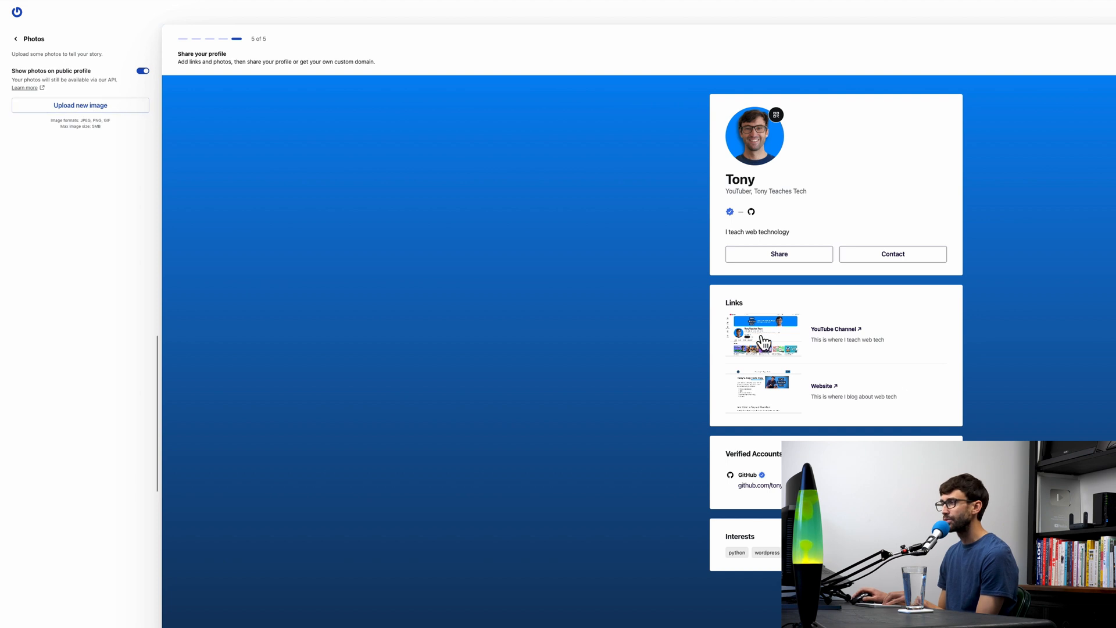
pyautogui.moveTo(244, 110)
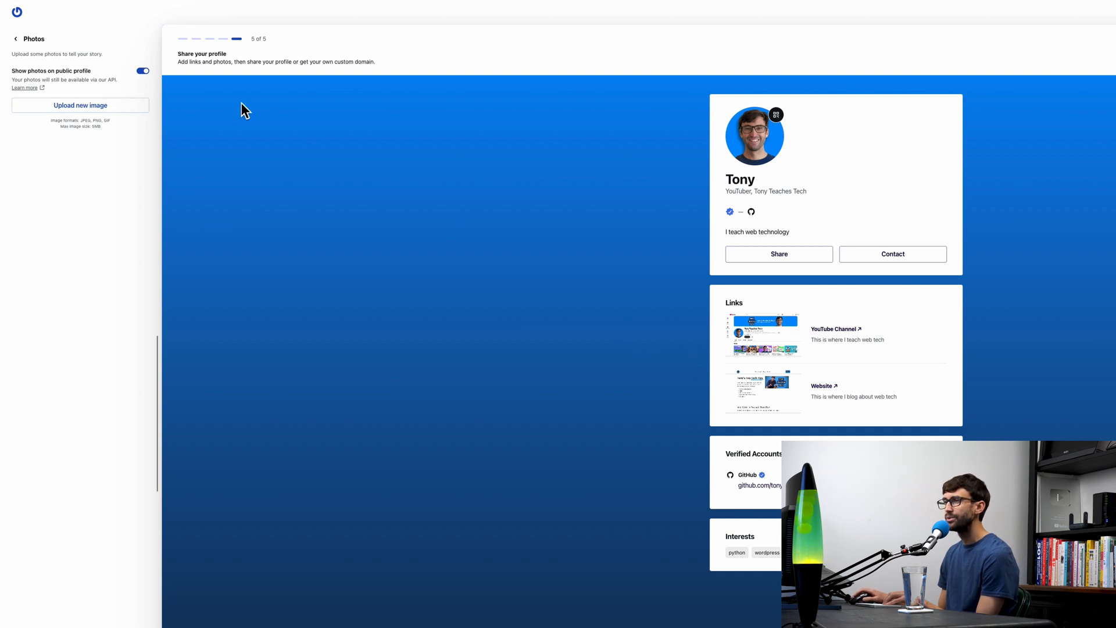
pyautogui.moveTo(736, 589)
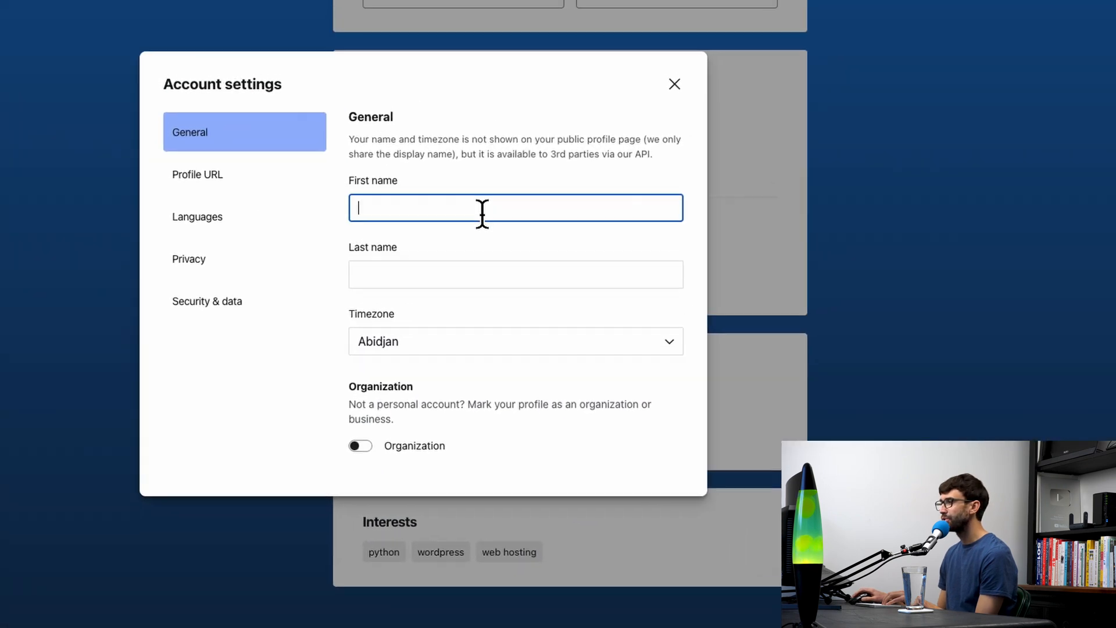
pyautogui.moveTo(505, 193)
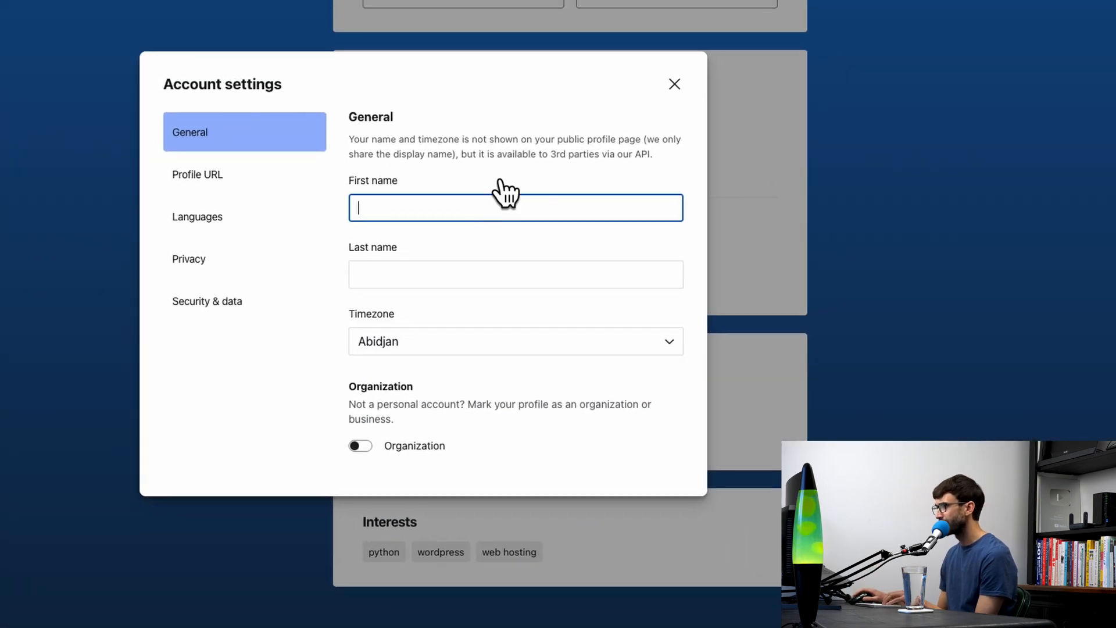
pyautogui.moveTo(589, 207)
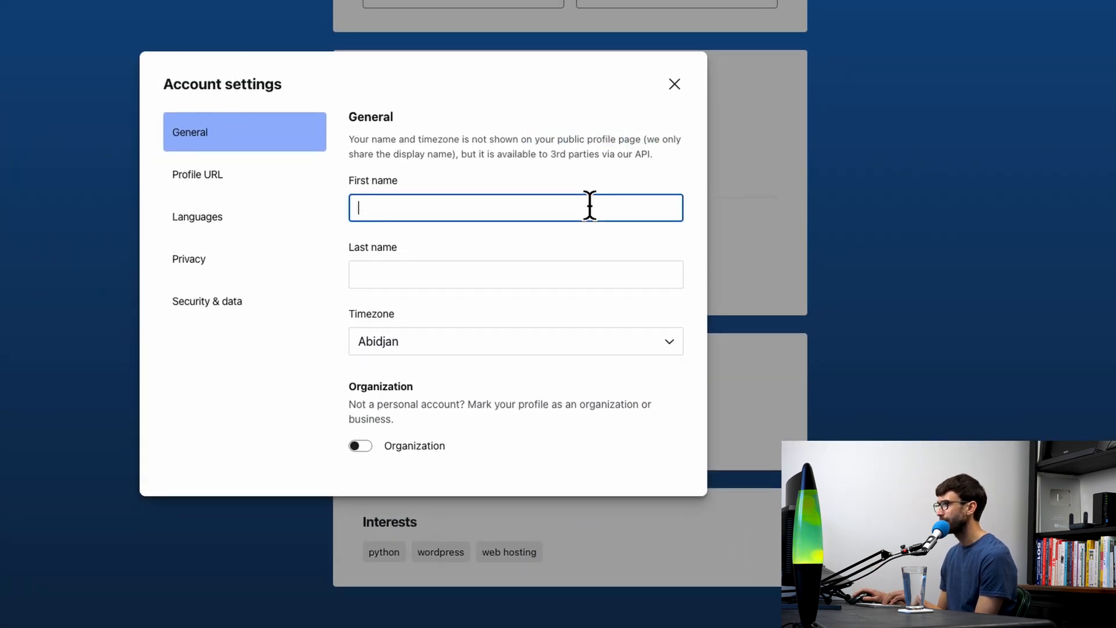
# Set first name Tony and change the profile URL to tonyteachestech2, confirming it as permanent.
pyautogui.write('Tony')
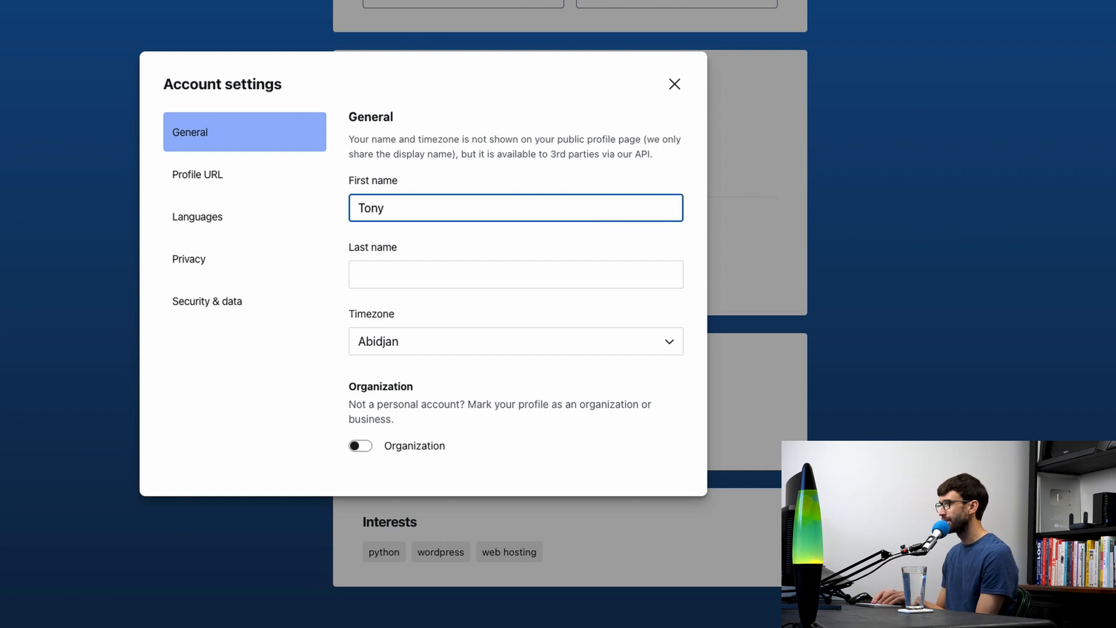
pyautogui.moveTo(573, 332)
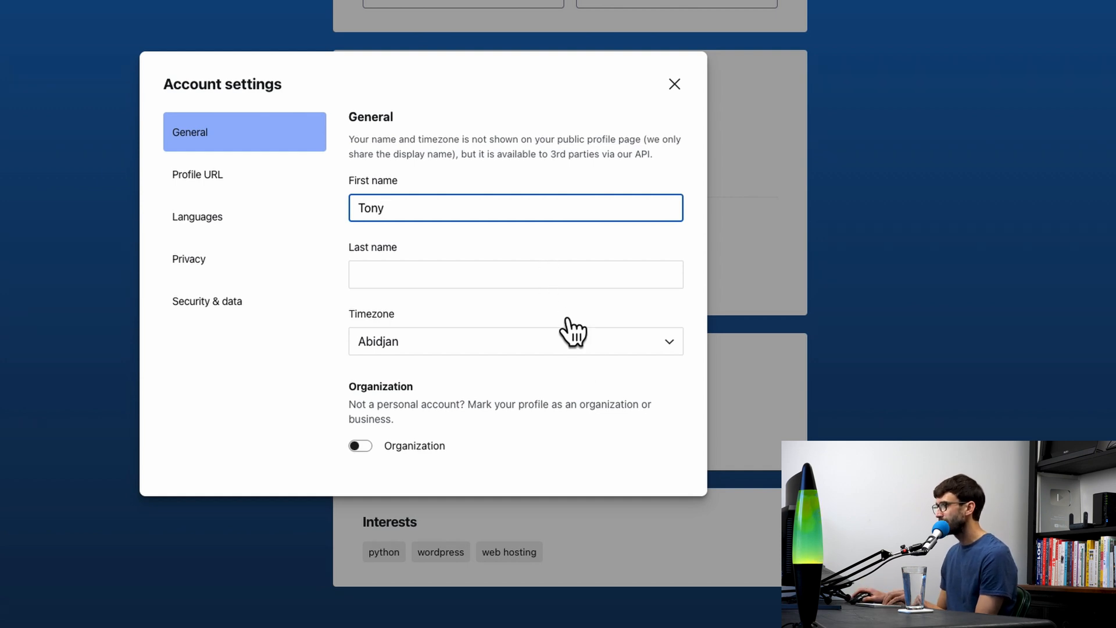
pyautogui.click(514, 341)
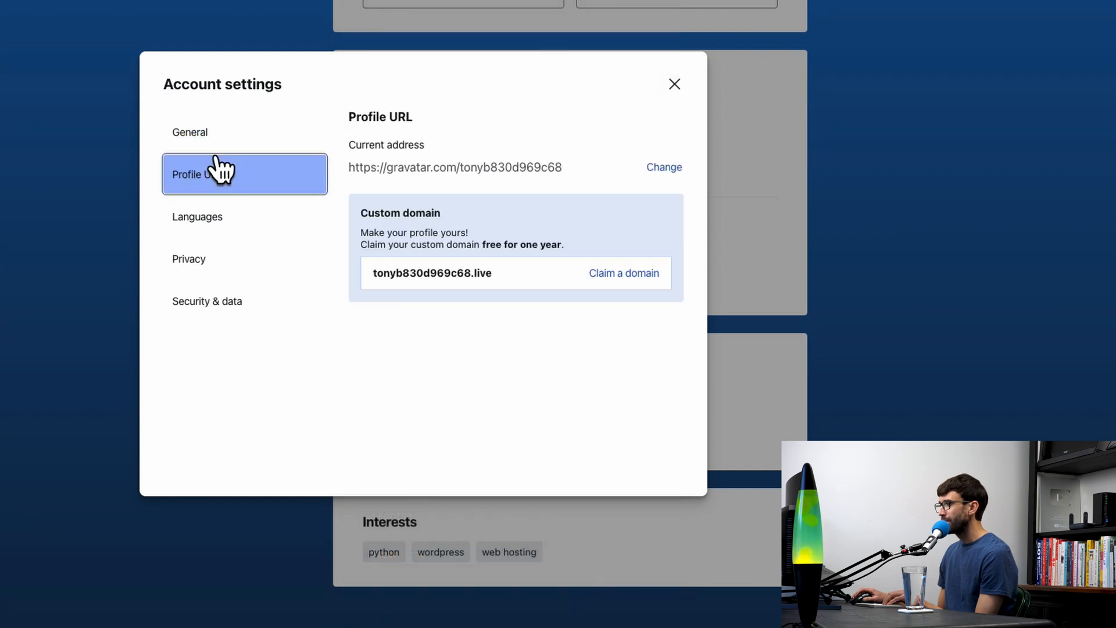
pyautogui.moveTo(494, 194)
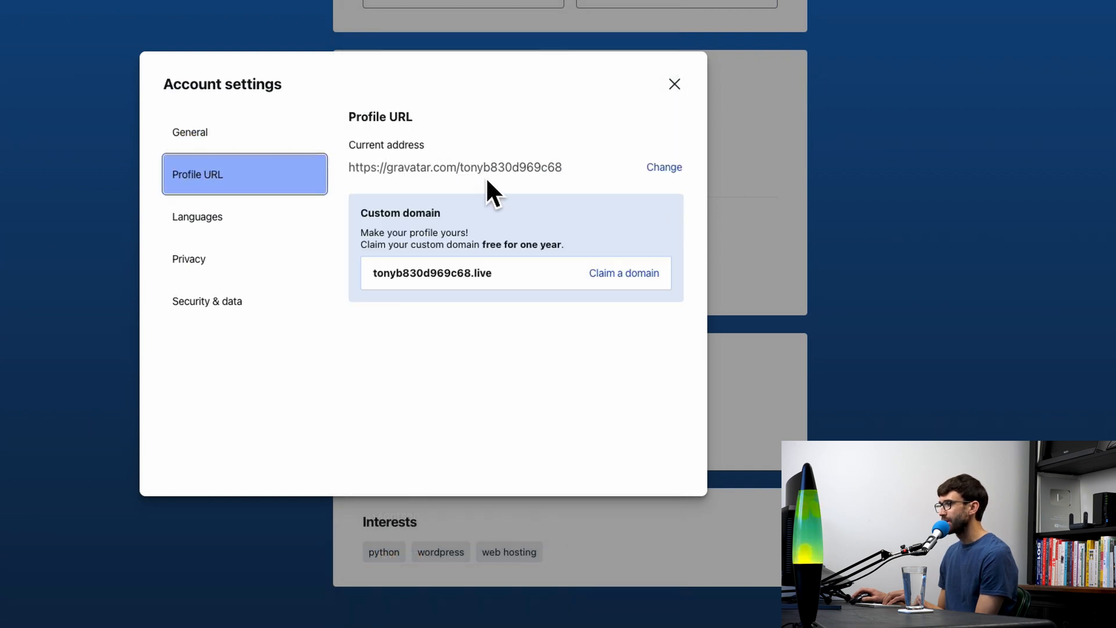
pyautogui.moveTo(663, 167)
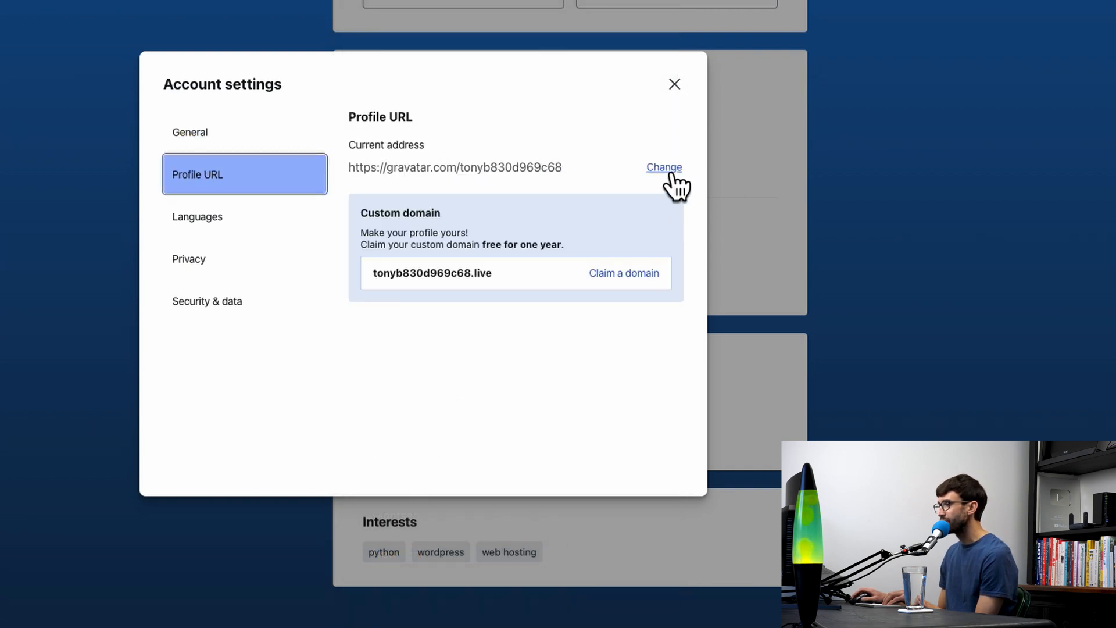
pyautogui.click(662, 167)
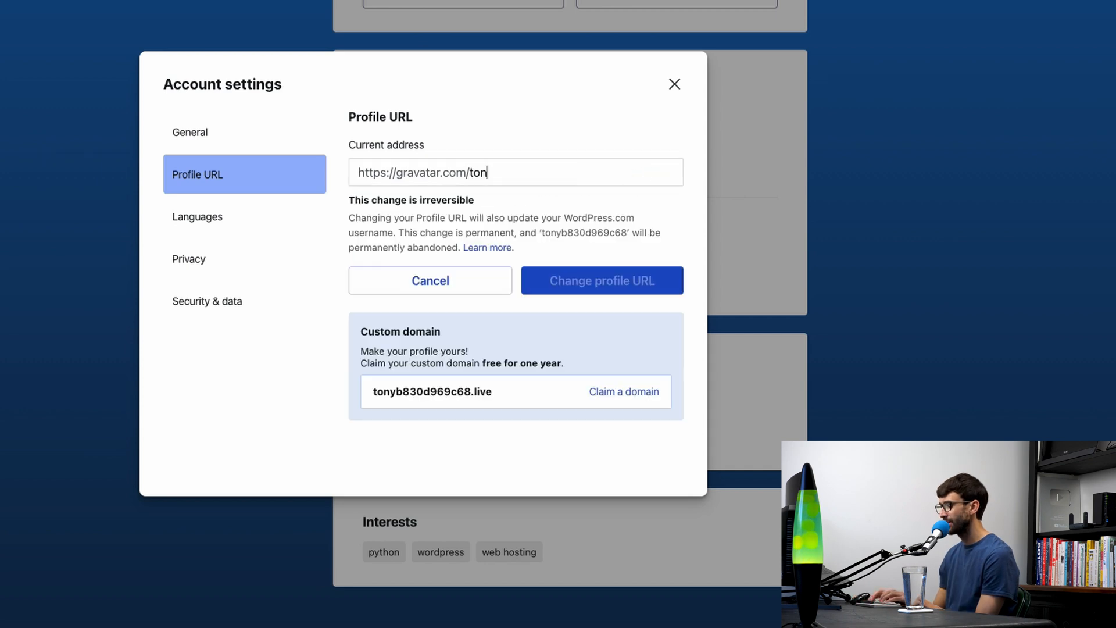
pyautogui.write('yteachestech')
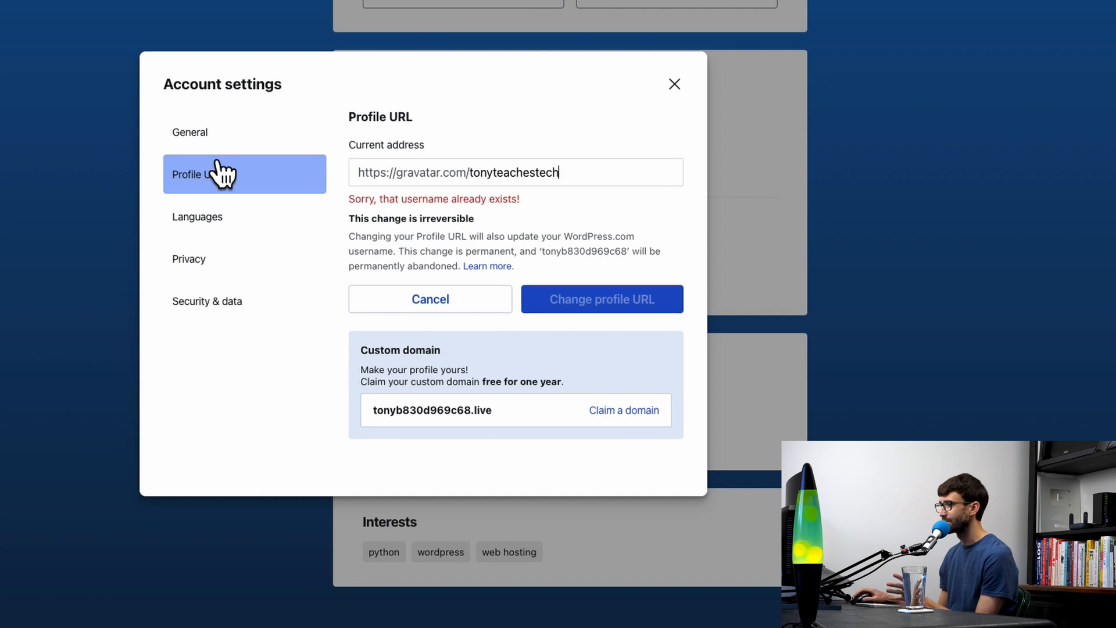
pyautogui.moveTo(507, 181)
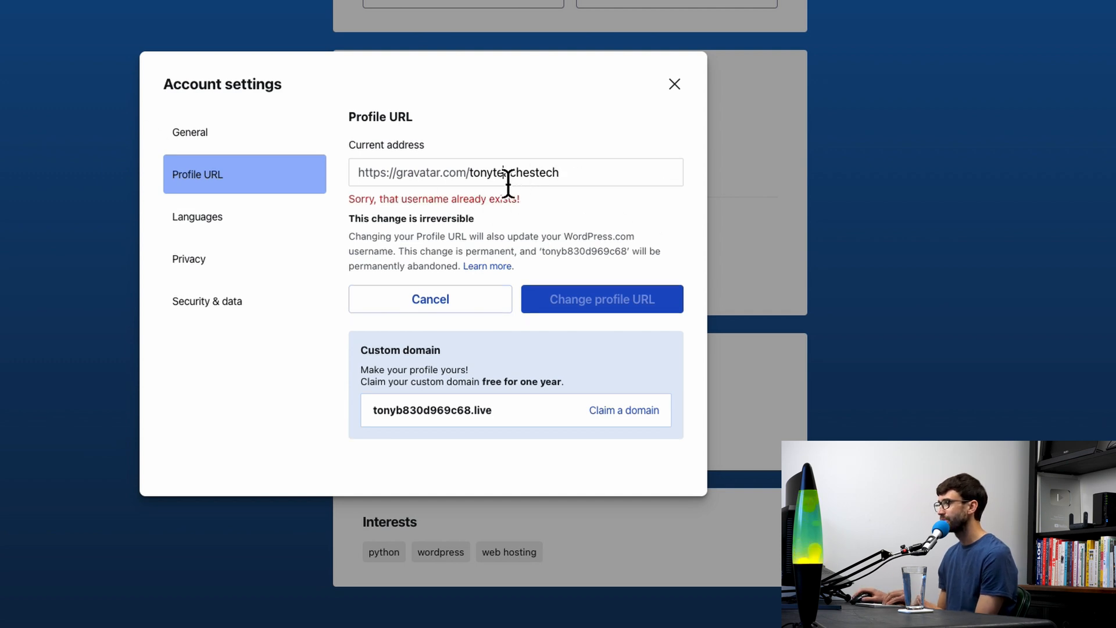
pyautogui.write('tonyl')
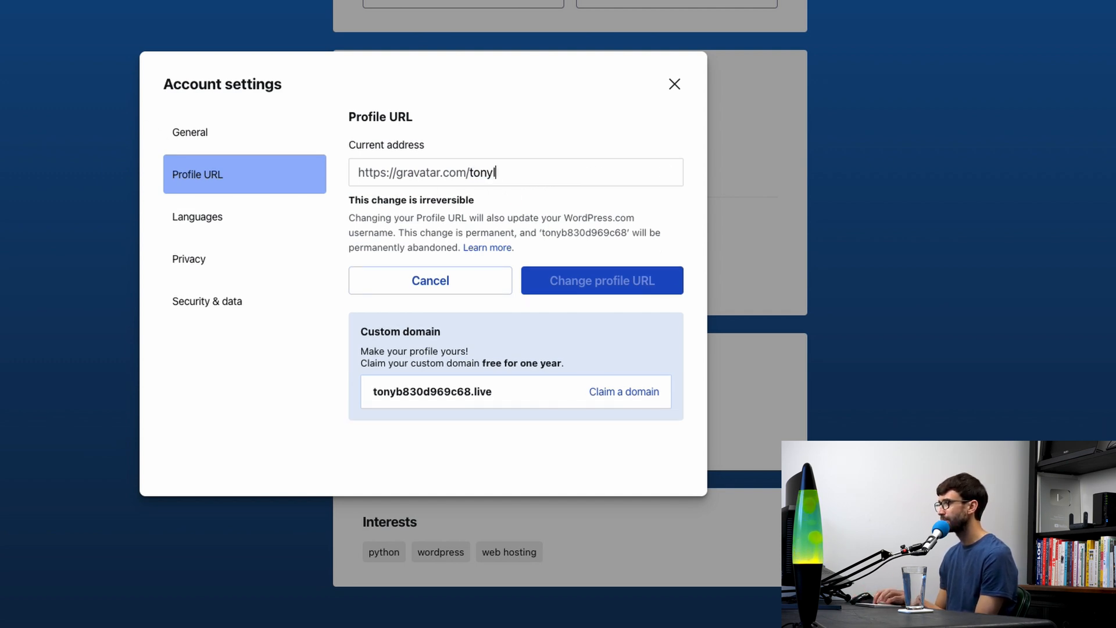
pyautogui.write('ikestech')
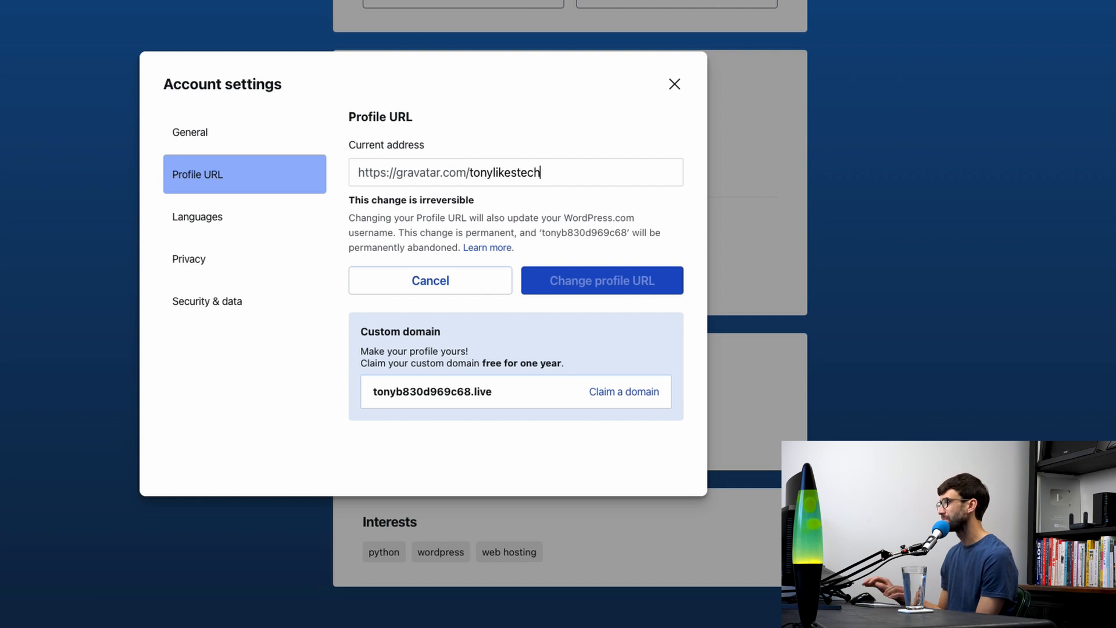
pyautogui.click(600, 279)
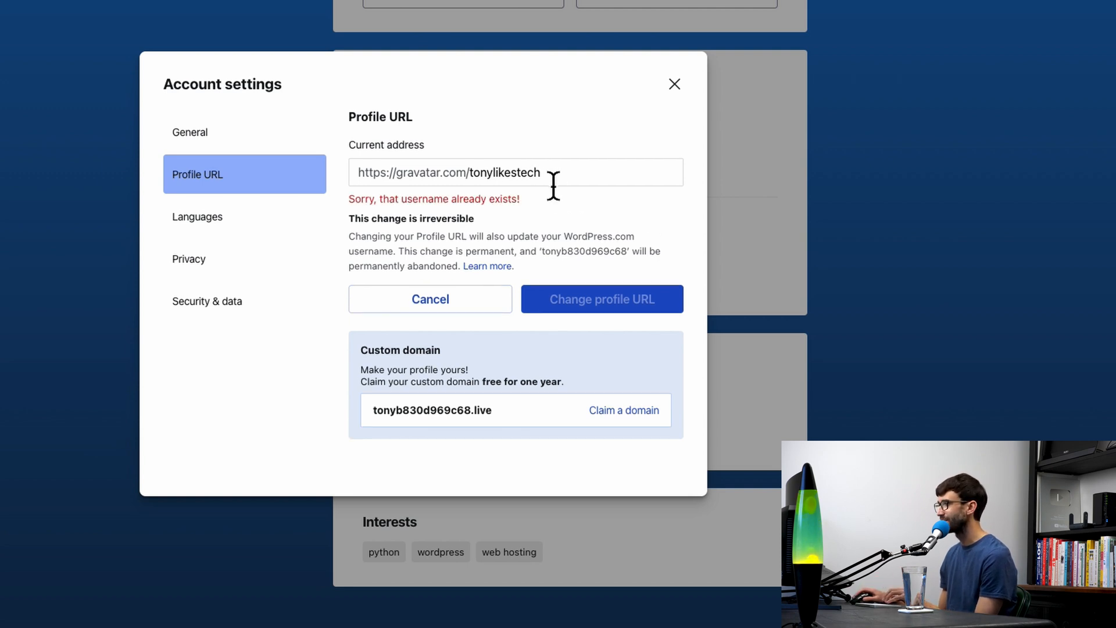
pyautogui.write('tonyteachestech2')
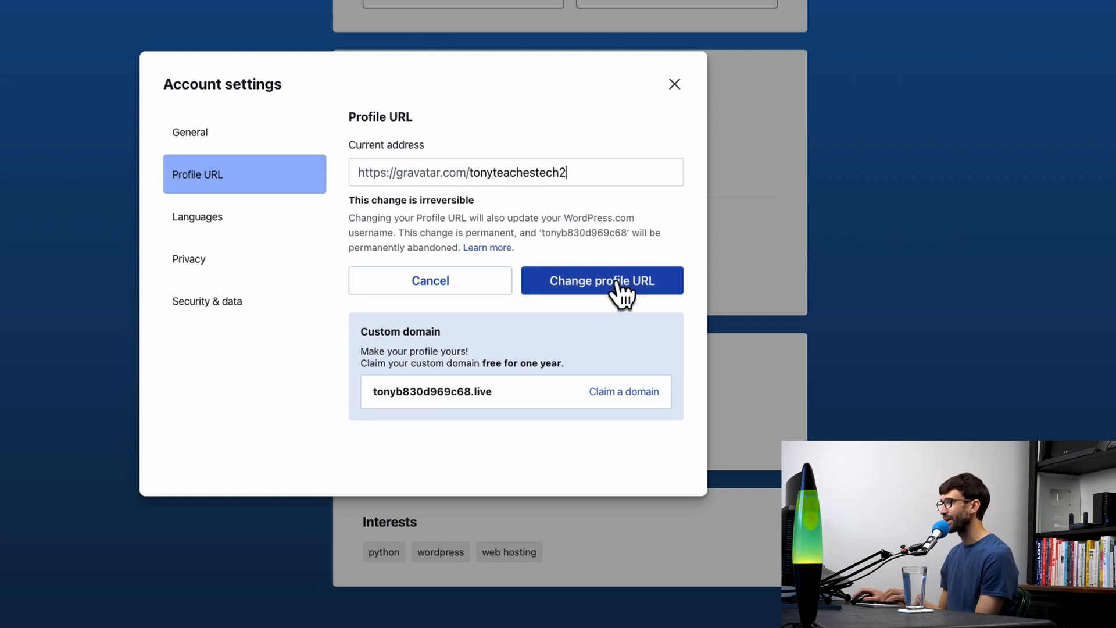
pyautogui.click(601, 280)
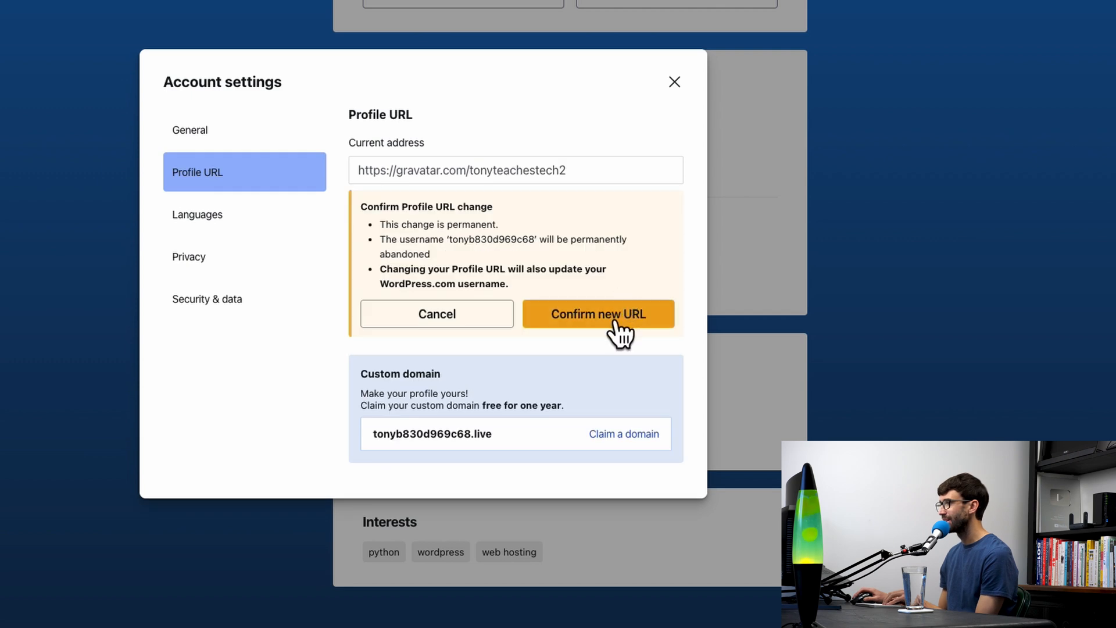
pyautogui.click(598, 314)
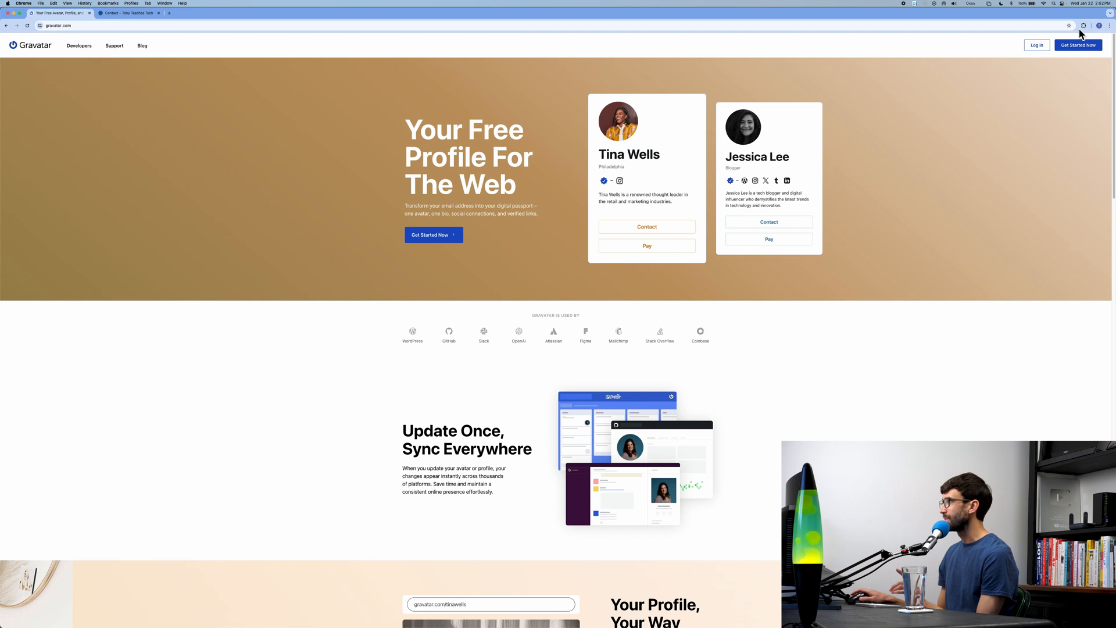
# Log back in to Gravatar from the homepage's Log in button.
pyautogui.click(1036, 45)
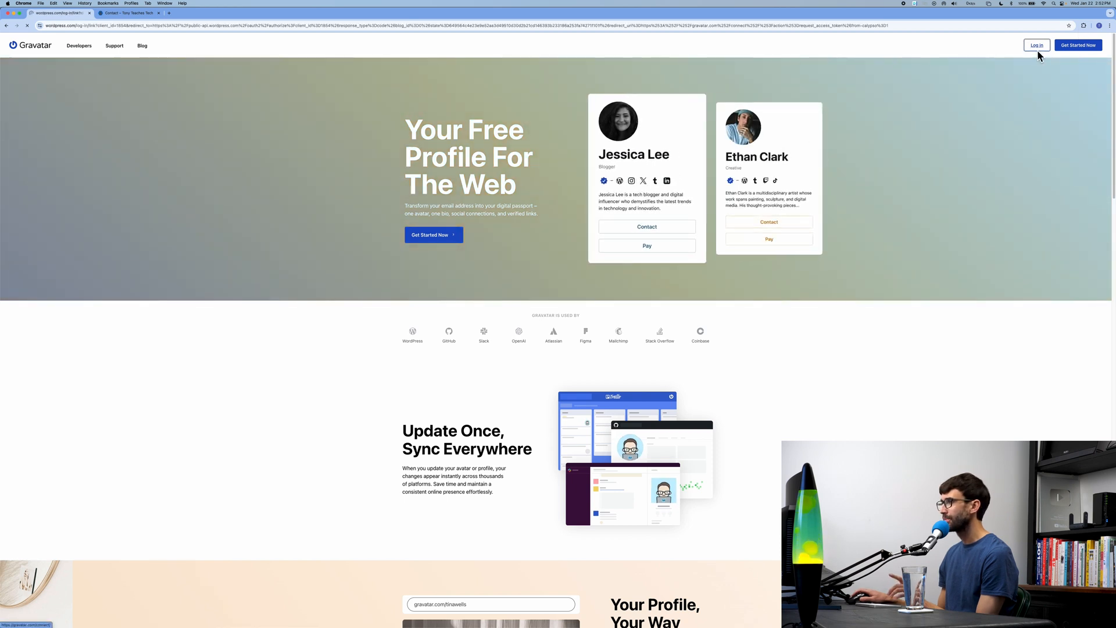
pyautogui.click(1036, 45)
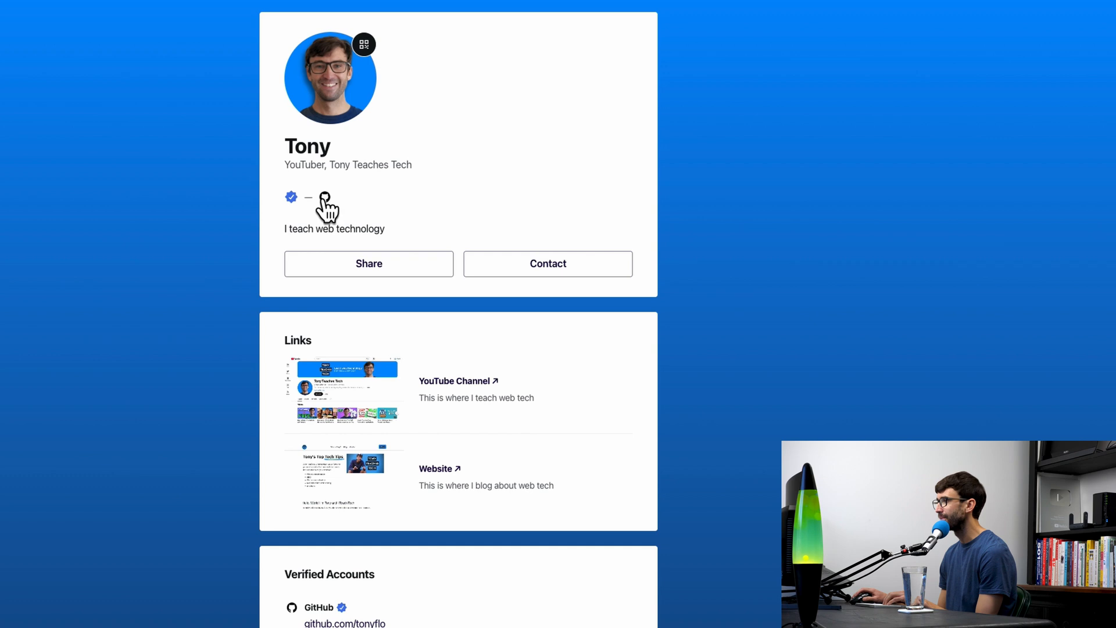
pyautogui.moveTo(332, 206)
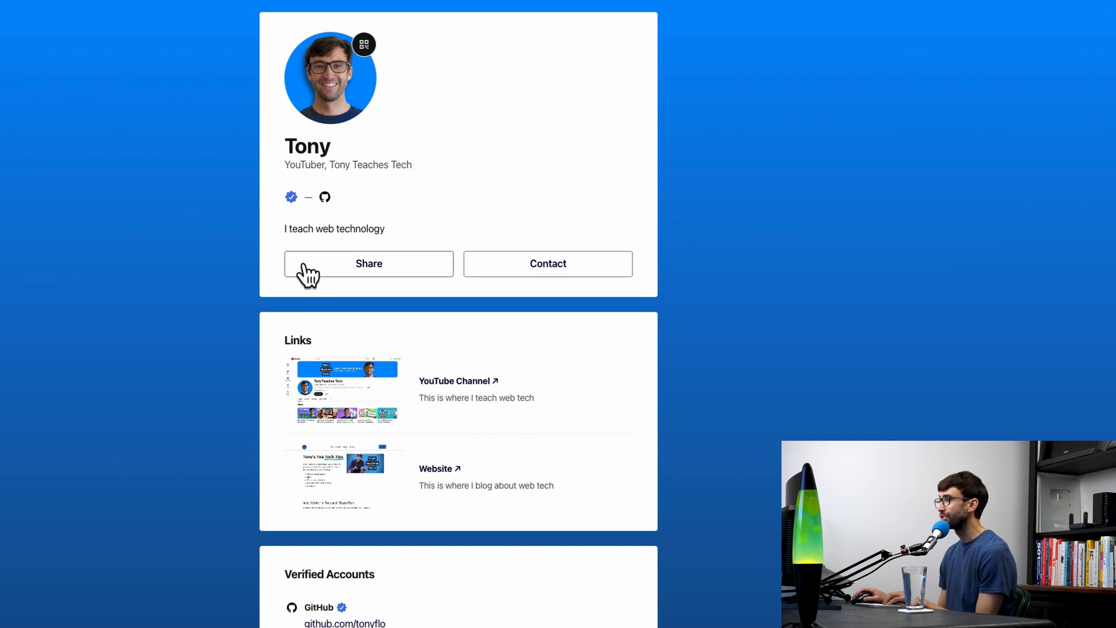
# Open the Share Profile dialog with its QR code and gravatar.com/tonyteachestech2 link.
pyautogui.click(368, 263)
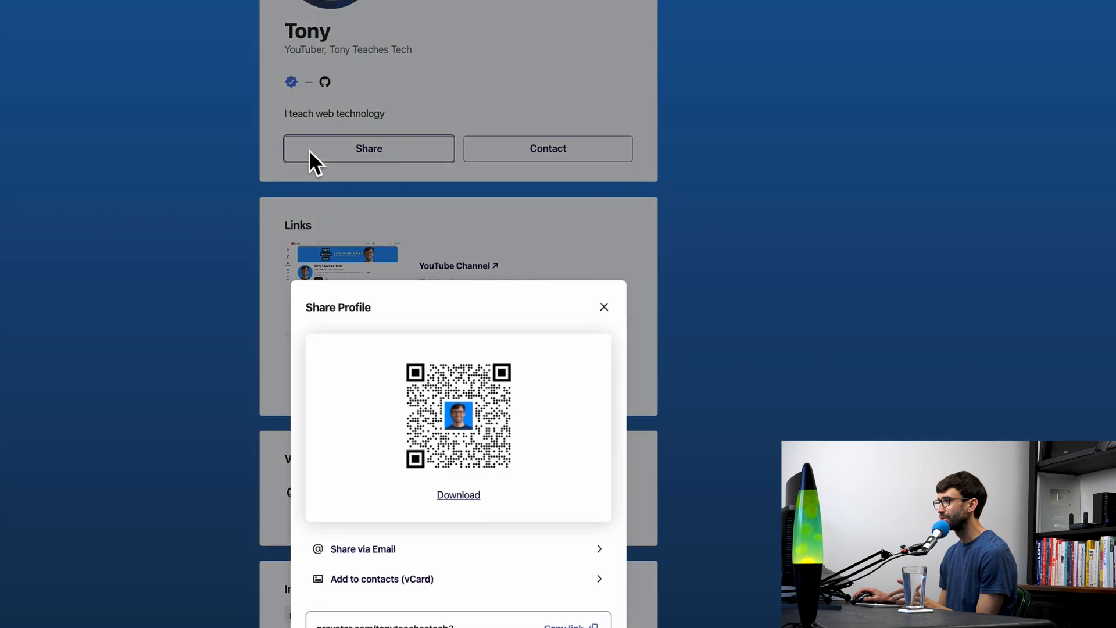
pyautogui.scroll(-3)
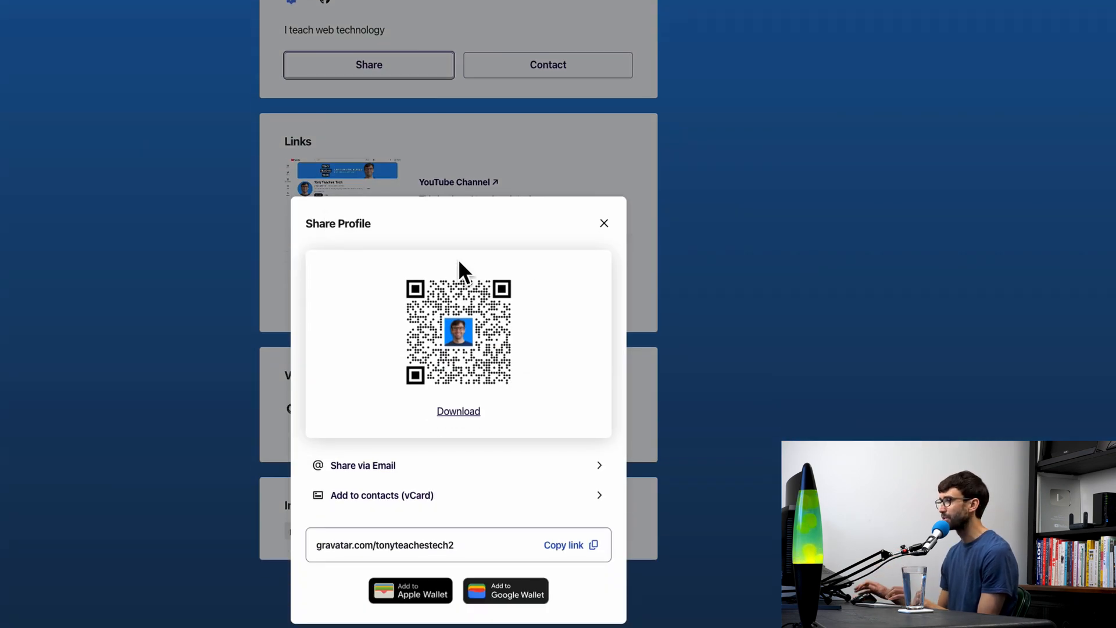
pyautogui.moveTo(543, 613)
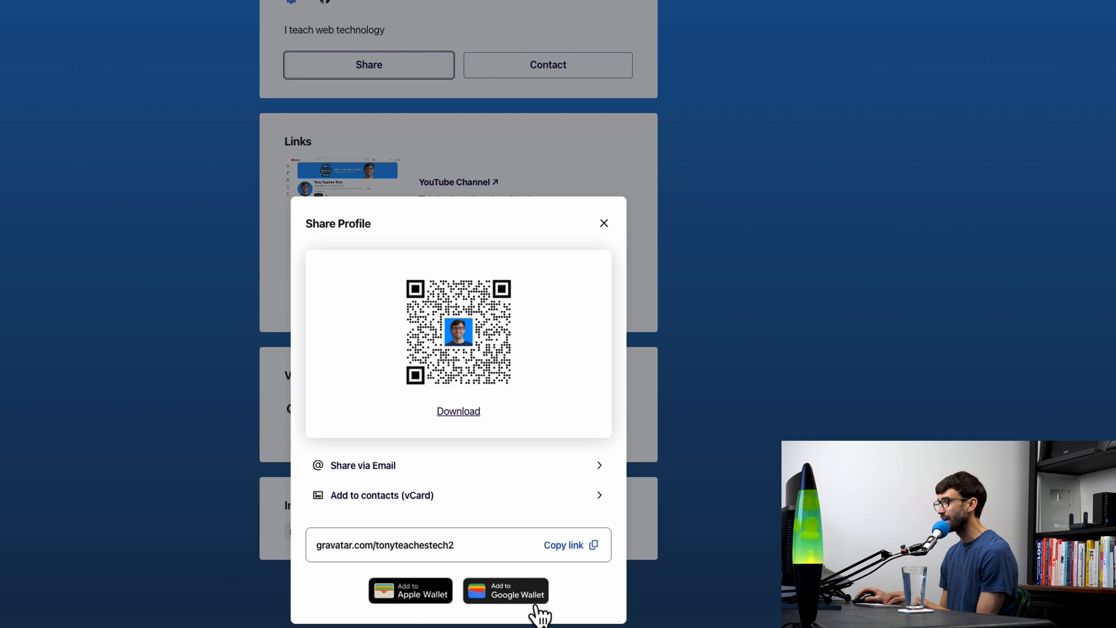
pyautogui.moveTo(542, 618)
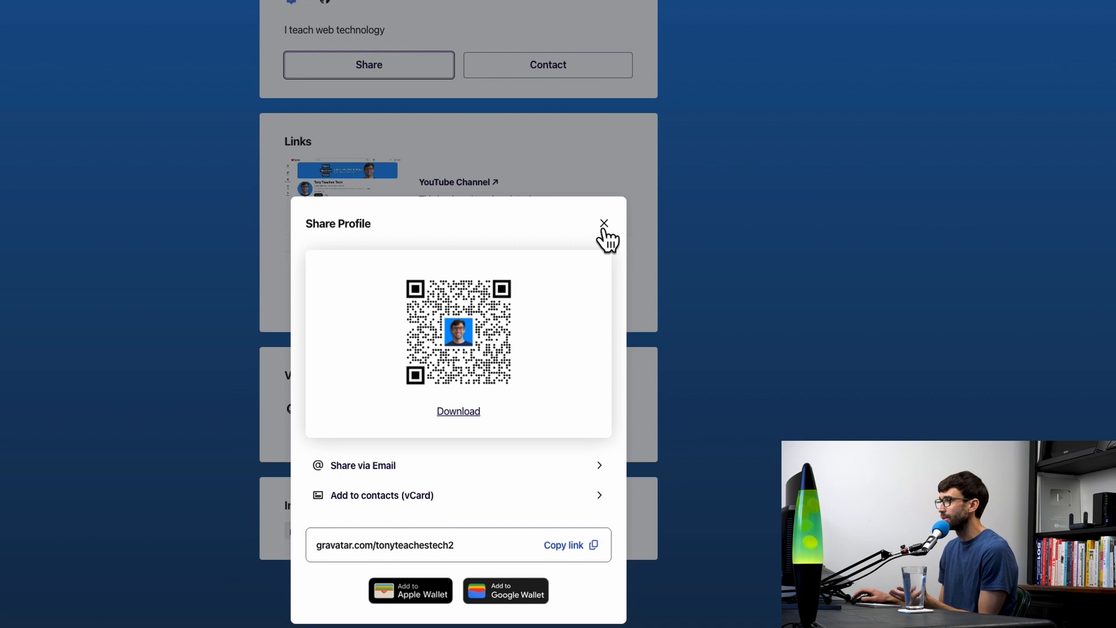
pyautogui.moveTo(608, 238)
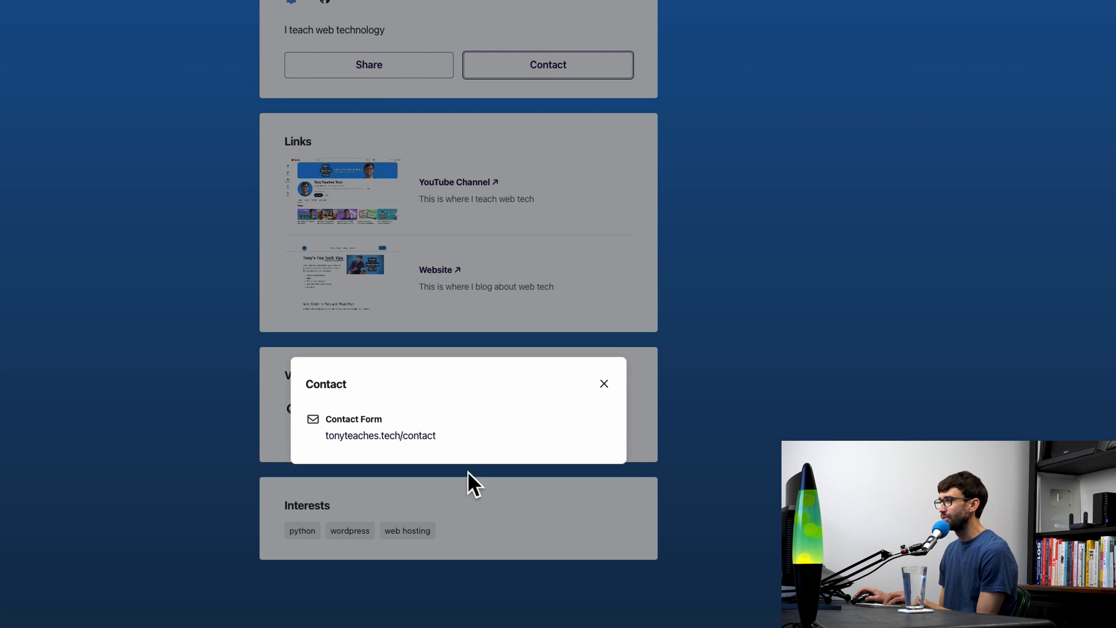
pyautogui.moveTo(622, 395)
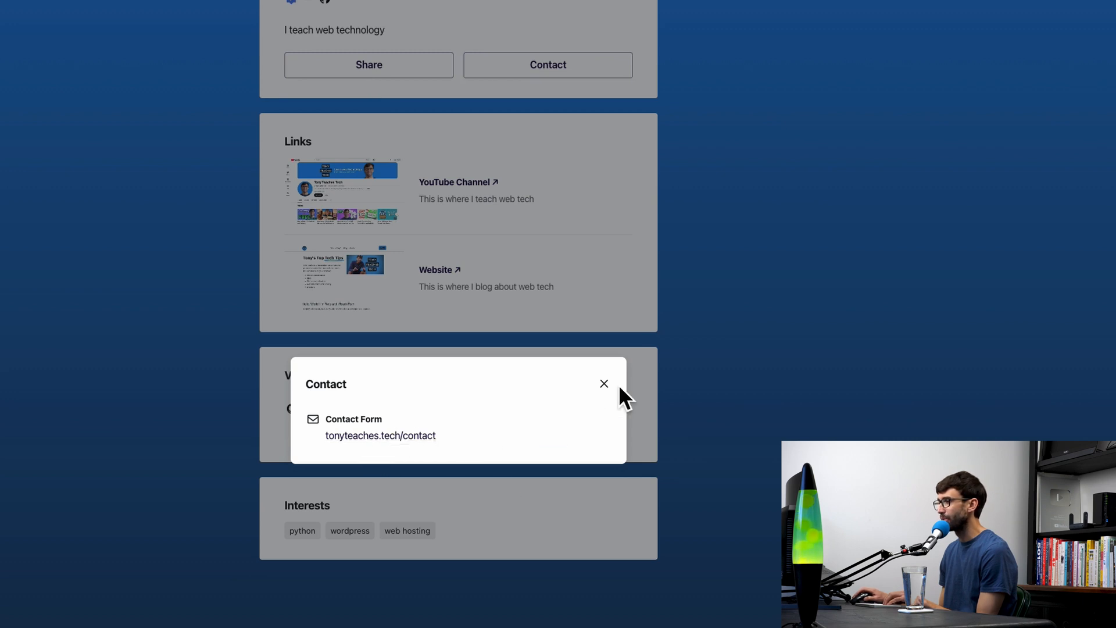
# Close the Contact popup showing tonyteaches.tech/contact and scroll to the profile footer.
pyautogui.click(603, 383)
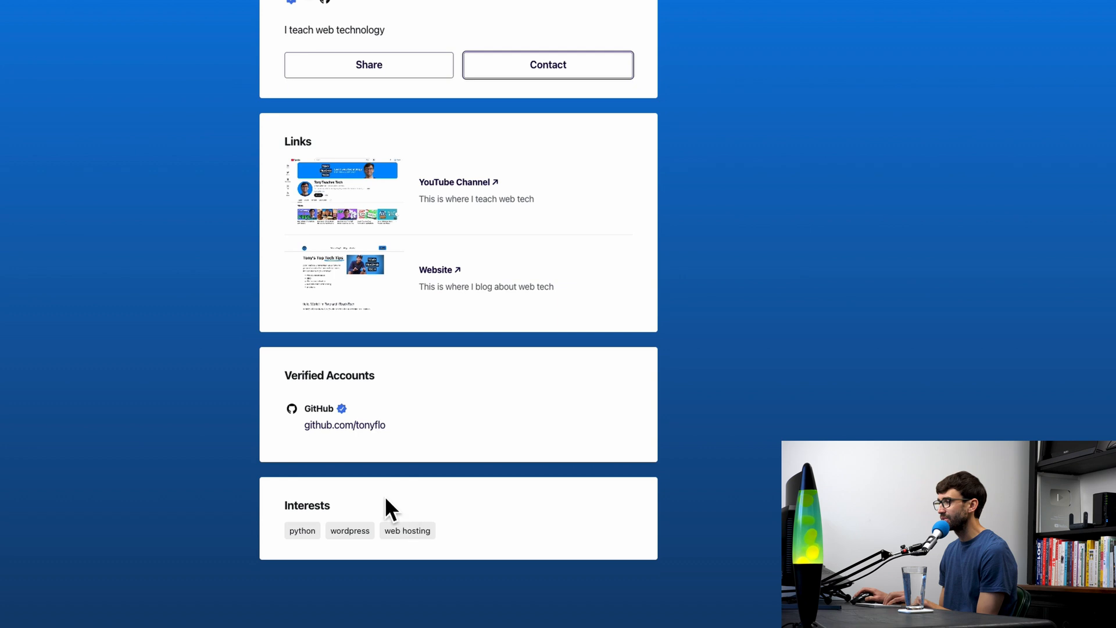
pyautogui.scroll(-3)
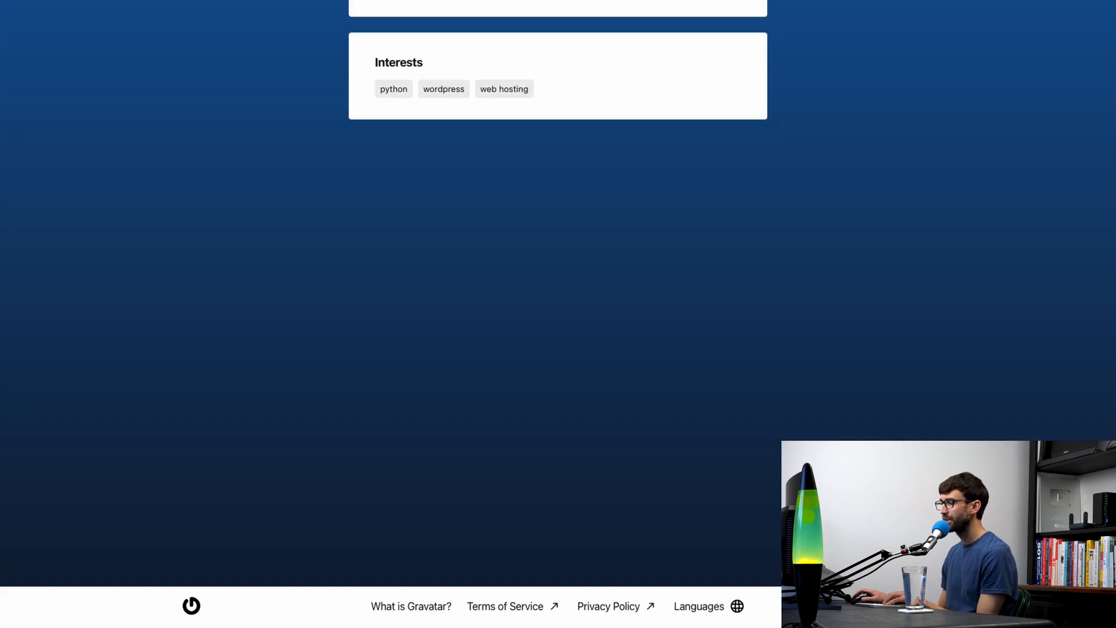
pyautogui.moveTo(410, 605)
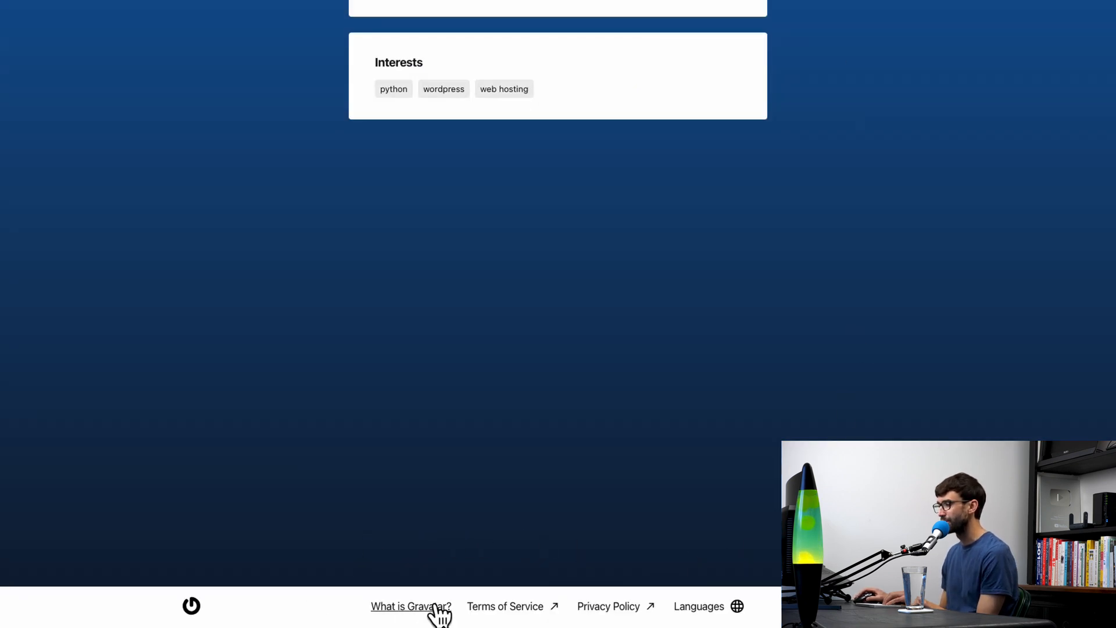
pyautogui.moveTo(754, 580)
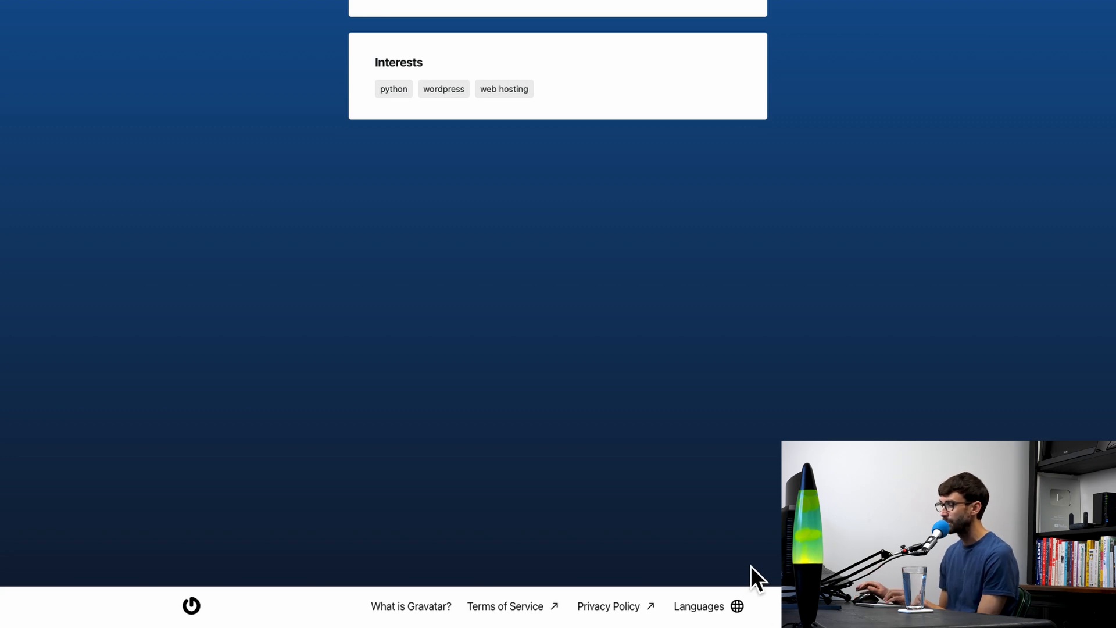
pyautogui.moveTo(594, 558)
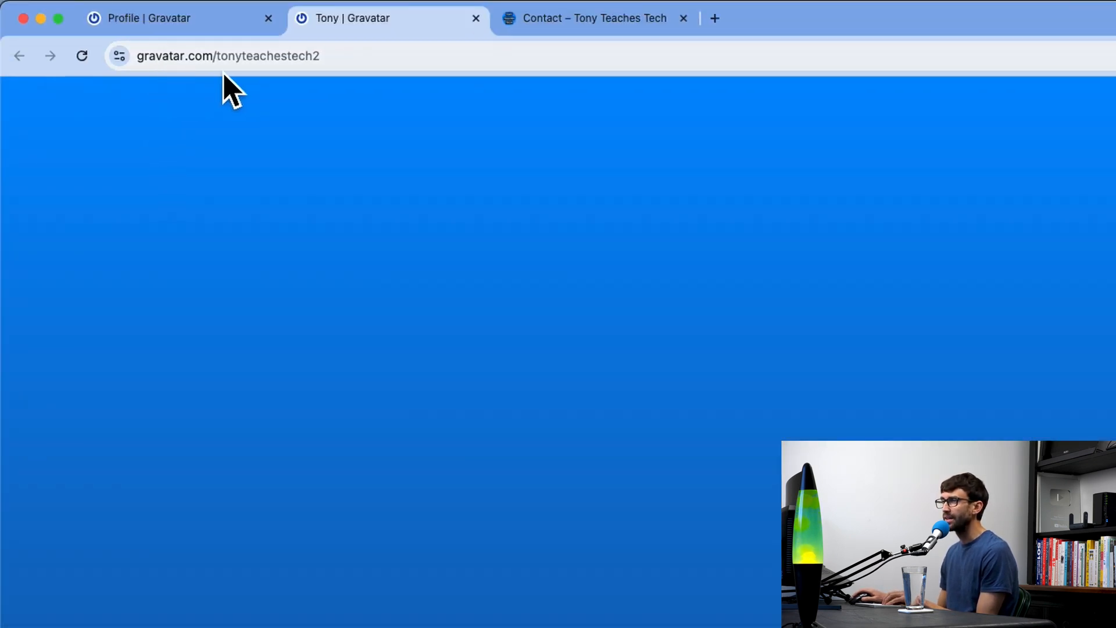
pyautogui.moveTo(242, 111)
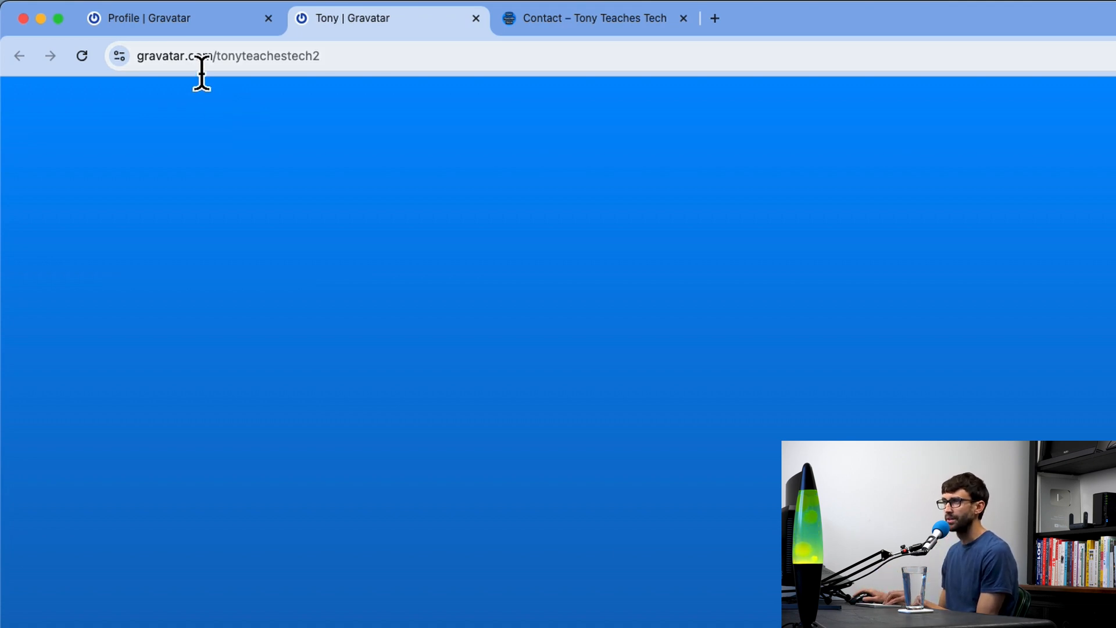
pyautogui.moveTo(384, 75)
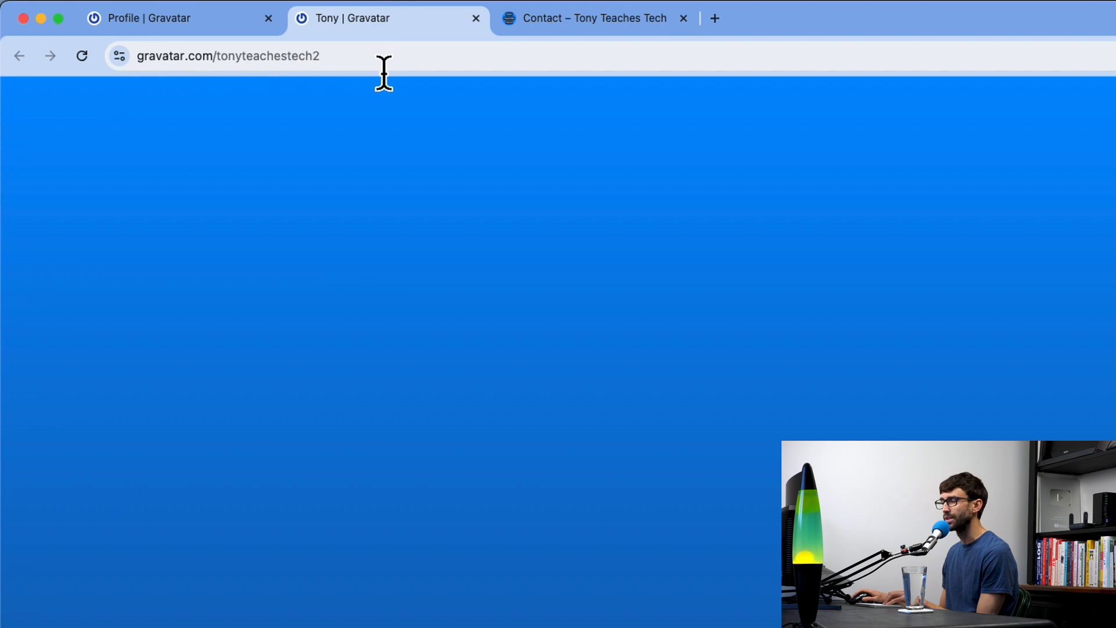
pyautogui.moveTo(427, 127)
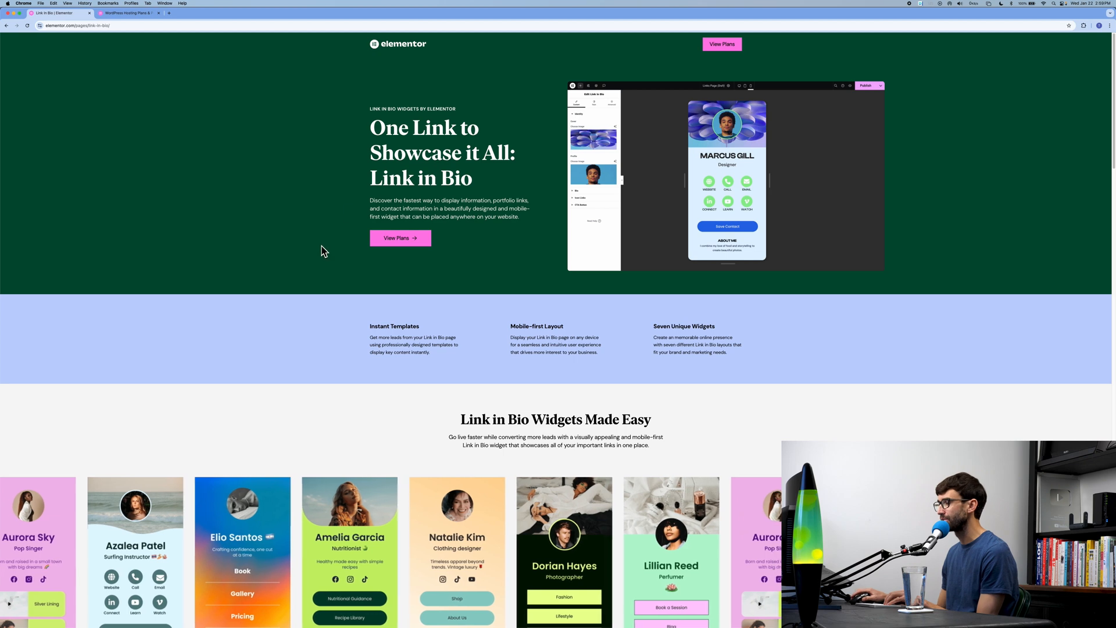
# Scroll through the Link in Bio widgets and 60 templates down to the pricing plans.
pyautogui.scroll(-3)
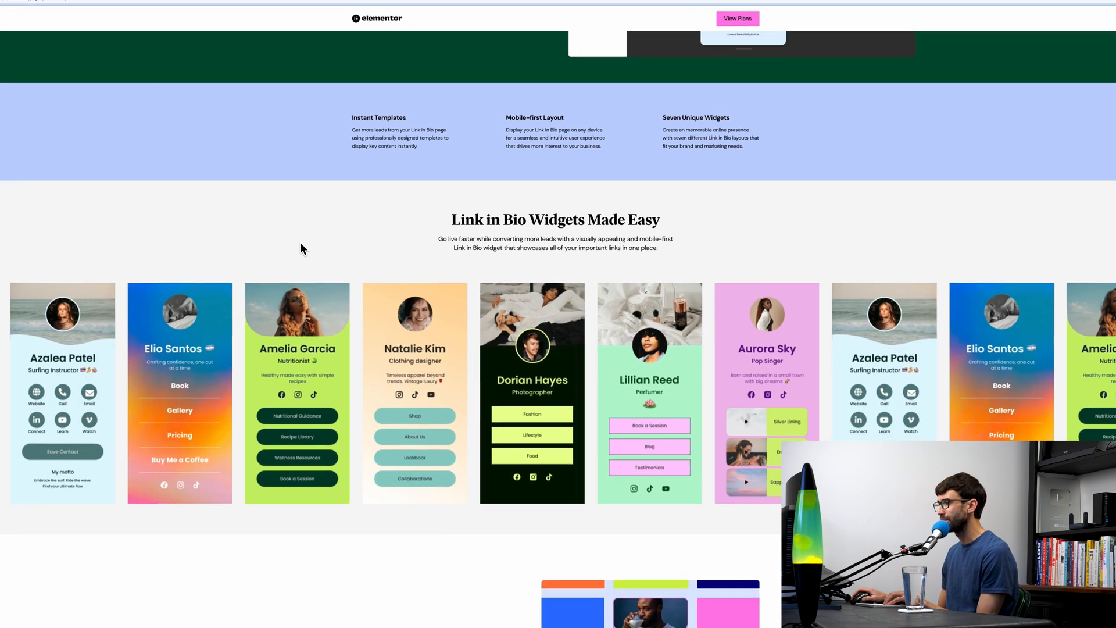
pyautogui.scroll(-3)
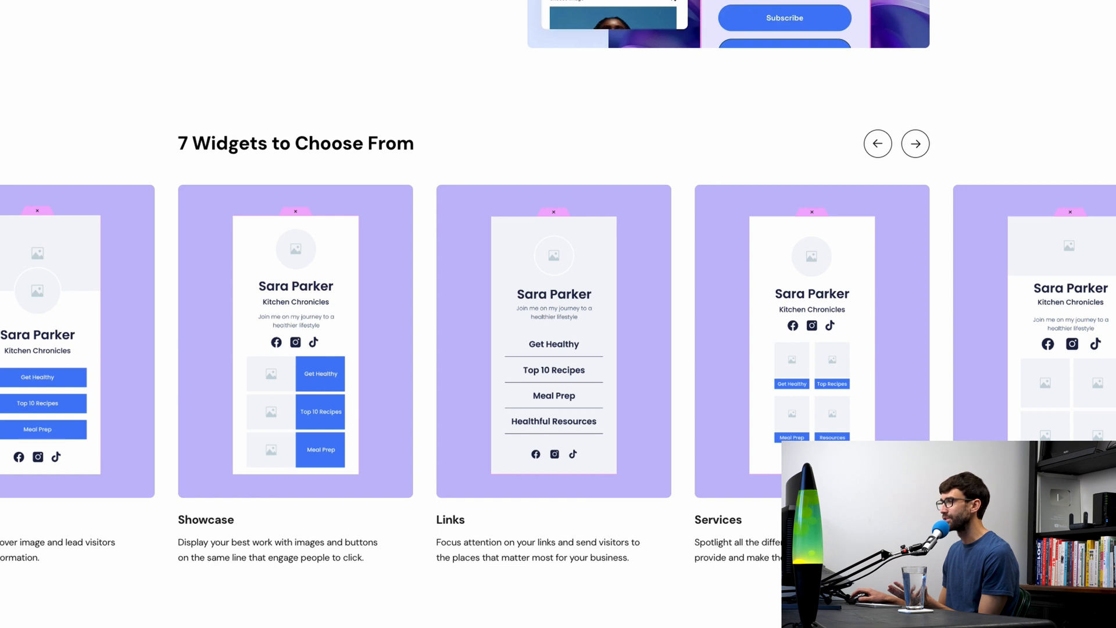
pyautogui.scroll(-3)
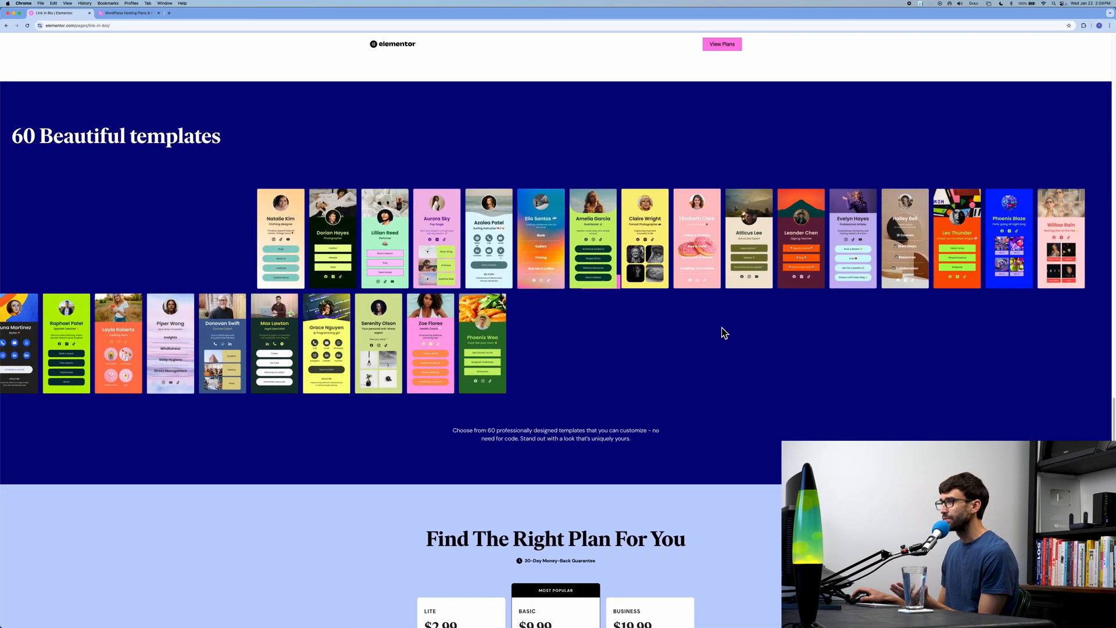
pyautogui.scroll(-3)
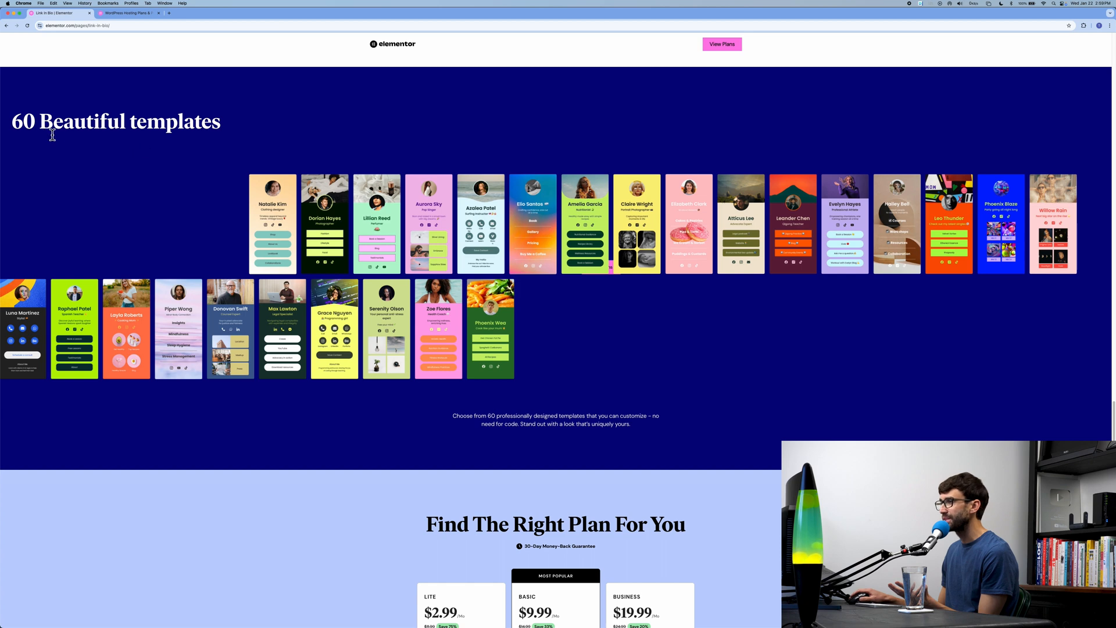
pyautogui.scroll(-3)
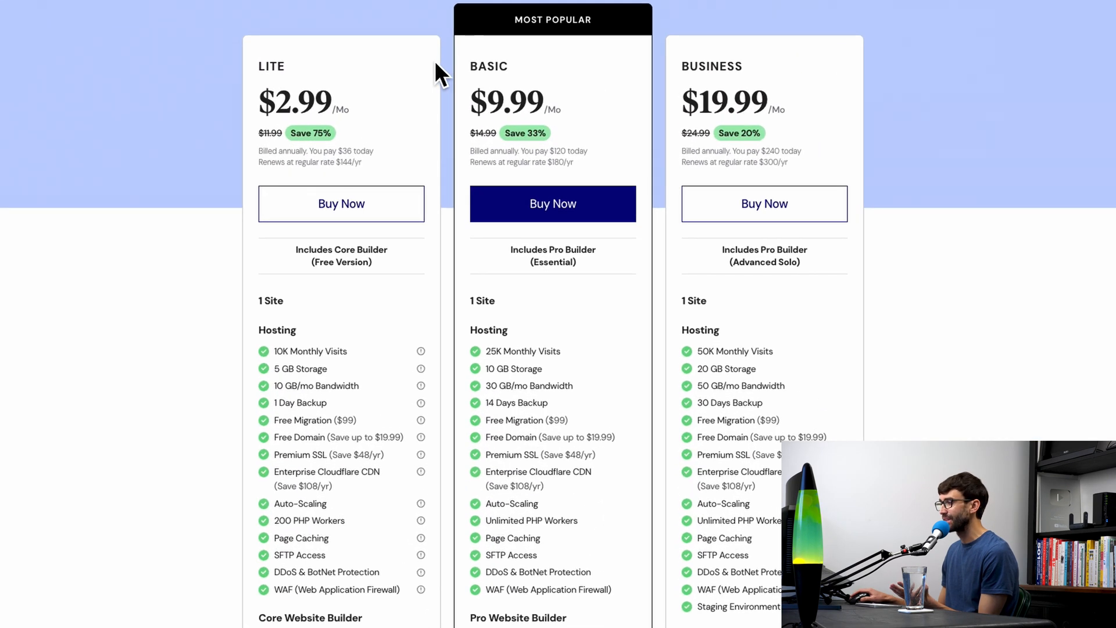
pyautogui.moveTo(409, 107)
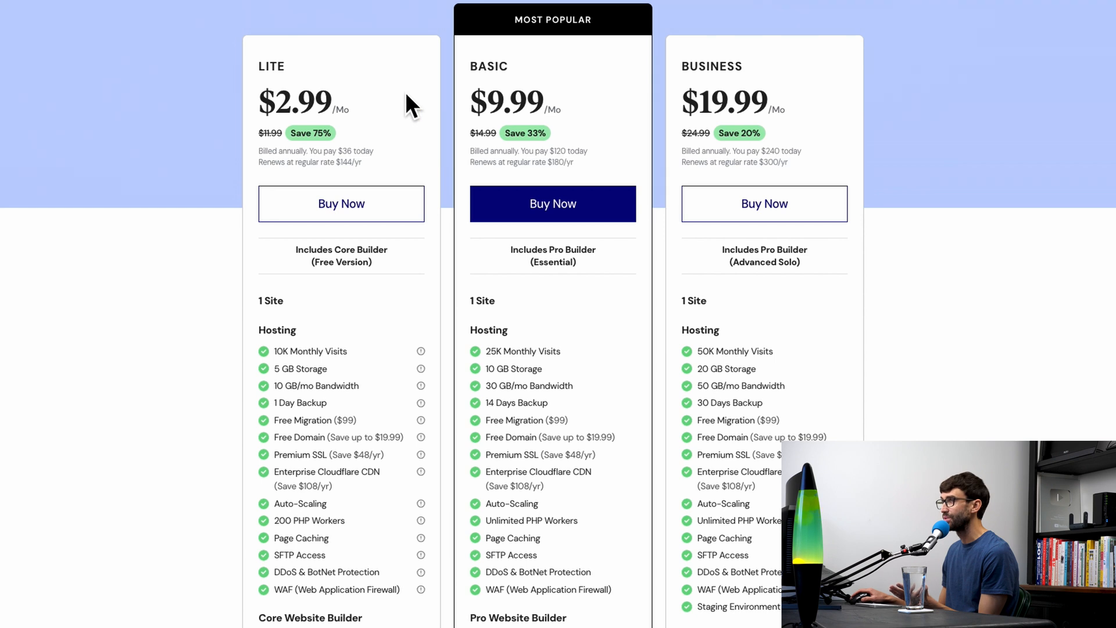
pyautogui.moveTo(366, 132)
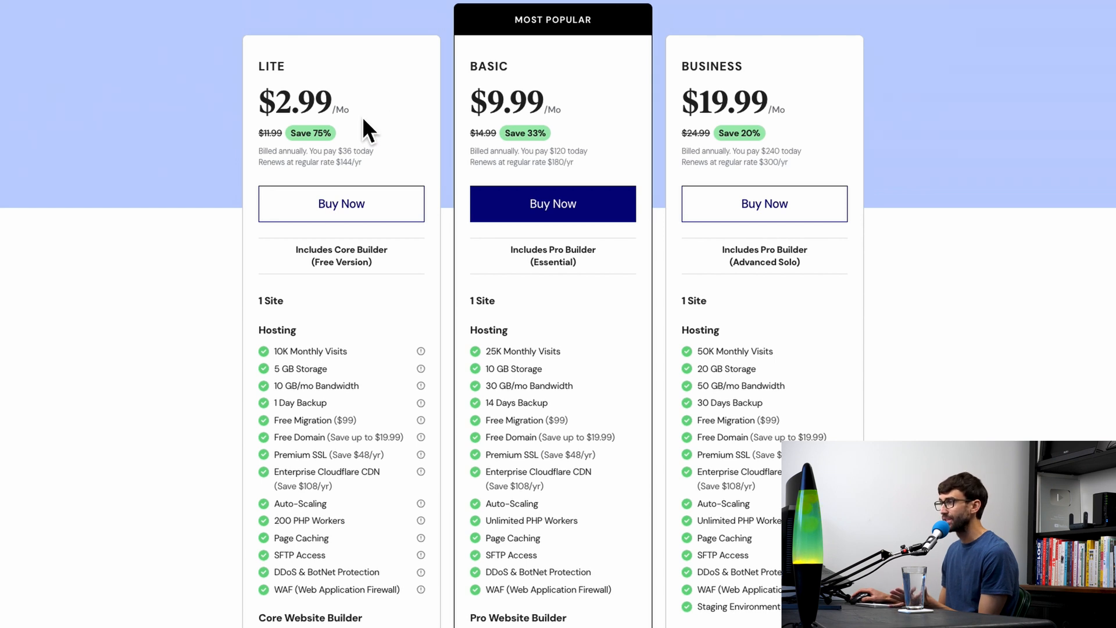
pyautogui.moveTo(384, 155)
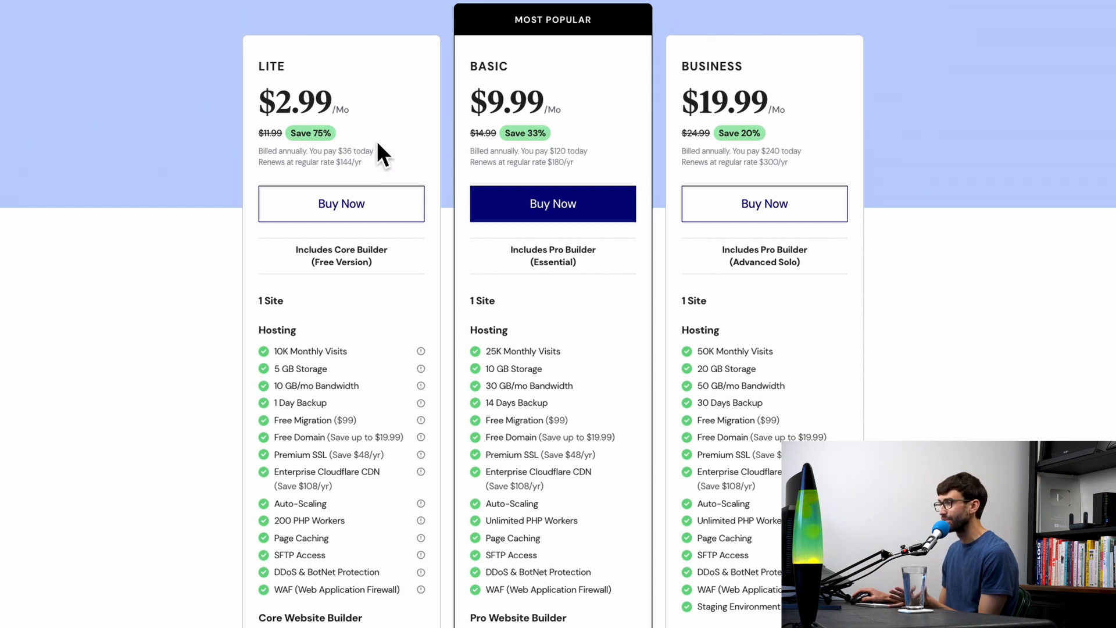
pyautogui.moveTo(404, 488)
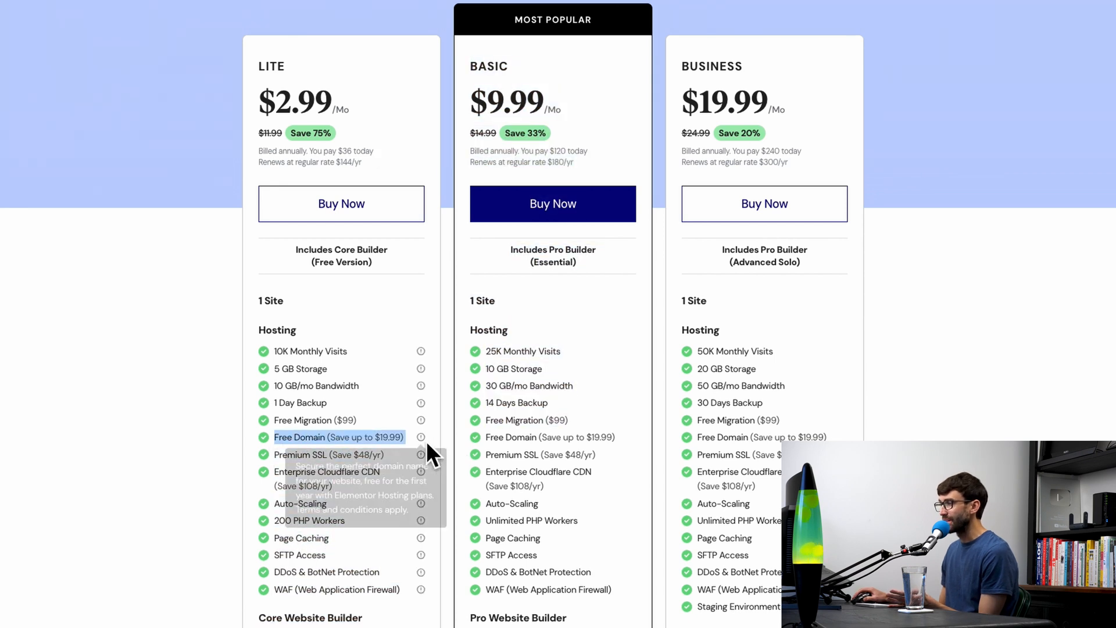
pyautogui.moveTo(187, 460)
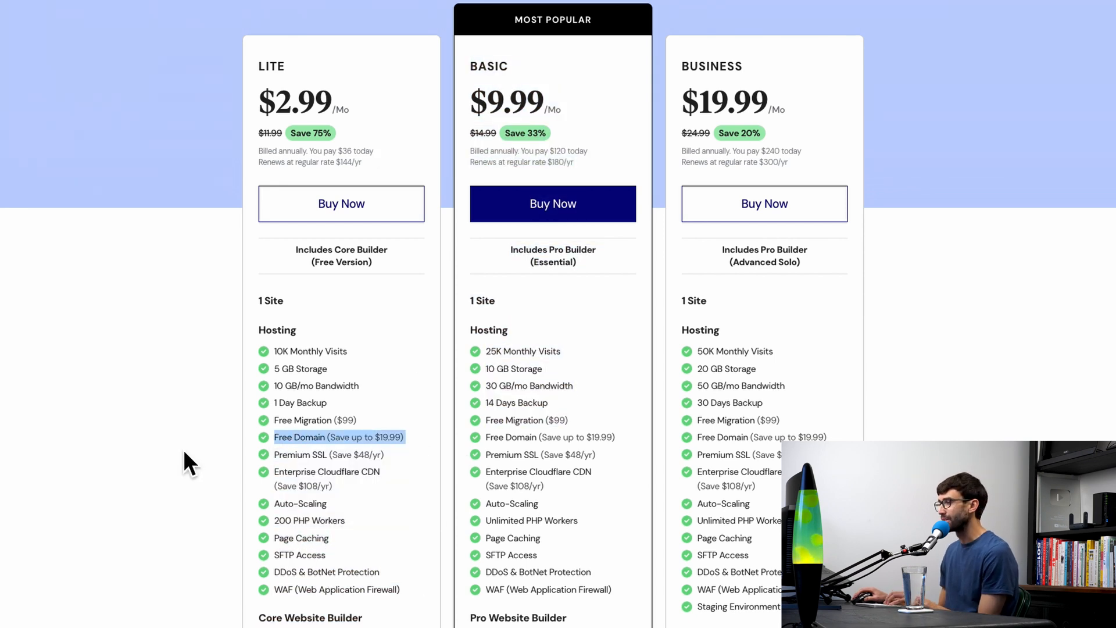
pyautogui.moveTo(265, 384)
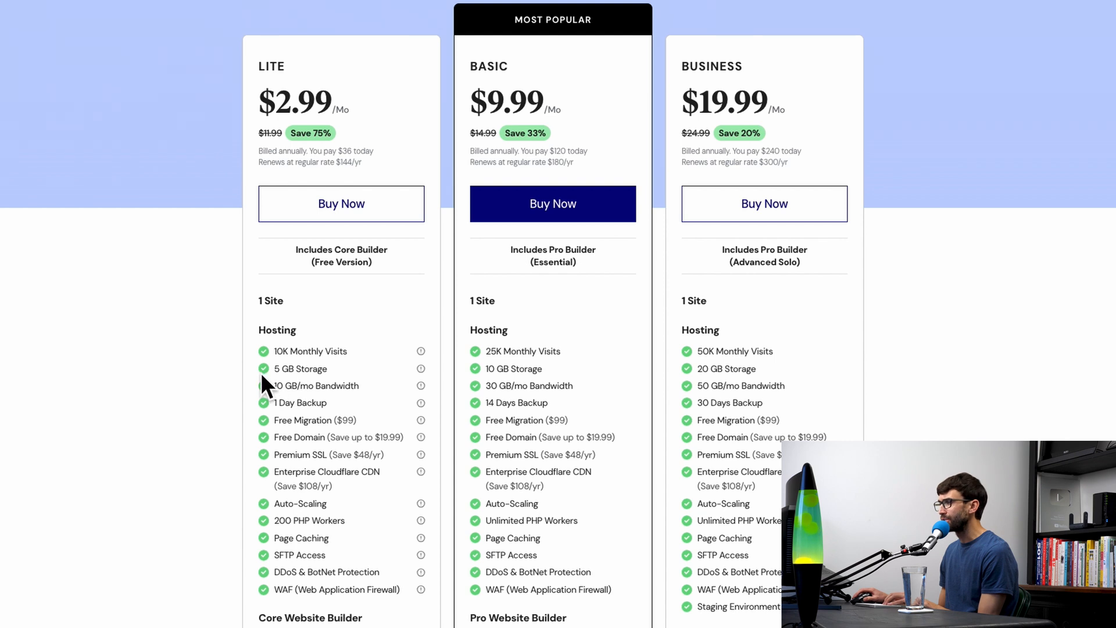
# Highlight the Lite plan's 10 GB/mo bandwidth allowance among its hosting features.
pyautogui.doubleClick(320, 385)
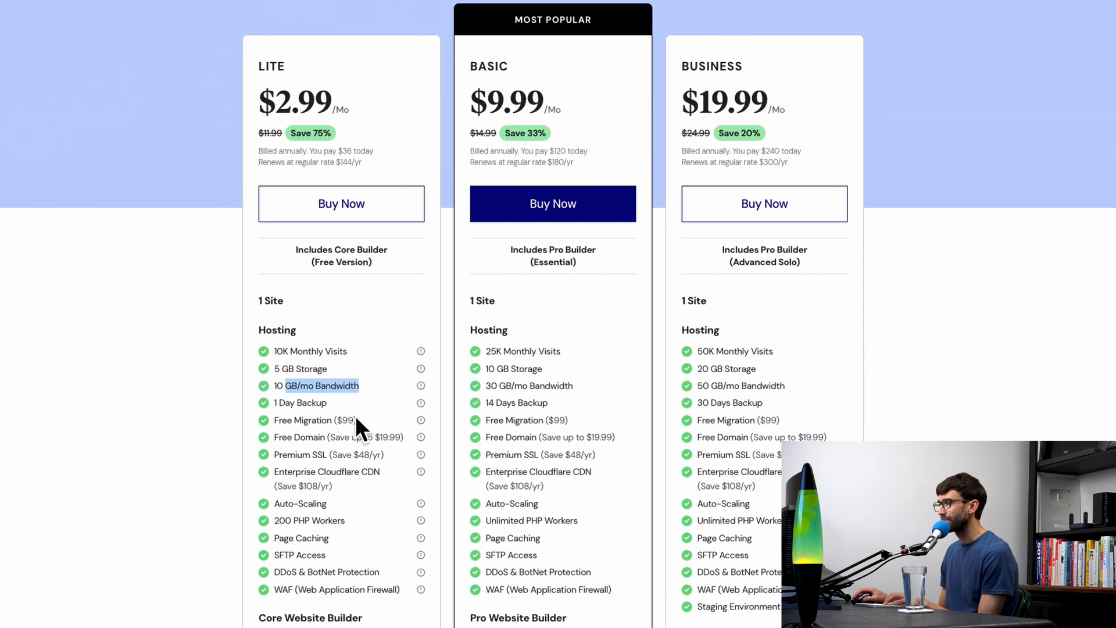
pyautogui.moveTo(420, 619)
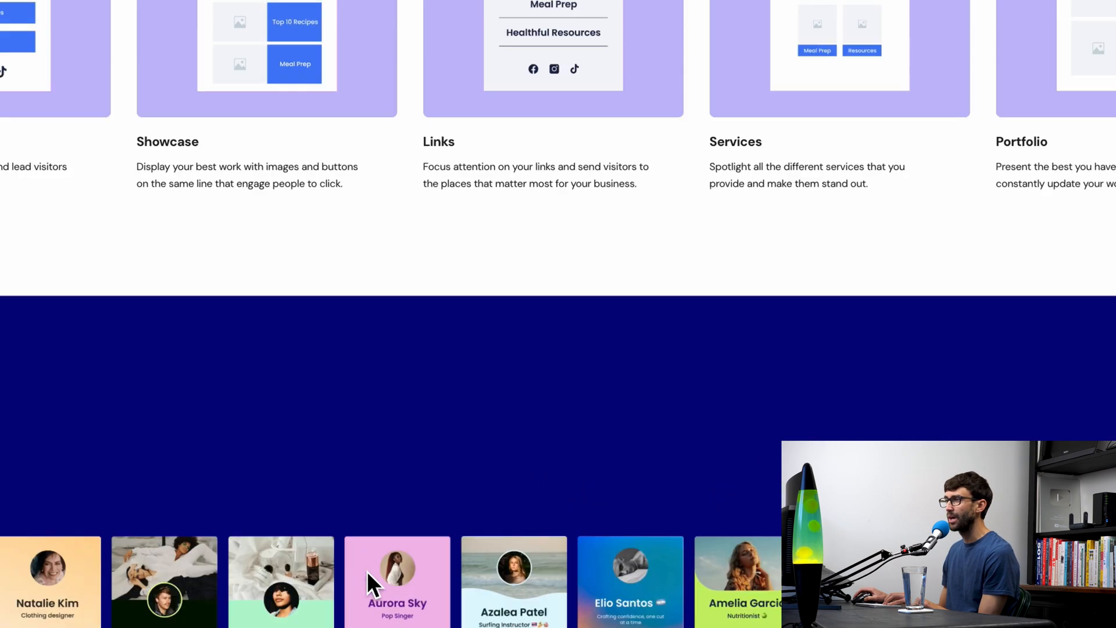
# Scroll through the template carousel showing bio cards like Natalie Kim and Aurora Sky.
pyautogui.scroll(3)
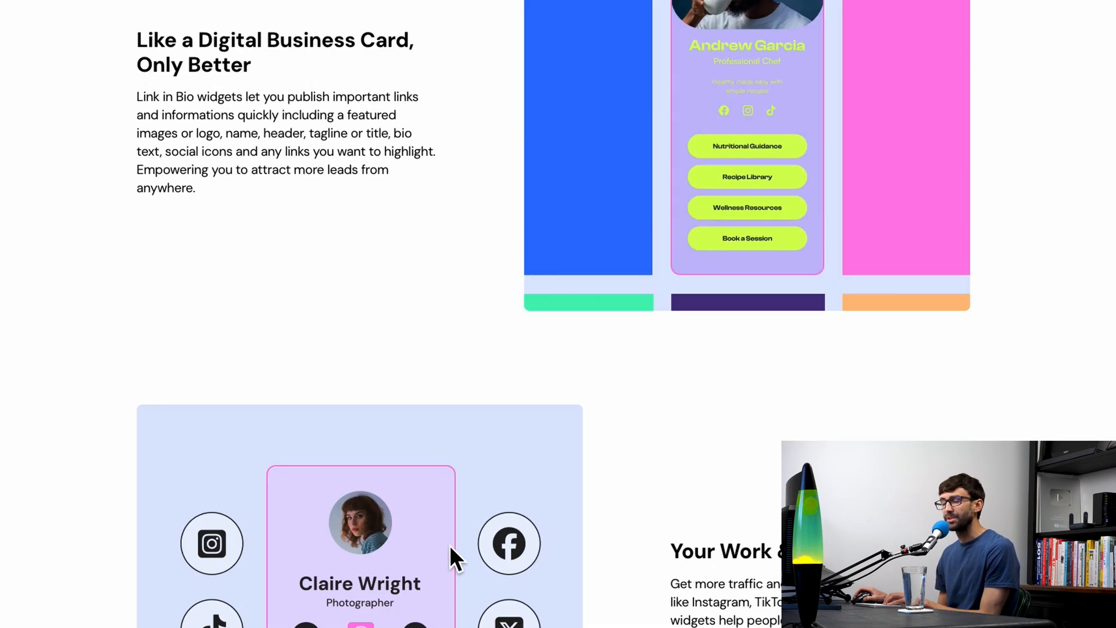
pyautogui.scroll(-3)
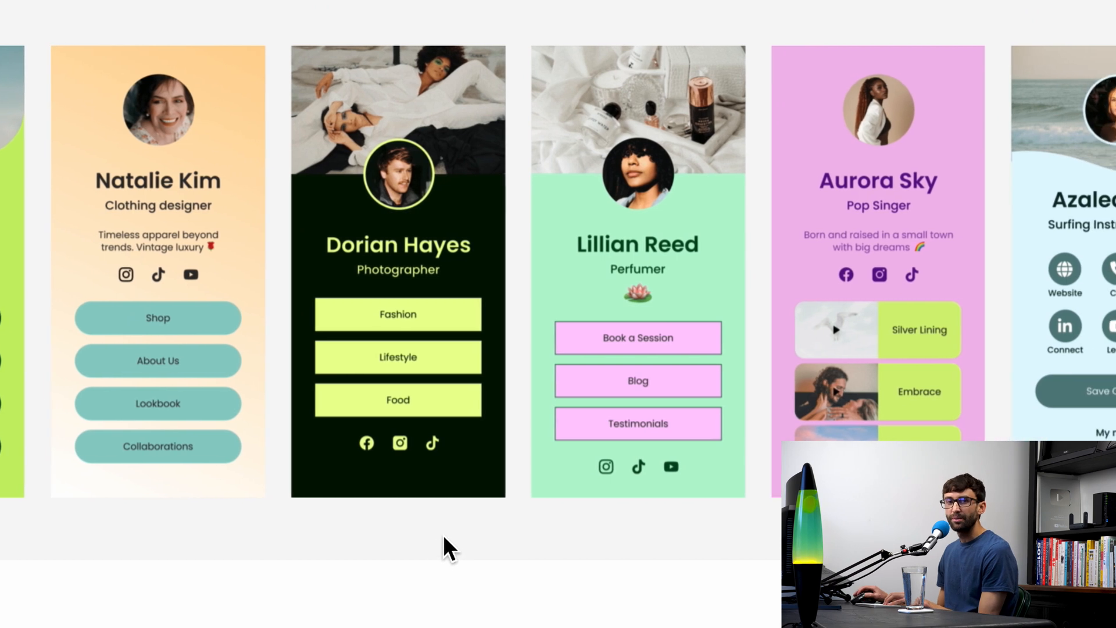
pyautogui.hscroll(3)
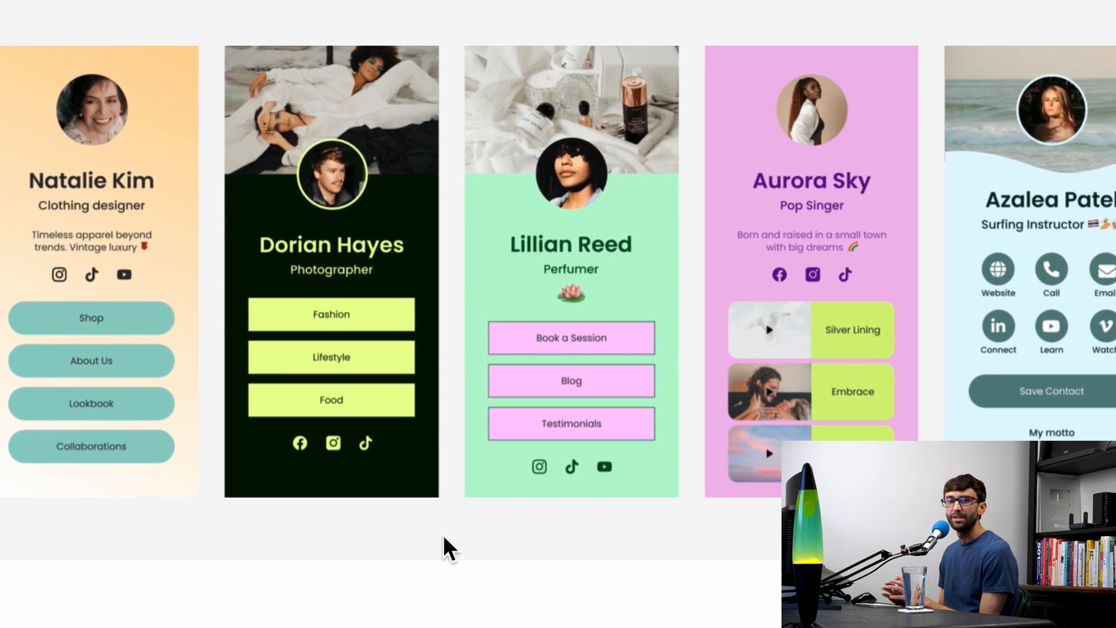
pyautogui.hscroll(3)
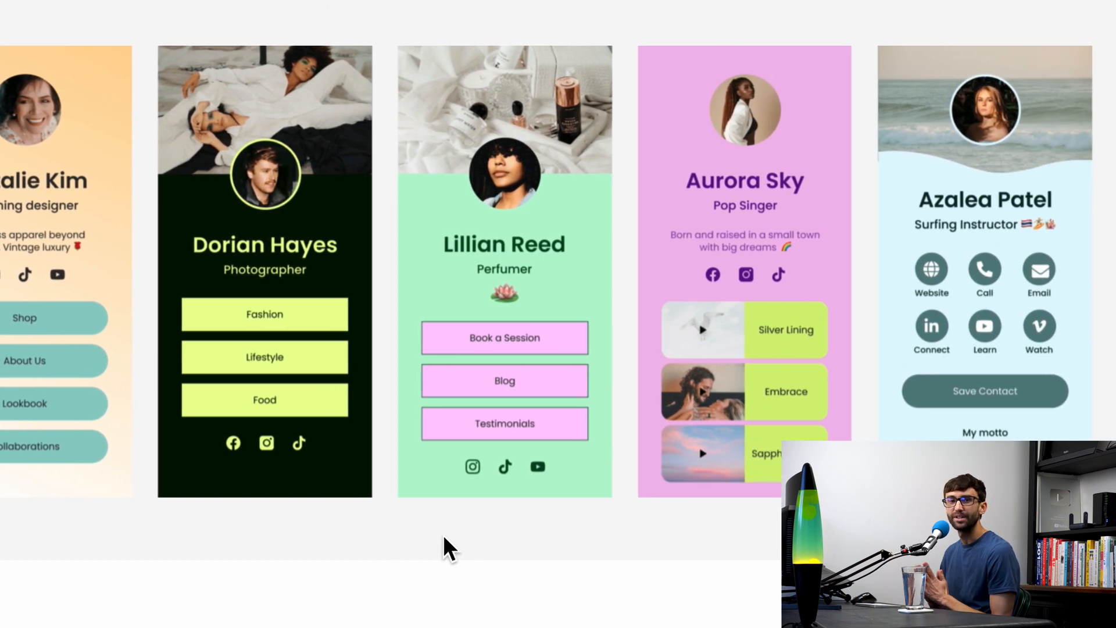